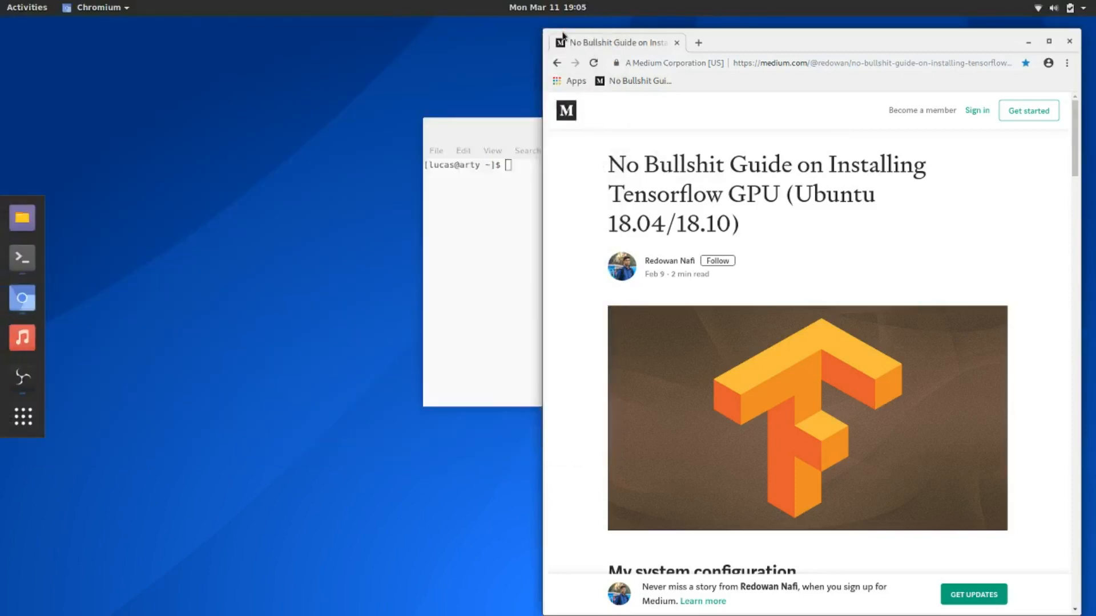
{"action": "mouse_move", "coordinate": [742, 35]}
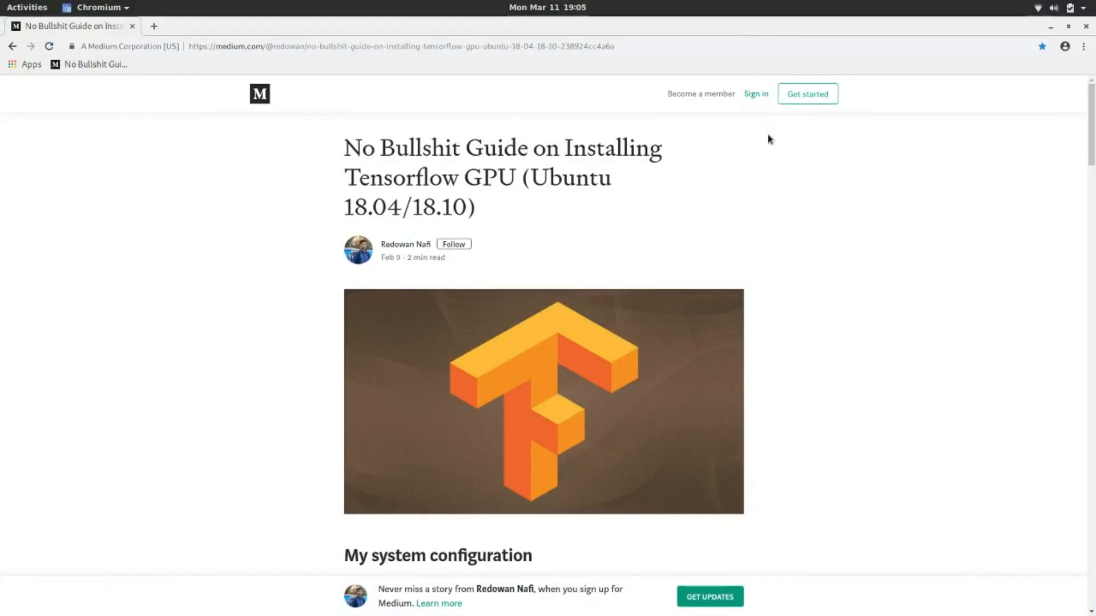
Scroll the guide to 'Remove Nvidia Nouveau Driver' and select the word nouveau in its first command.
{"action": "scroll", "scroll_direction": "down", "scroll_amount": 3}
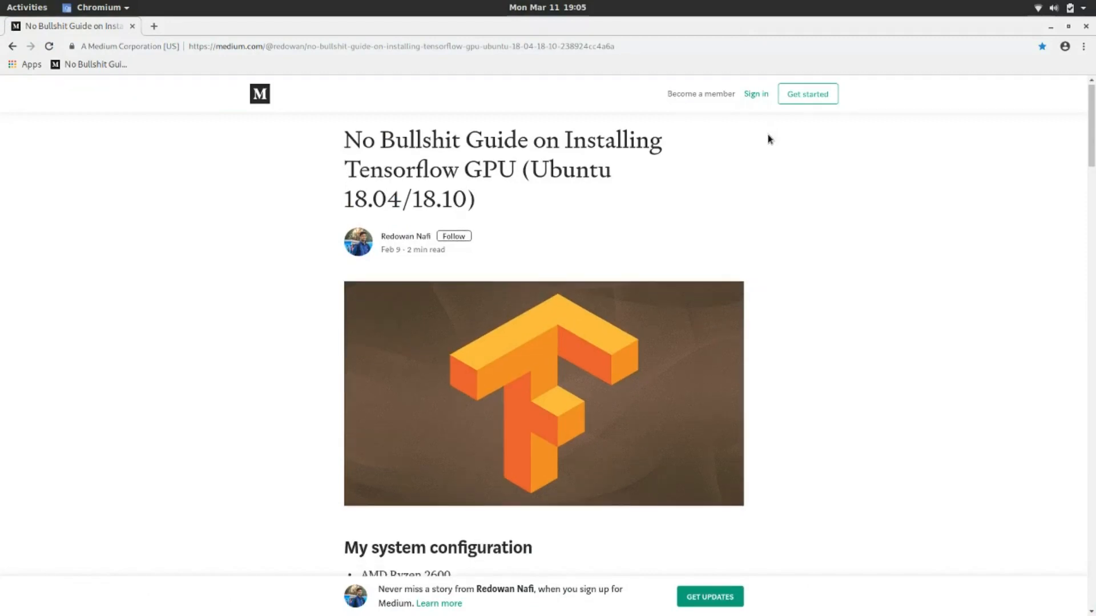
{"action": "scroll", "scroll_direction": "down", "scroll_amount": 3}
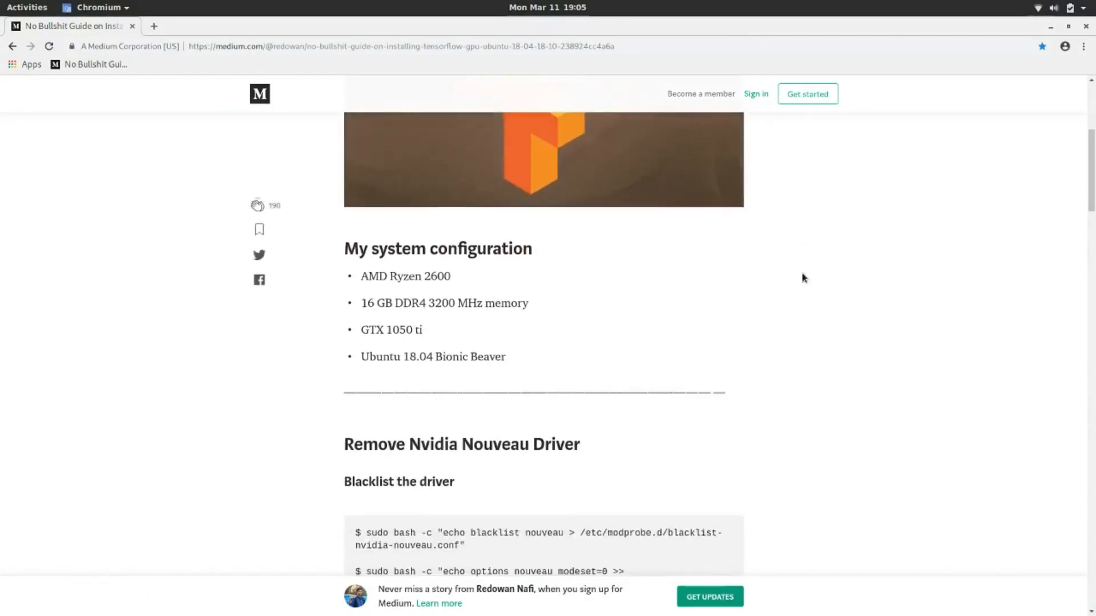
{"action": "scroll", "scroll_direction": "down", "scroll_amount": 3}
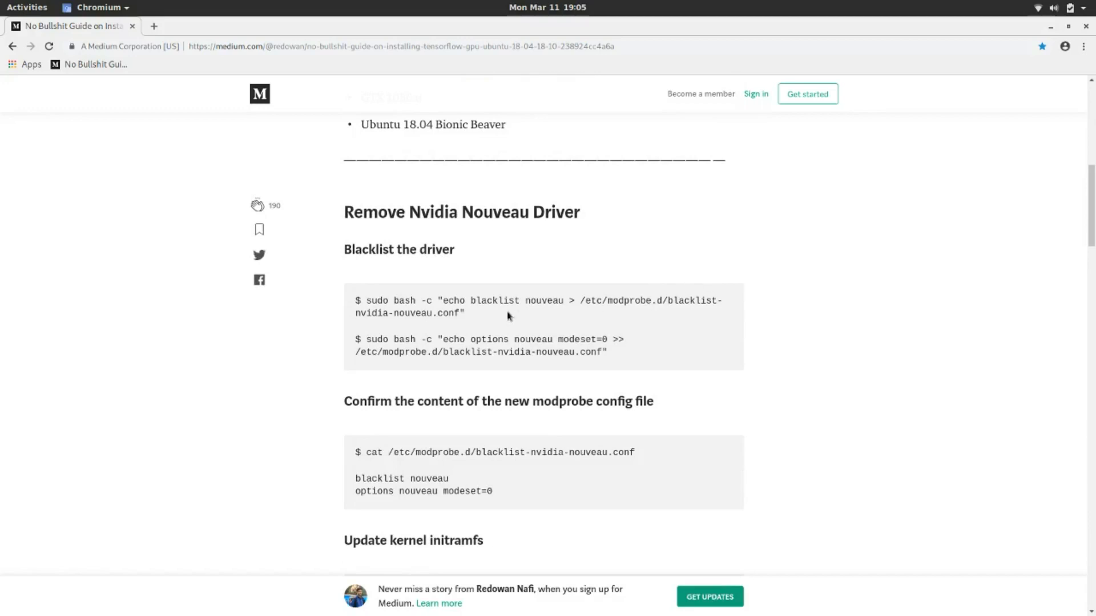
{"action": "mouse_move", "coordinate": [538, 300]}
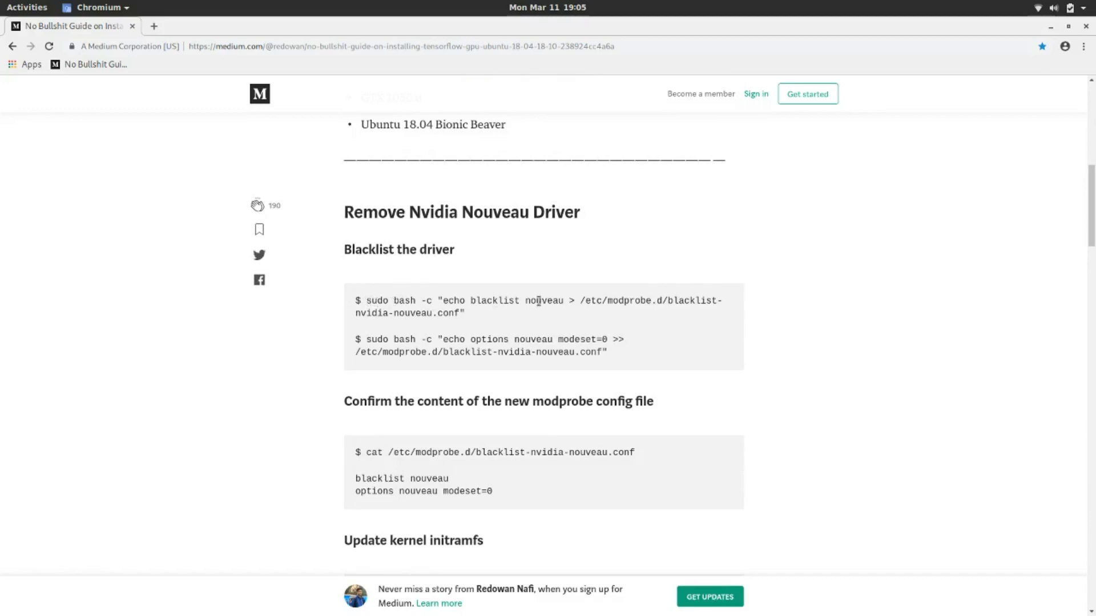
{"action": "double_click", "coordinate": [543, 300]}
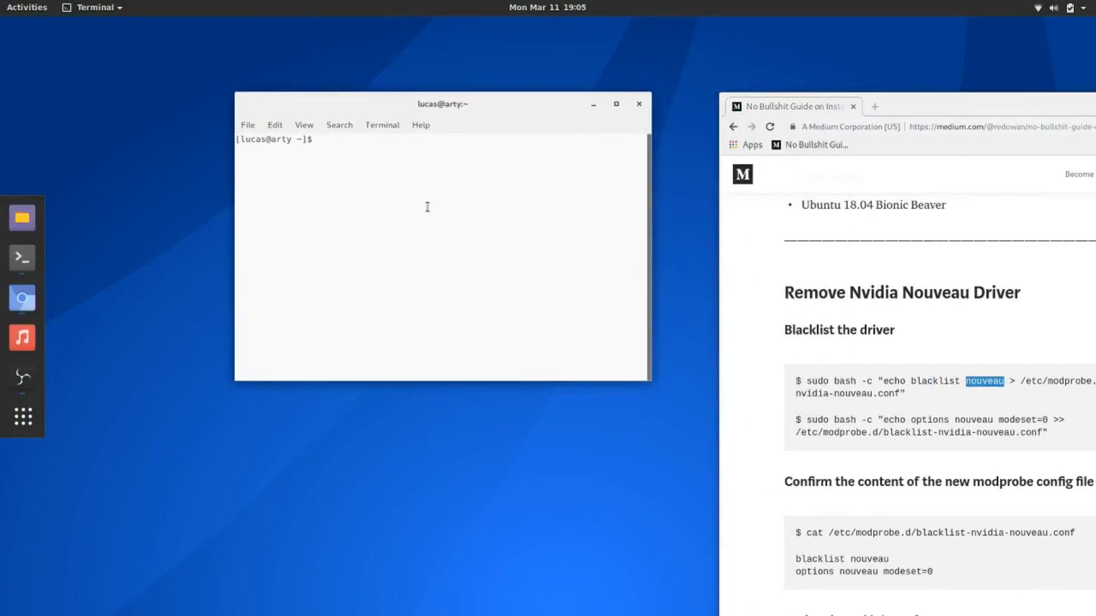
Run sudo pacman -Syu, decline with n, then search packages with sudo pacman -Ss nvidia.
{"action": "type", "text": "sudo pacman -Syu"}
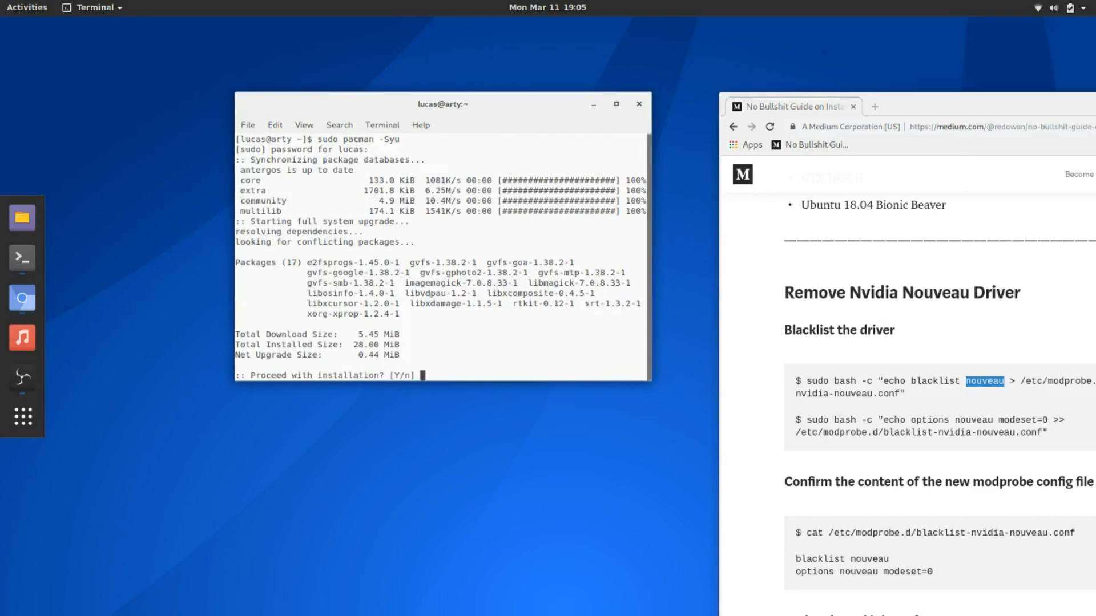
{"action": "type", "text": "n"}
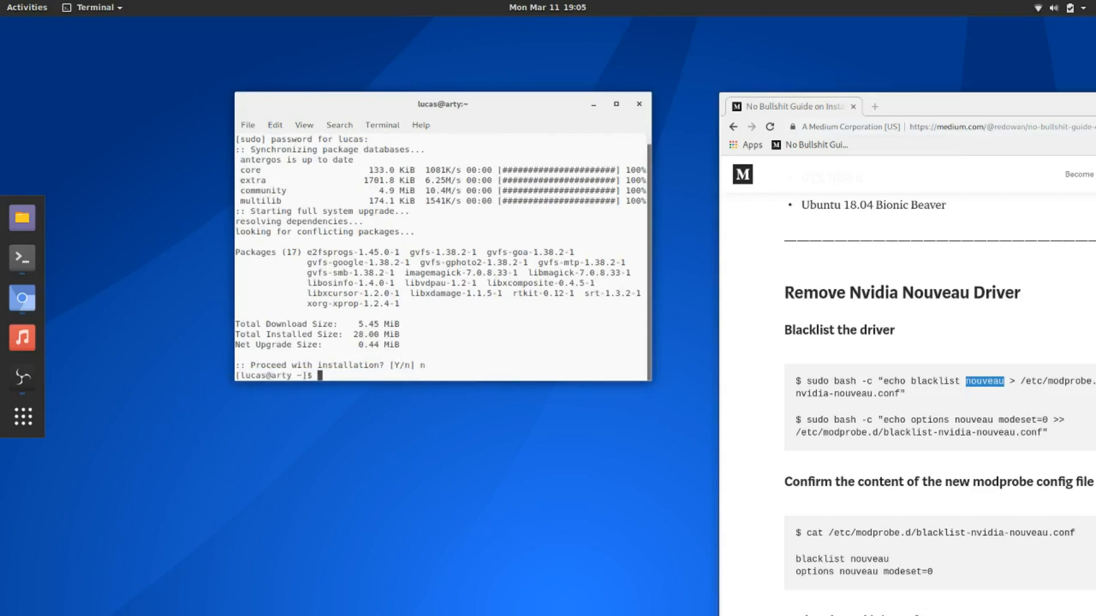
{"action": "type", "text": "sudo pac"}
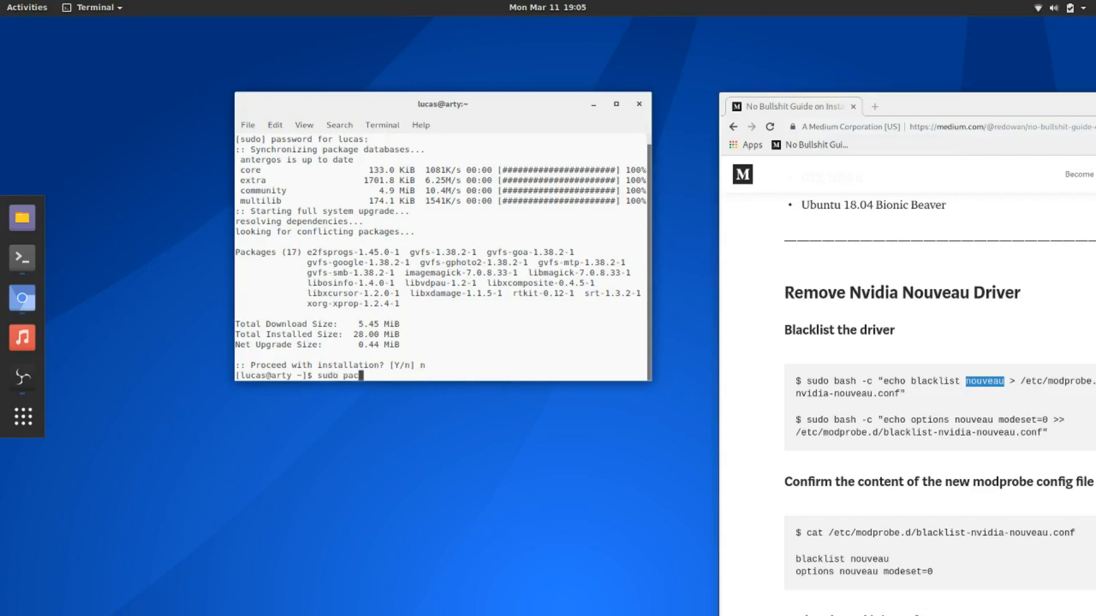
{"action": "type", "text": "man -Ss"}
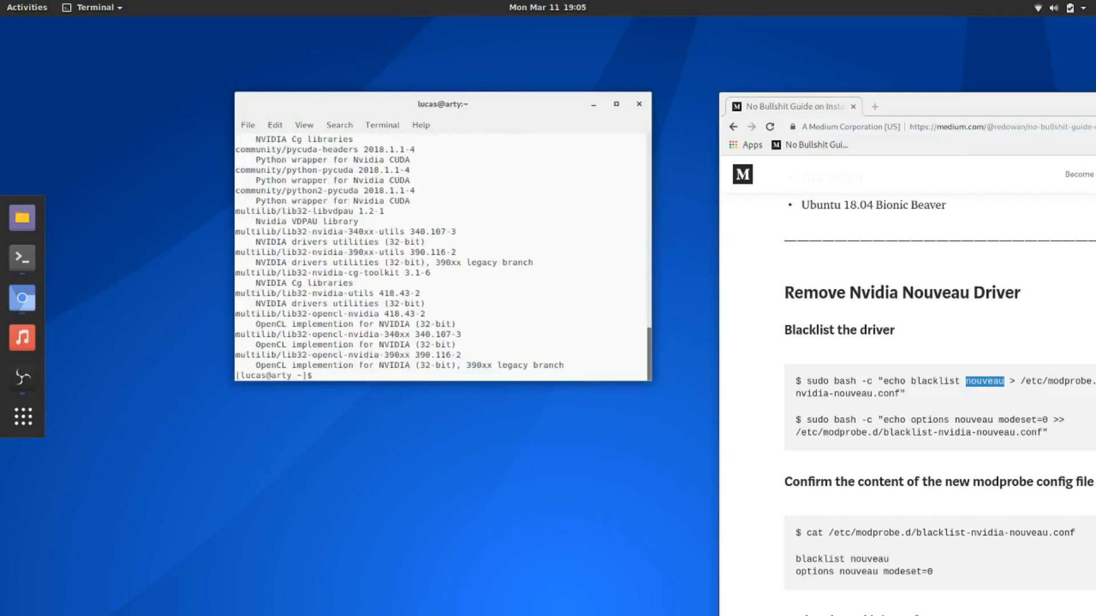
Install the nvidia driver package with sudo pacman -S nvidia, confirming with y.
{"action": "type", "text": "sud"}
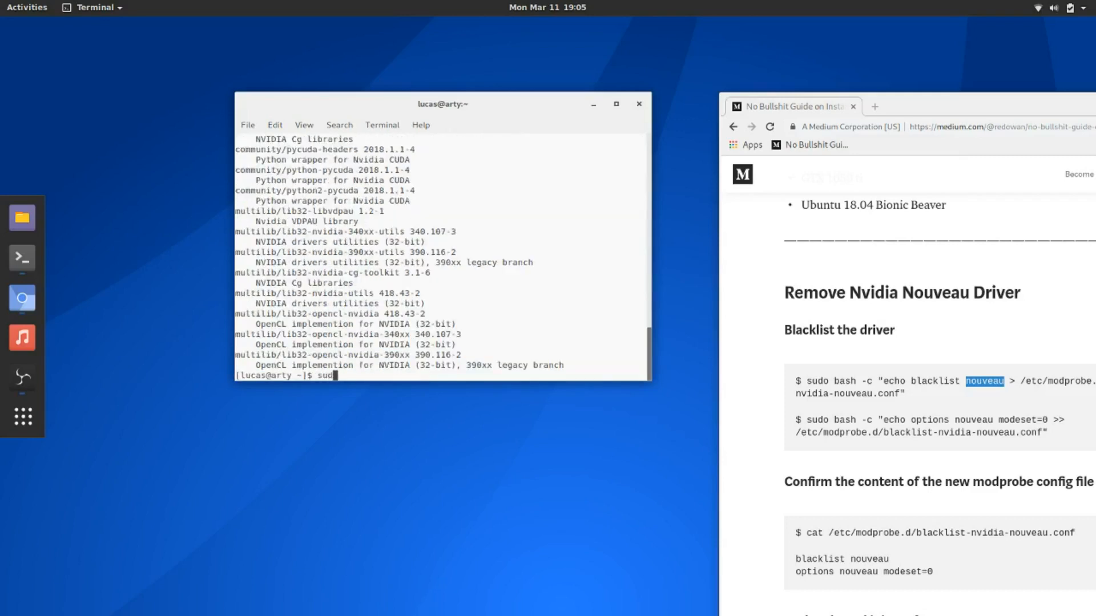
{"action": "type", "text": "pacman -S"}
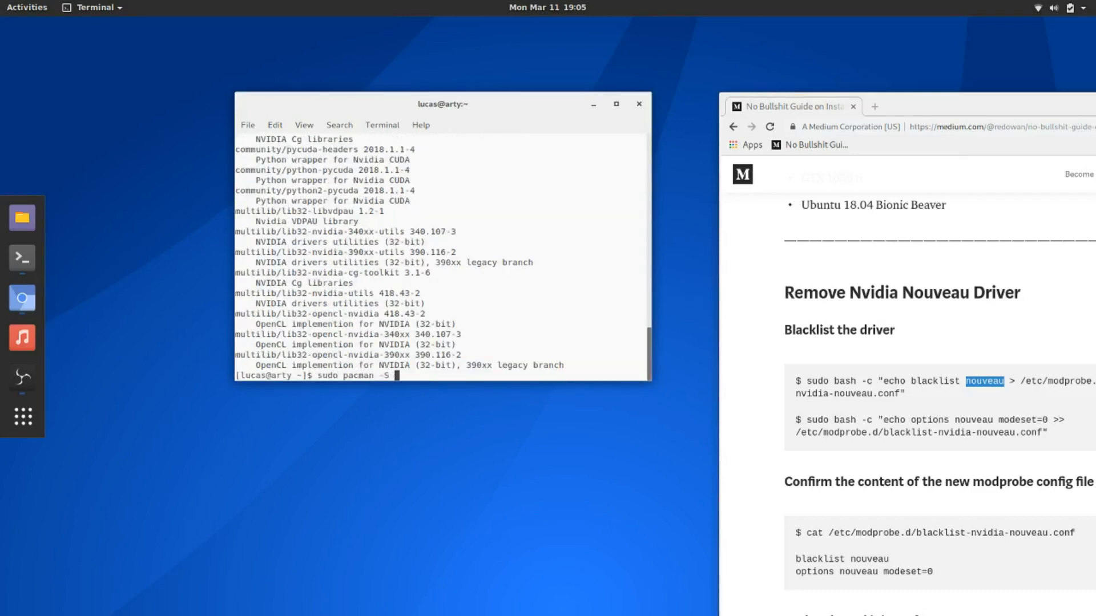
{"action": "type", "text": "nvidia"}
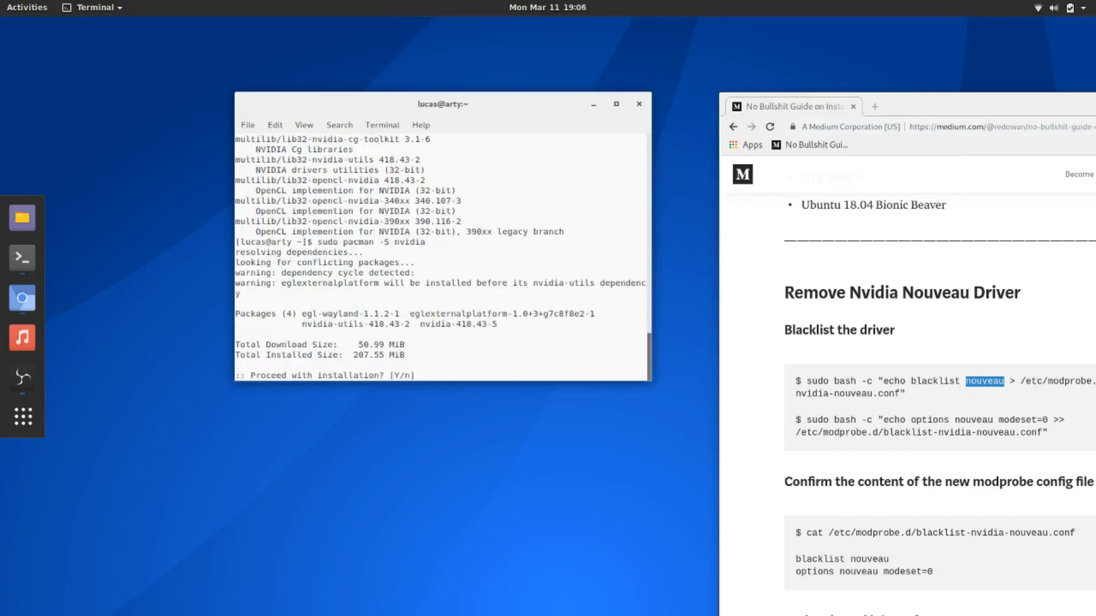
{"action": "type", "text": "y"}
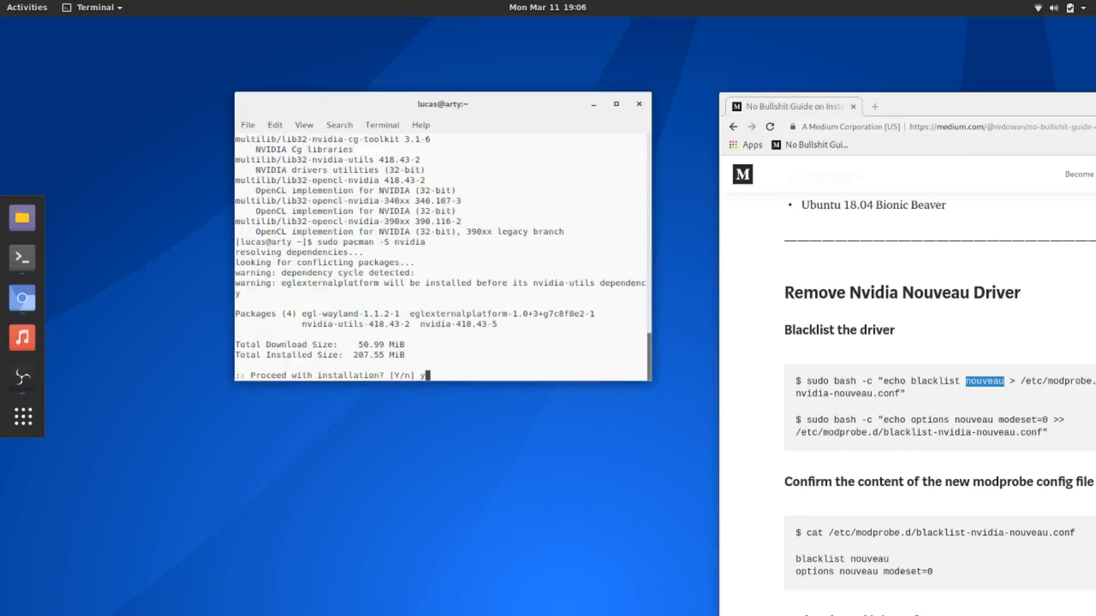
{"action": "key", "text": "Return"}
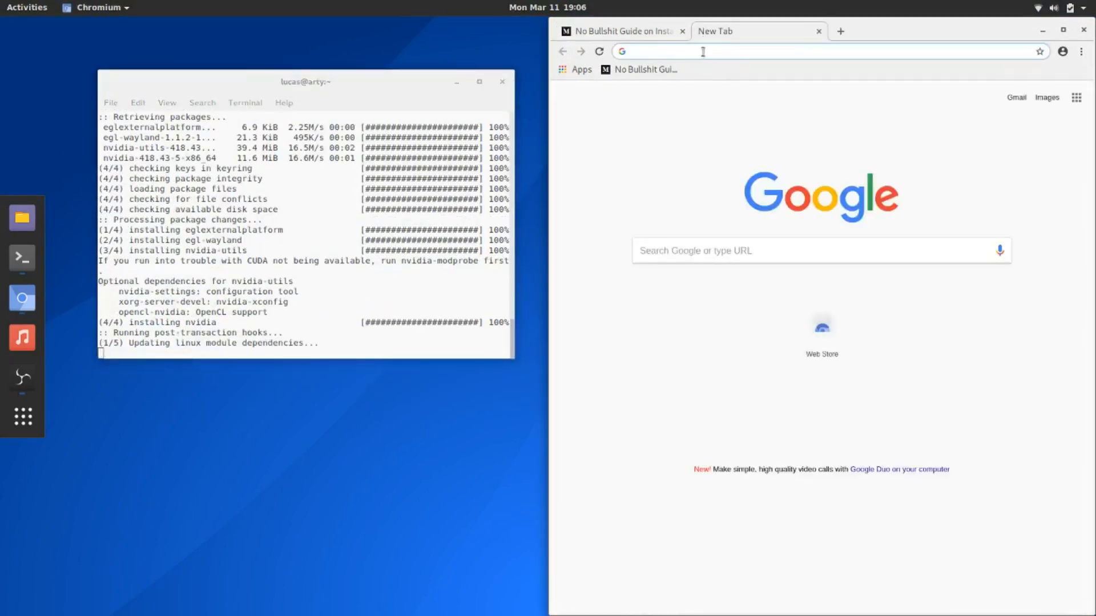
Go to archive.archlinux.org in a new tab and enter its packages/ listing.
{"action": "type", "text": "archives."}
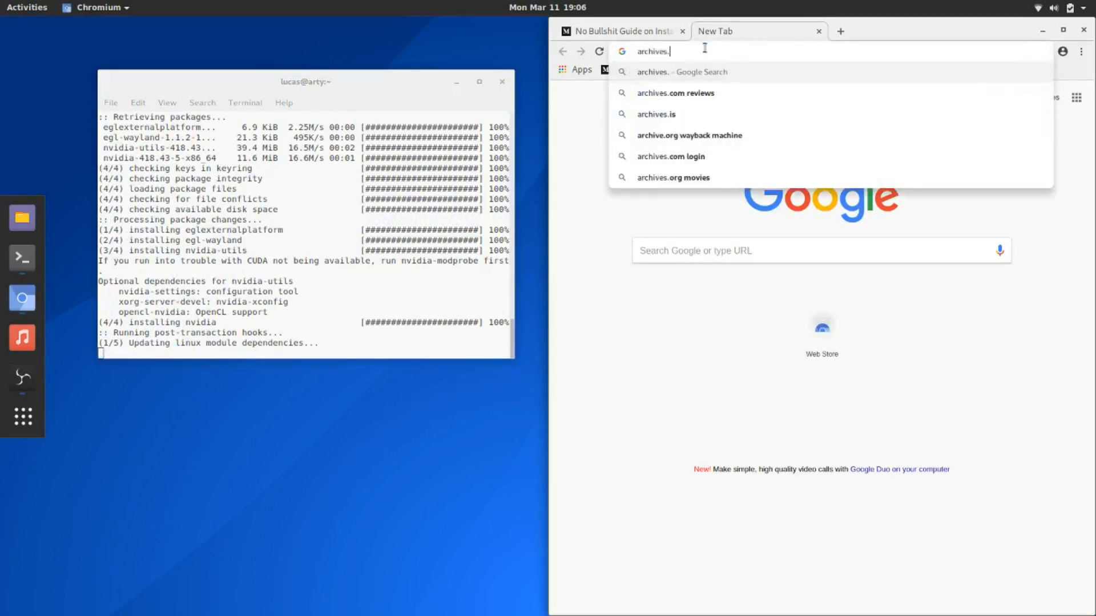
{"action": "type", "text": "archlinux.org"}
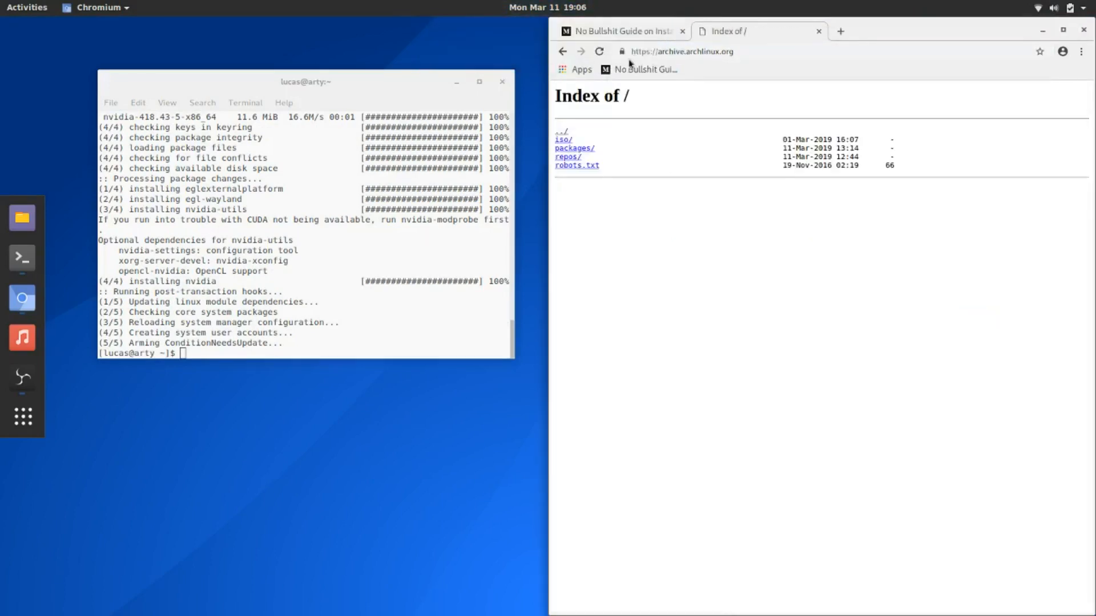
{"action": "mouse_move", "coordinate": [571, 157]}
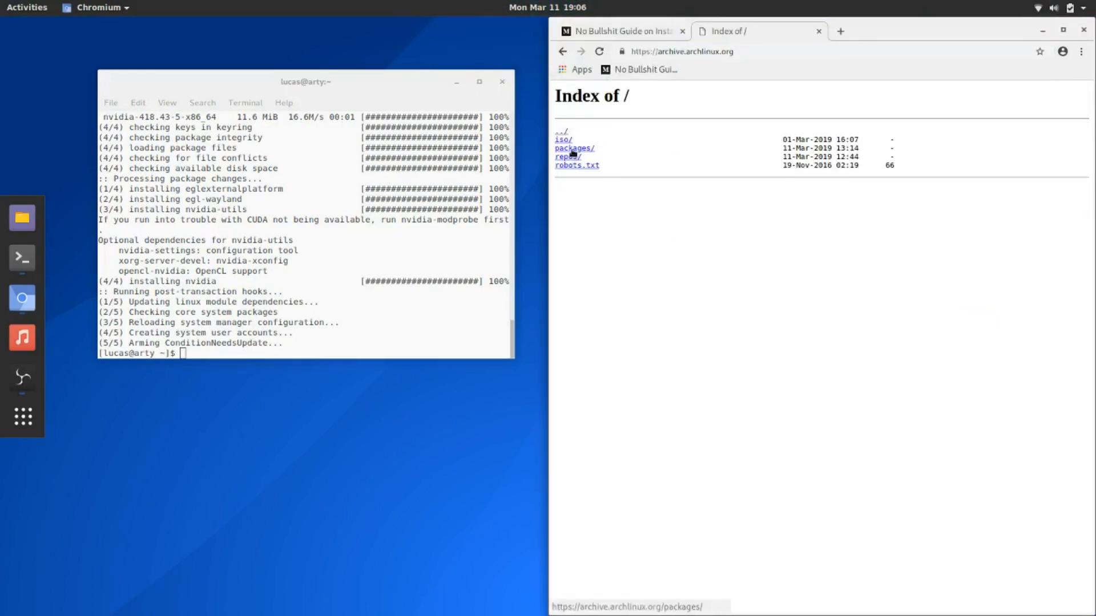
{"action": "left_click", "coordinate": [573, 147]}
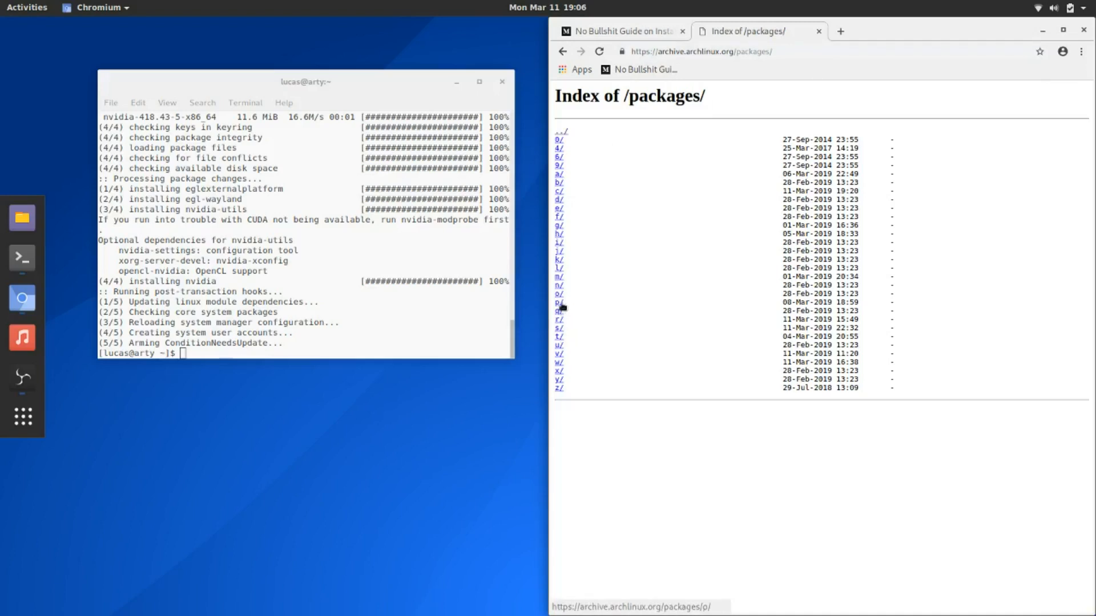
Enter the c/ package listing, find 'cuda' on the page and enter the cudnn/ directory.
{"action": "left_click", "coordinate": [558, 198]}
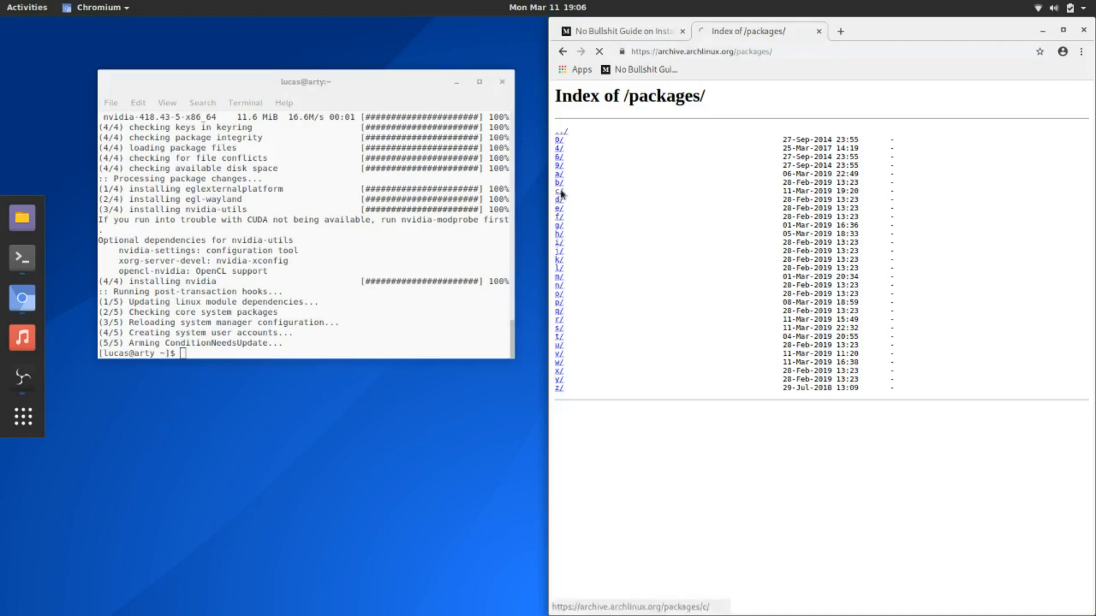
{"action": "left_click", "coordinate": [558, 190]}
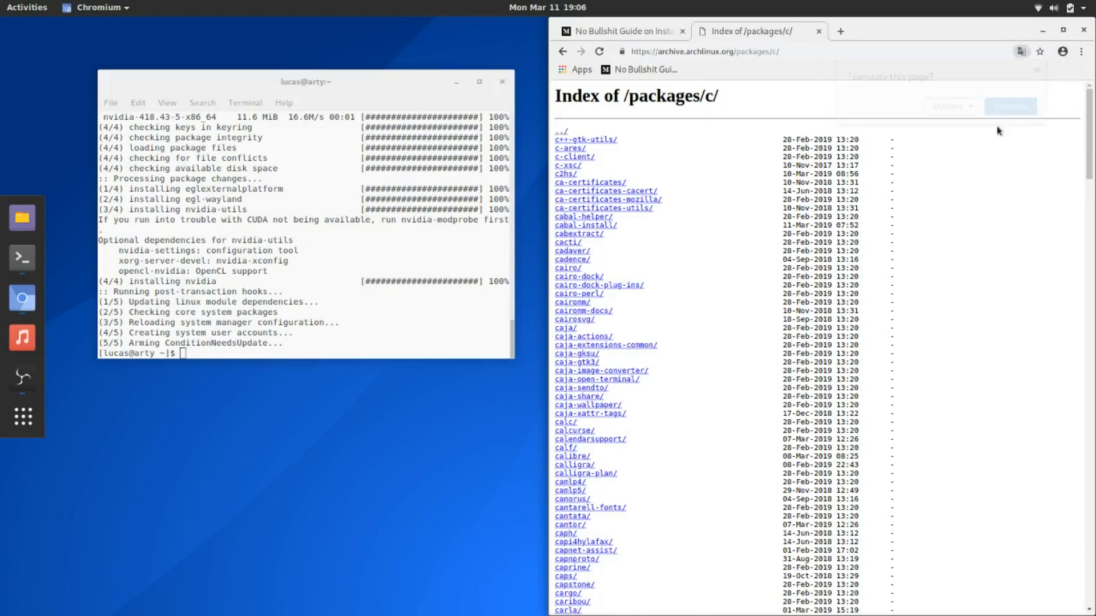
{"action": "scroll", "scroll_direction": "down", "scroll_amount": 3}
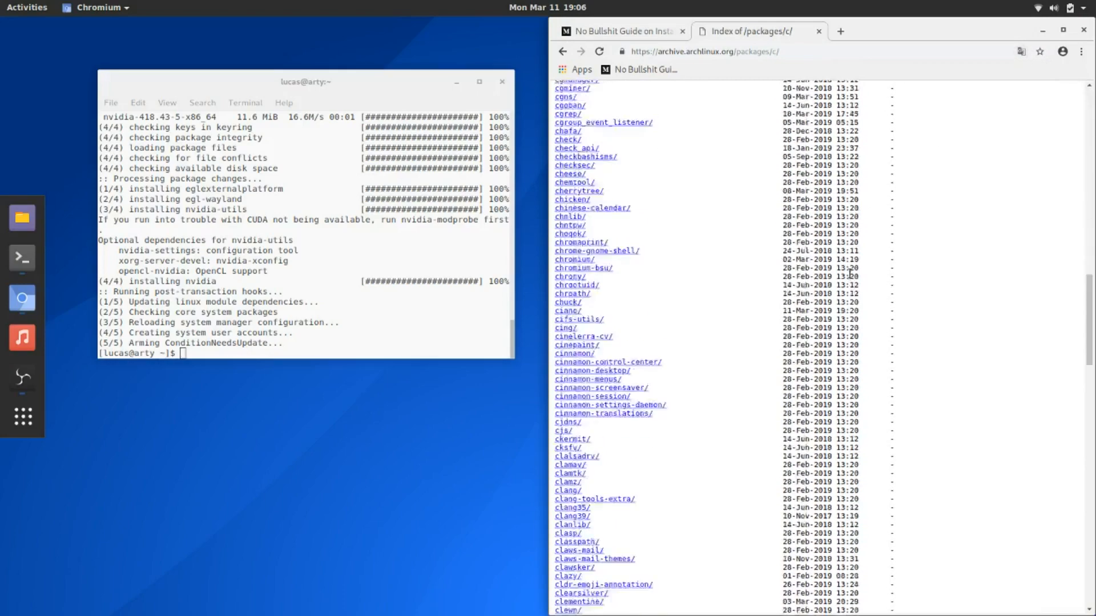
{"action": "scroll", "scroll_direction": "down", "scroll_amount": 3}
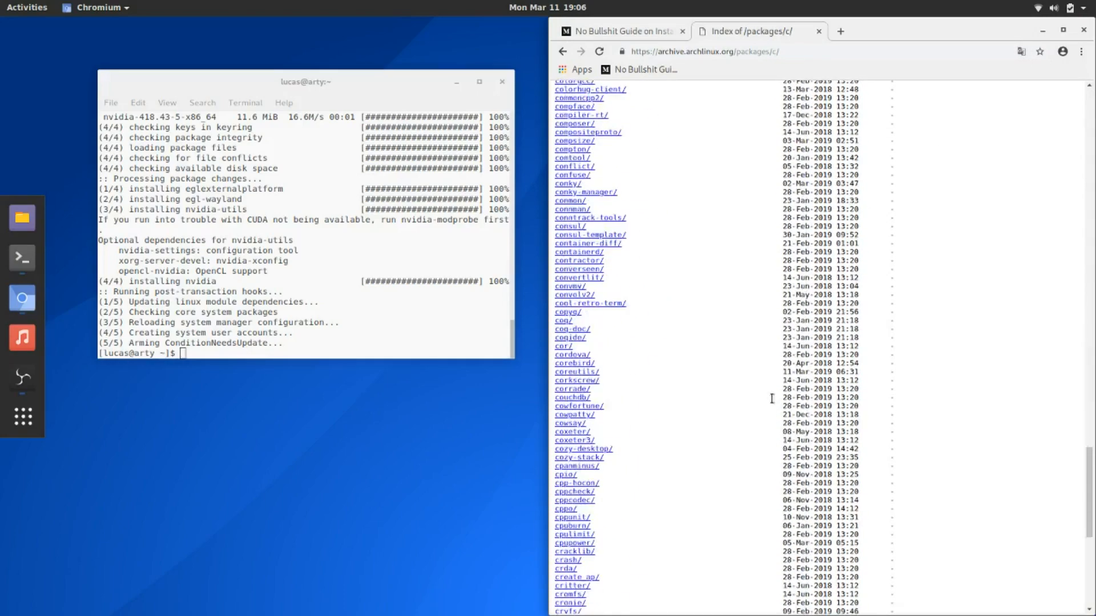
{"action": "key", "text": "ctrl+f"}
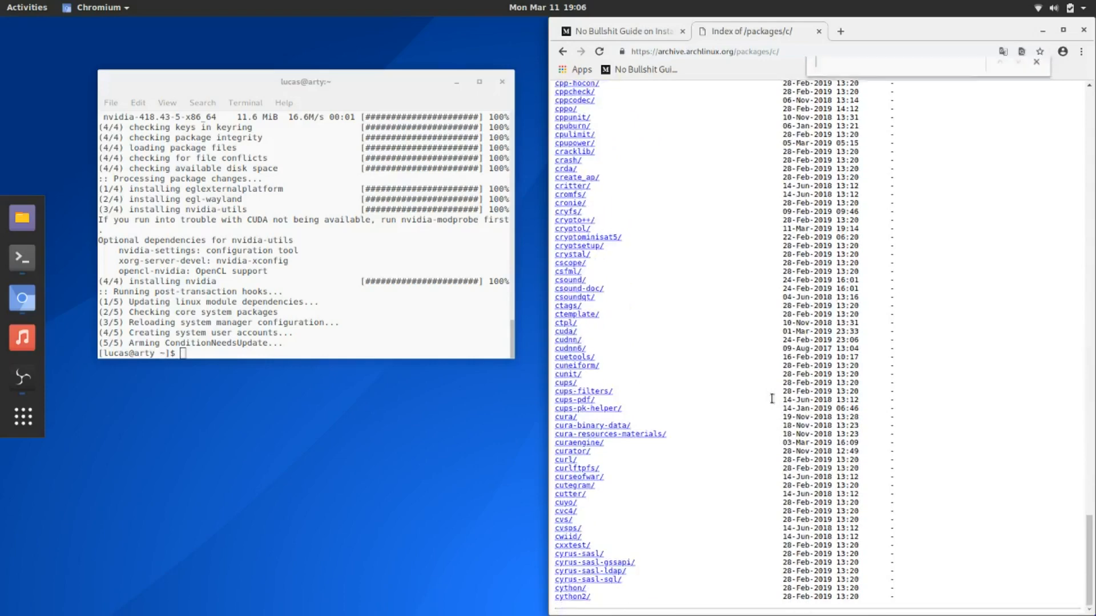
{"action": "type", "text": "cuda"}
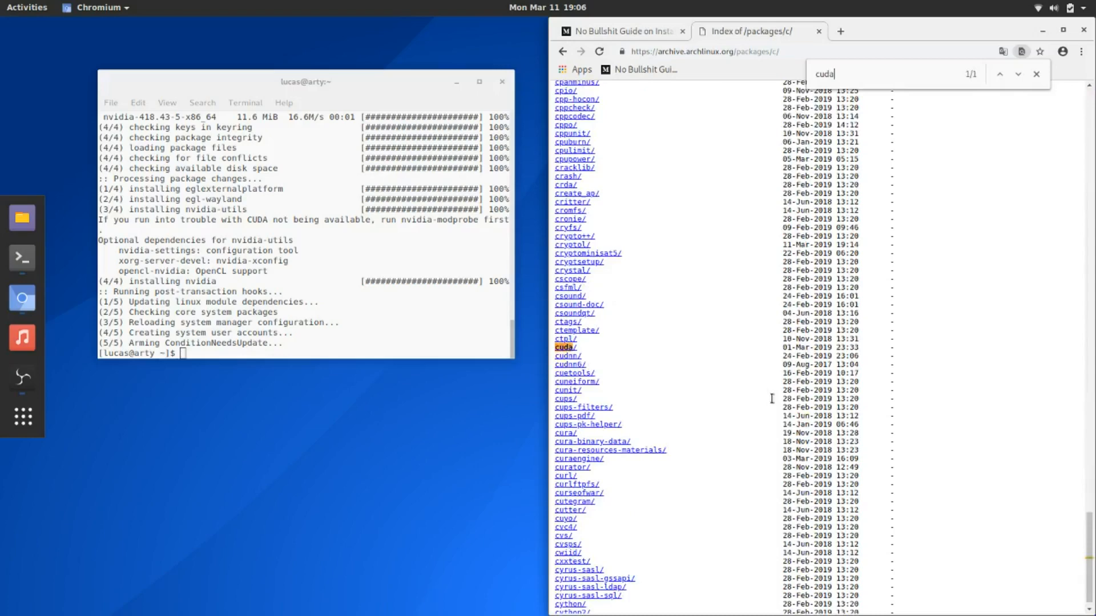
{"action": "mouse_move", "coordinate": [563, 357]}
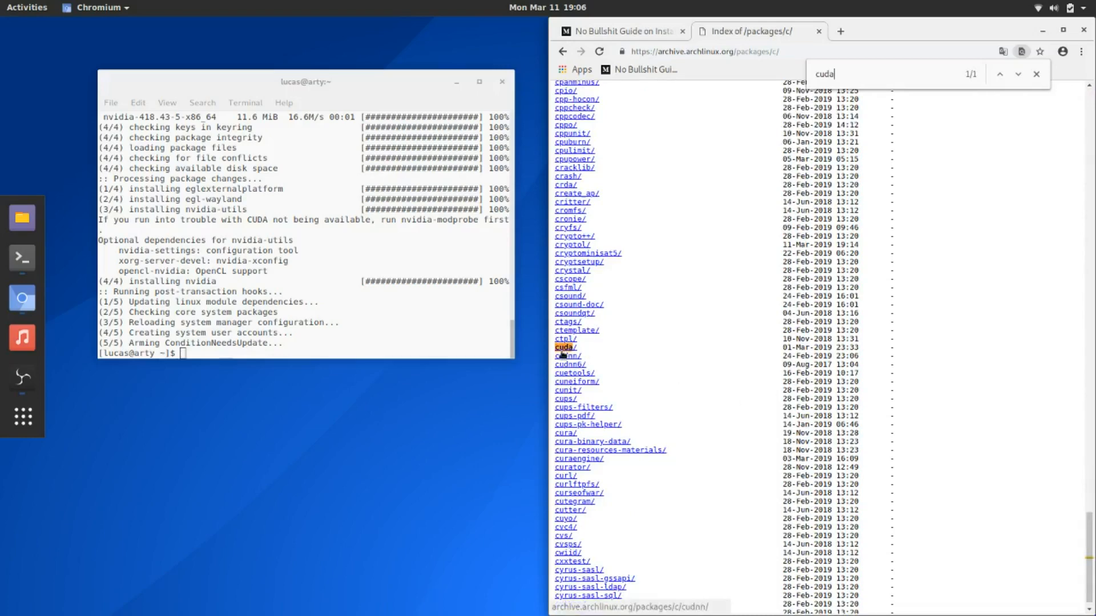
{"action": "left_click", "coordinate": [568, 356]}
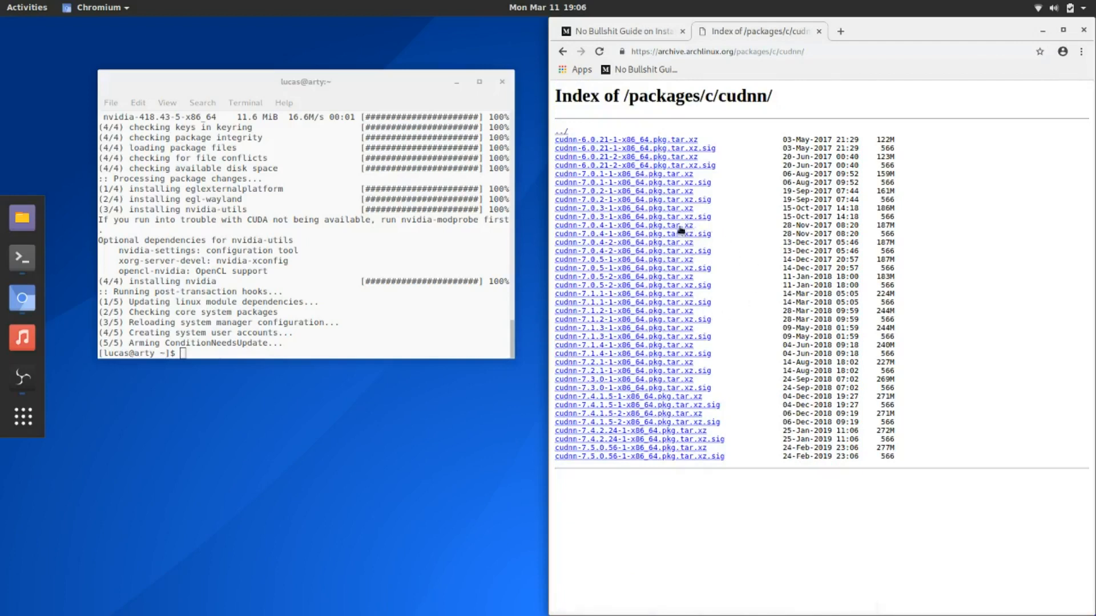
{"action": "mouse_move", "coordinate": [681, 273]}
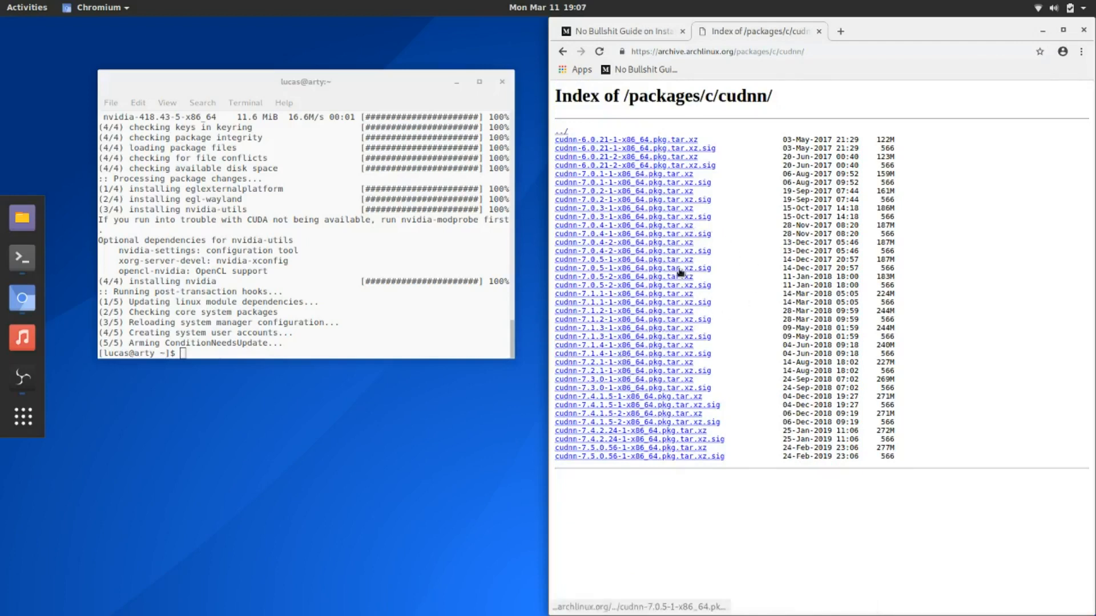
Save cudnn-7.0.5-2-x86_64.pkg.tar.xz via Save link as, then download cuda-9.0.176-4-x86_64.pkg.tar.xz.
{"action": "right_click", "coordinate": [673, 277]}
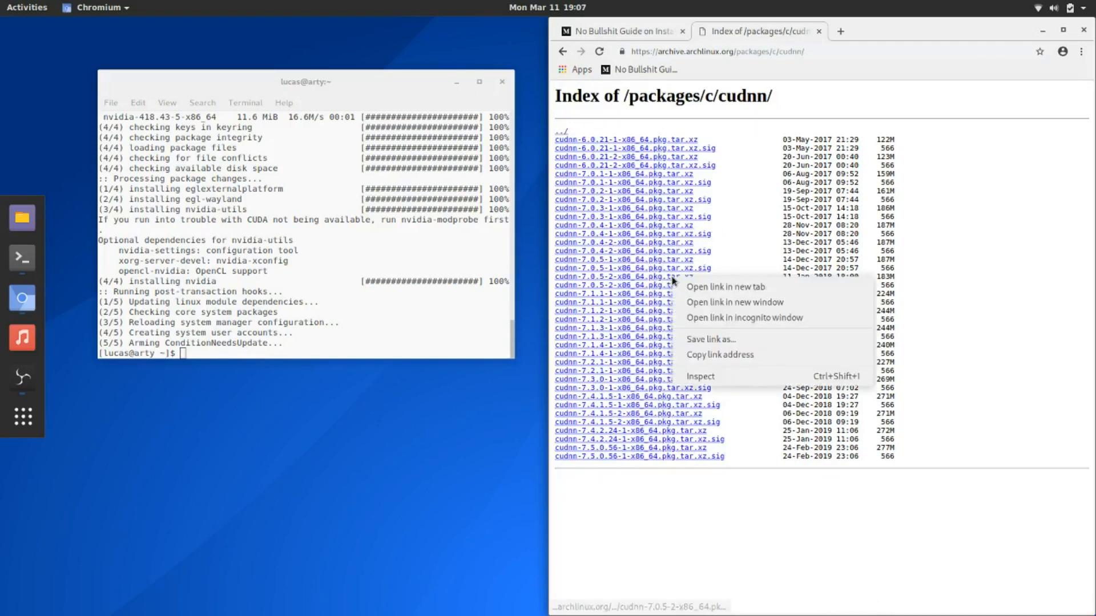
{"action": "left_click", "coordinate": [725, 287]}
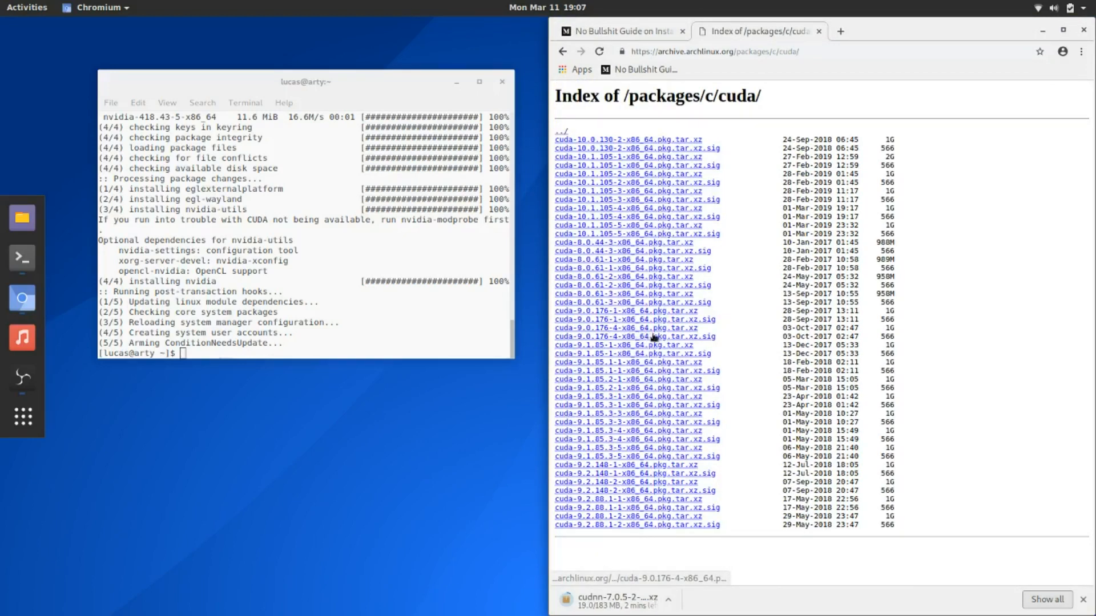
{"action": "mouse_move", "coordinate": [624, 327]}
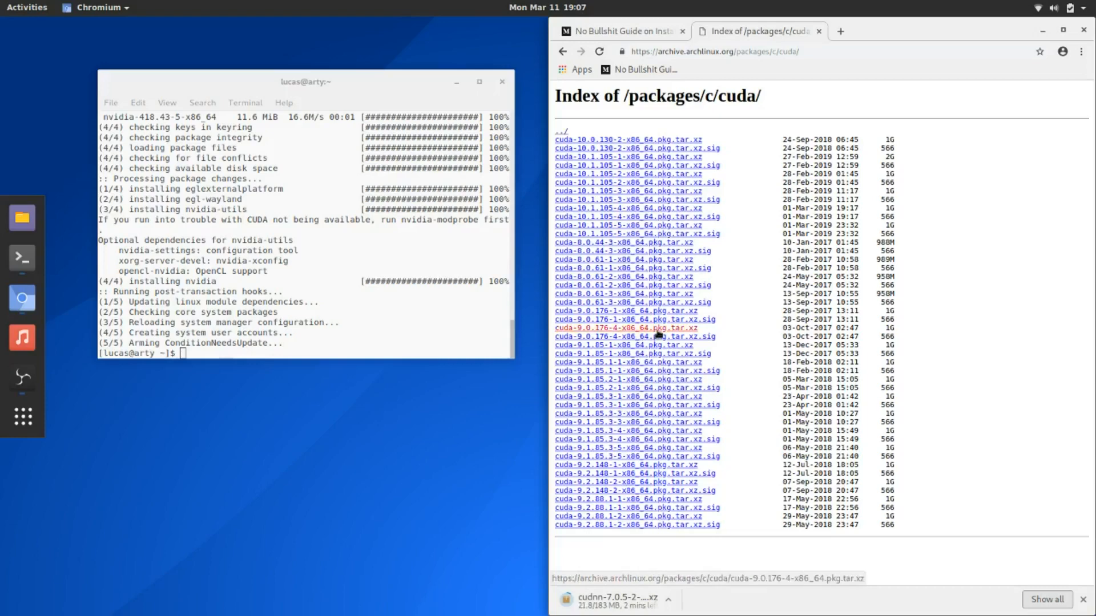
{"action": "left_click", "coordinate": [623, 328]}
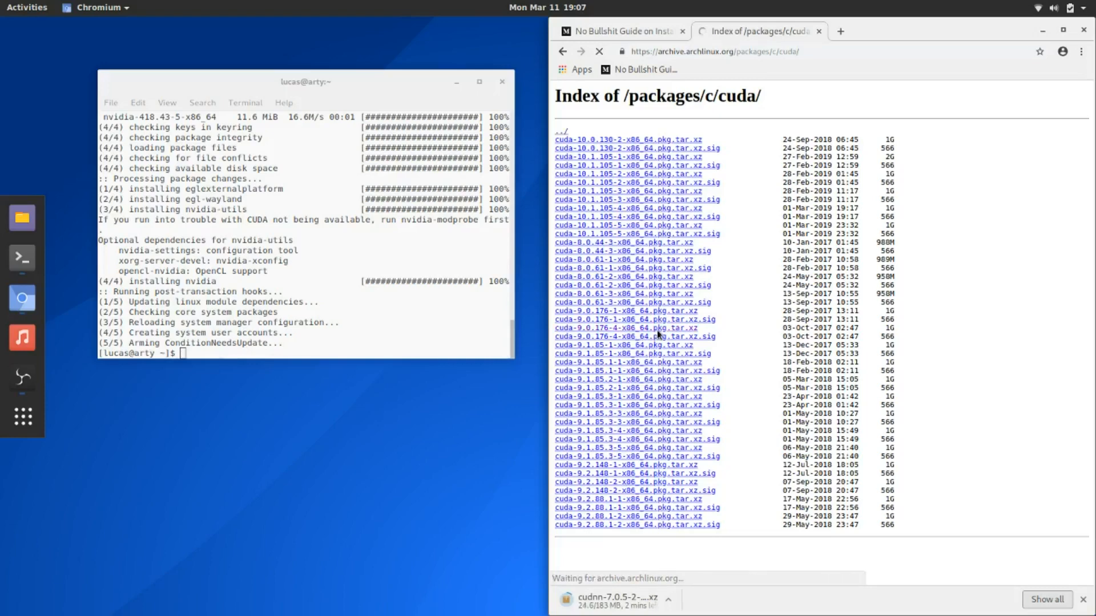
Show all downloads so the cuda 9.0.176-4 and cudnn 7.0.5-2 transfers appear on chrome://downloads.
{"action": "left_click", "coordinate": [624, 327]}
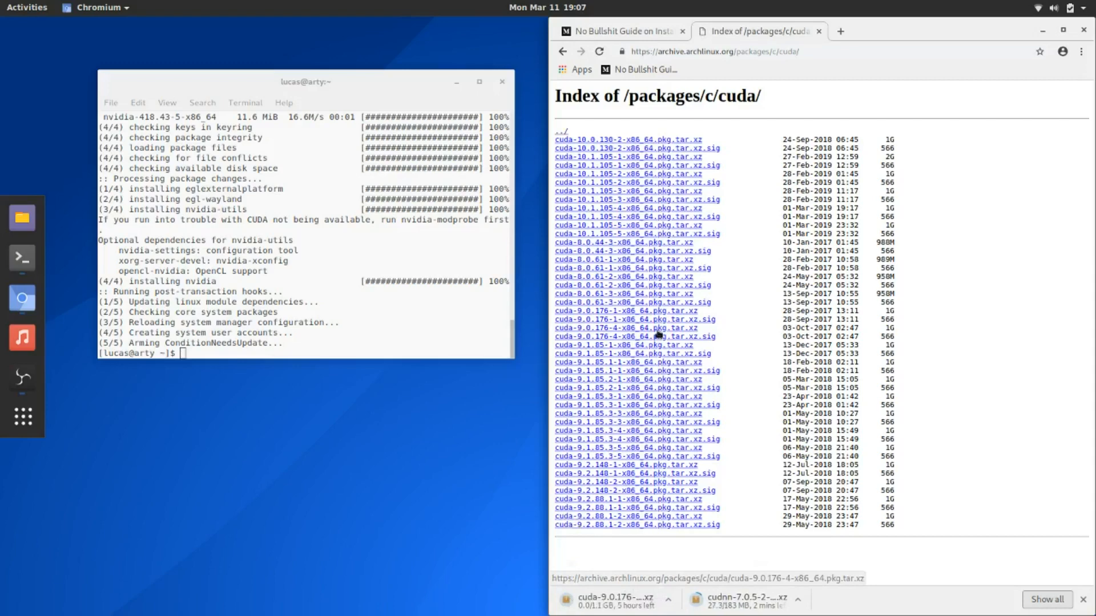
{"action": "mouse_move", "coordinate": [632, 413]}
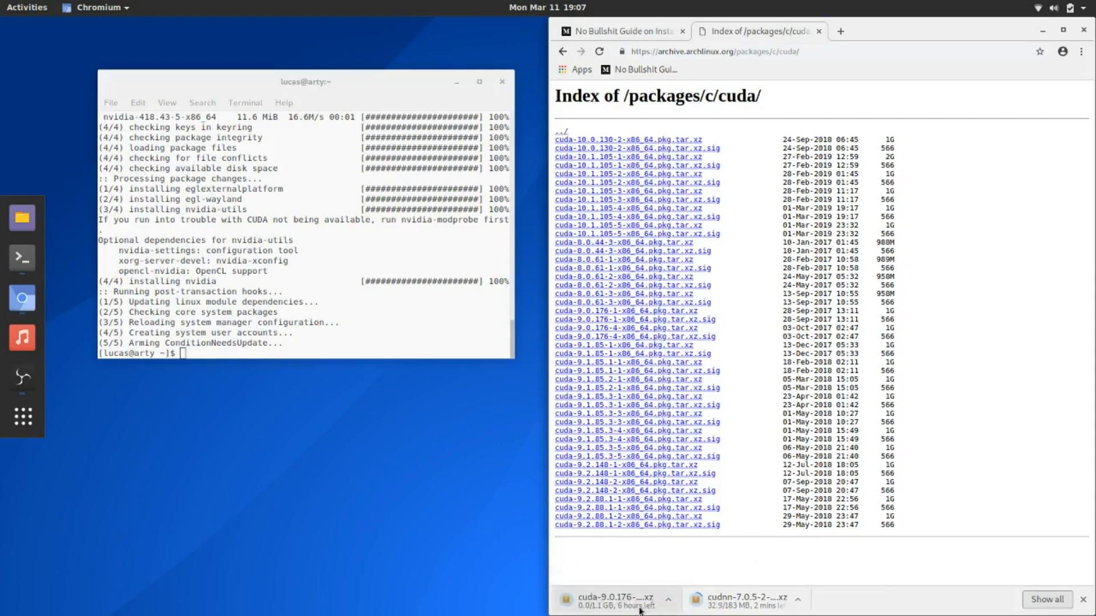
{"action": "left_click", "coordinate": [667, 599]}
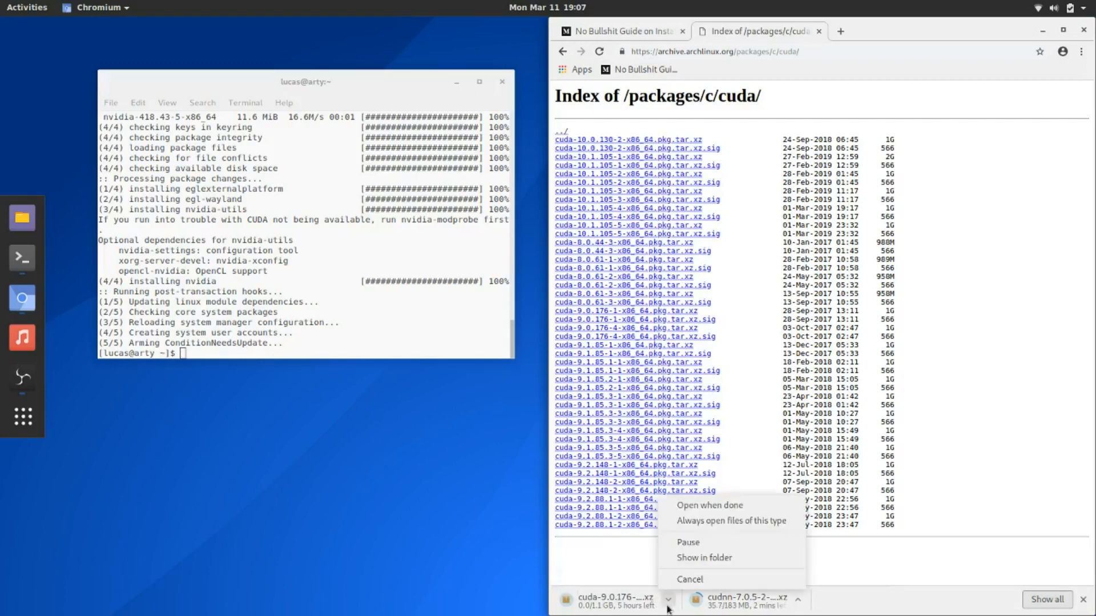
{"action": "mouse_move", "coordinate": [703, 558]}
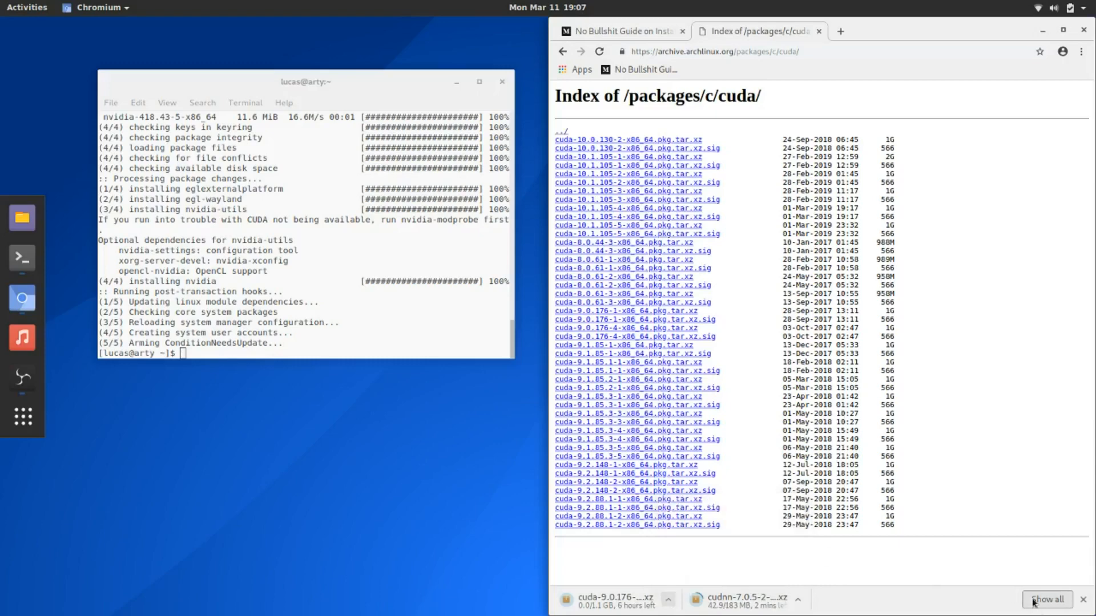
{"action": "left_click", "coordinate": [1048, 600]}
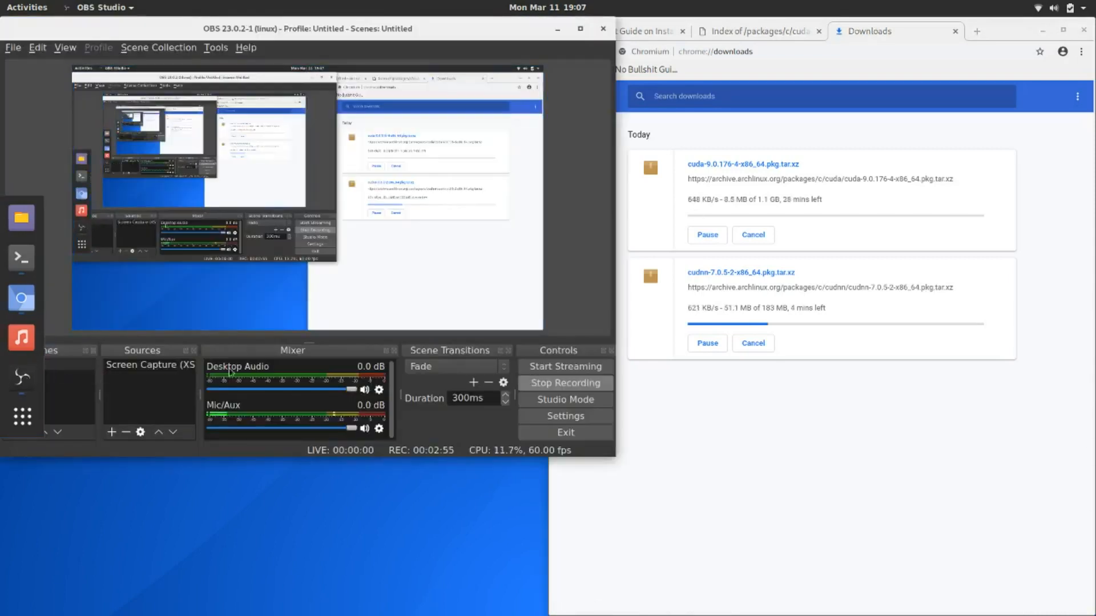
In Terminal, cd Downloads/, ls the packages and start sudo pacman -U cuda-9.0.176-4-x86_64.pkg.tar.xz.
{"action": "left_click", "coordinate": [565, 383]}
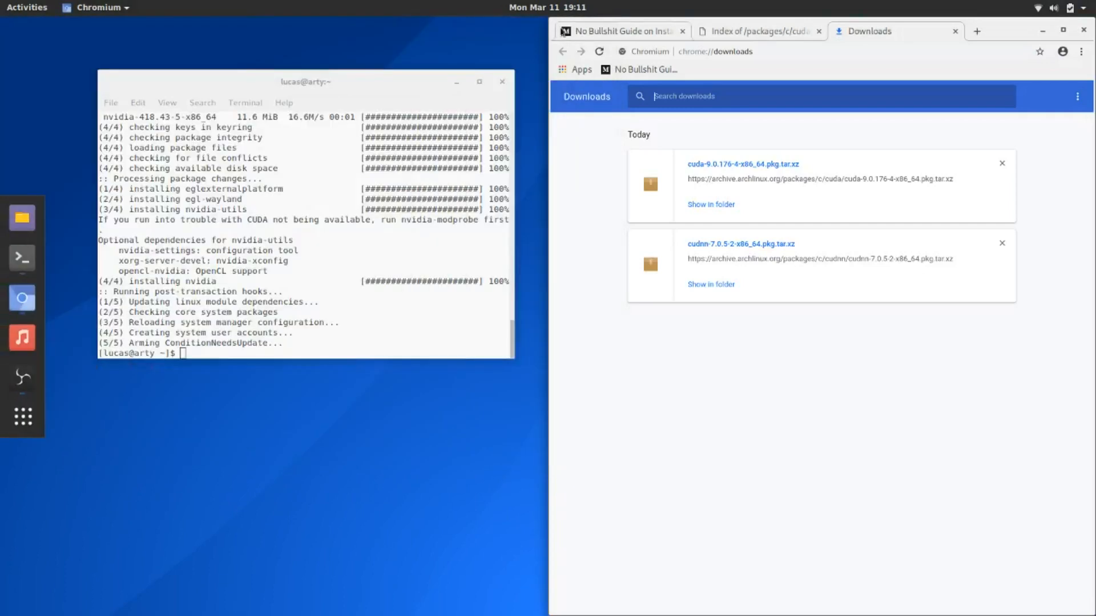
{"action": "mouse_move", "coordinate": [345, 170]}
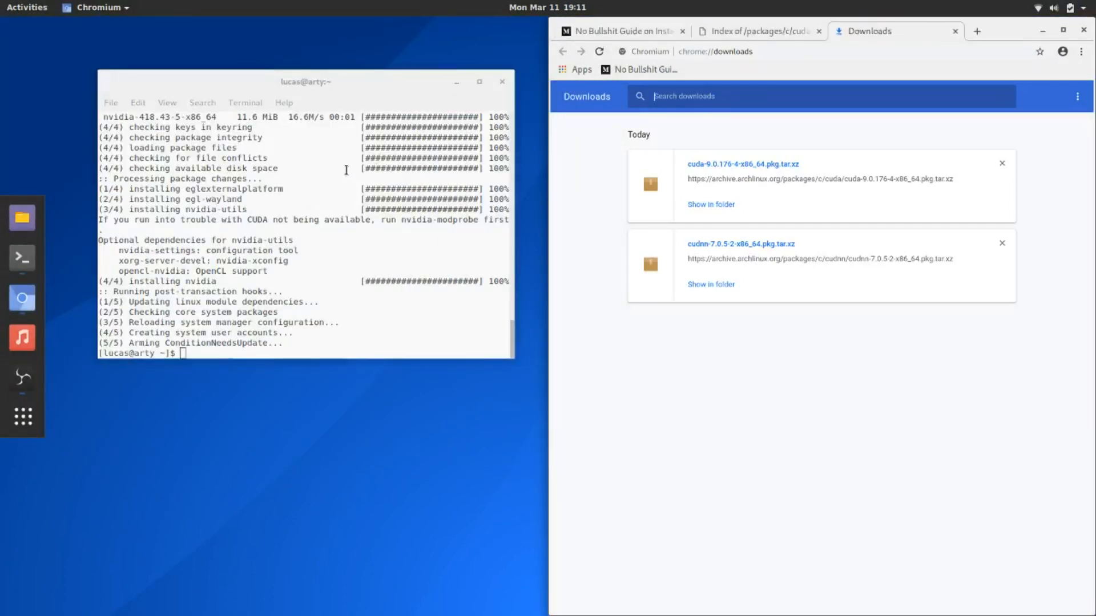
{"action": "type", "text": "cd Don"}
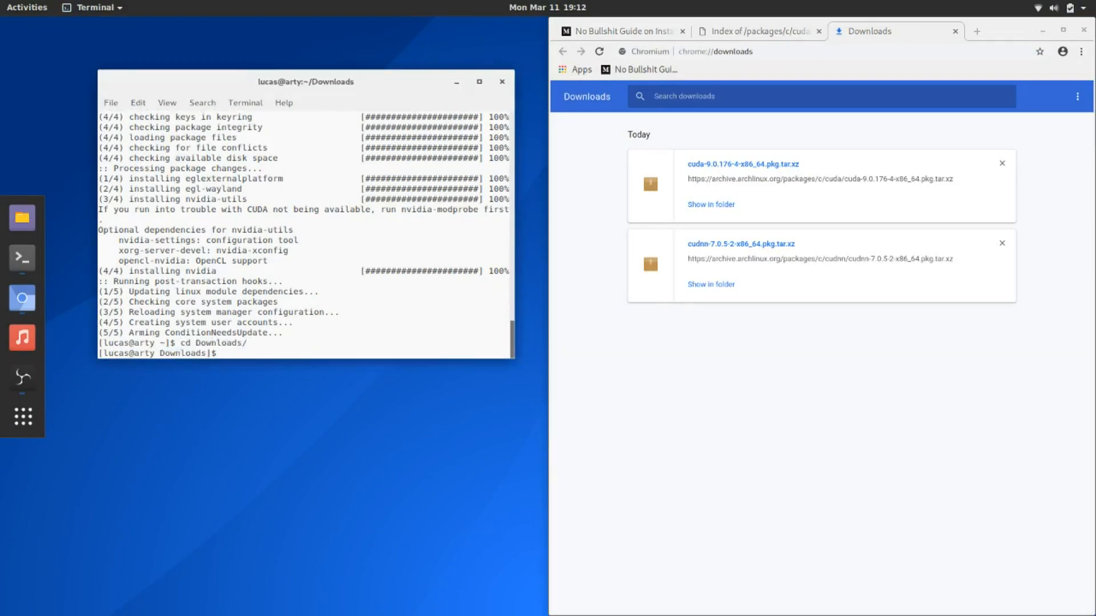
{"action": "type", "text": "ls"}
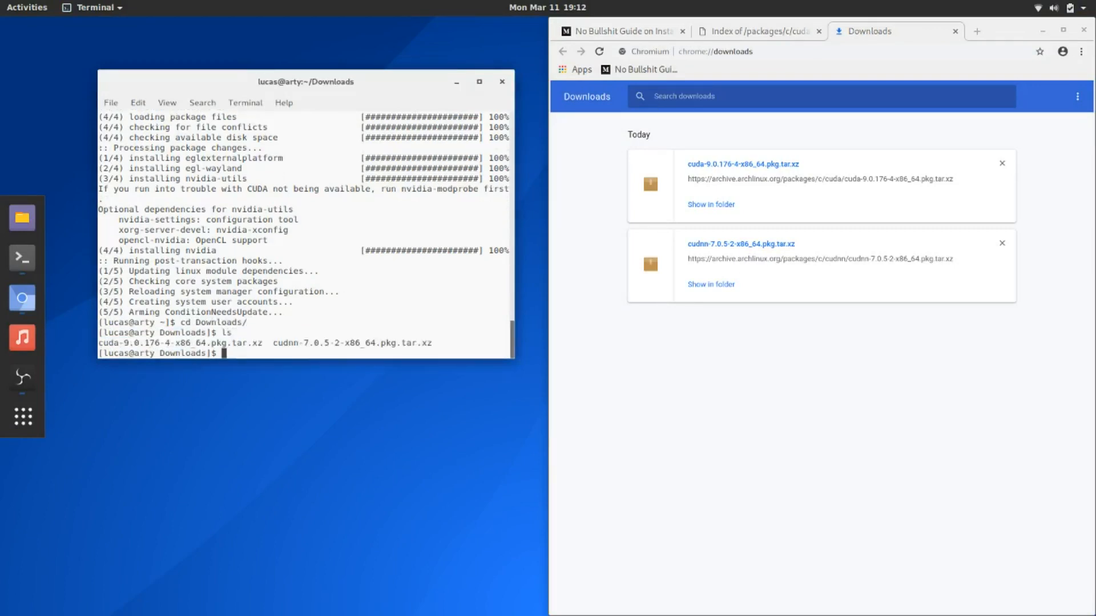
{"action": "type", "text": "sudo pacman -S"}
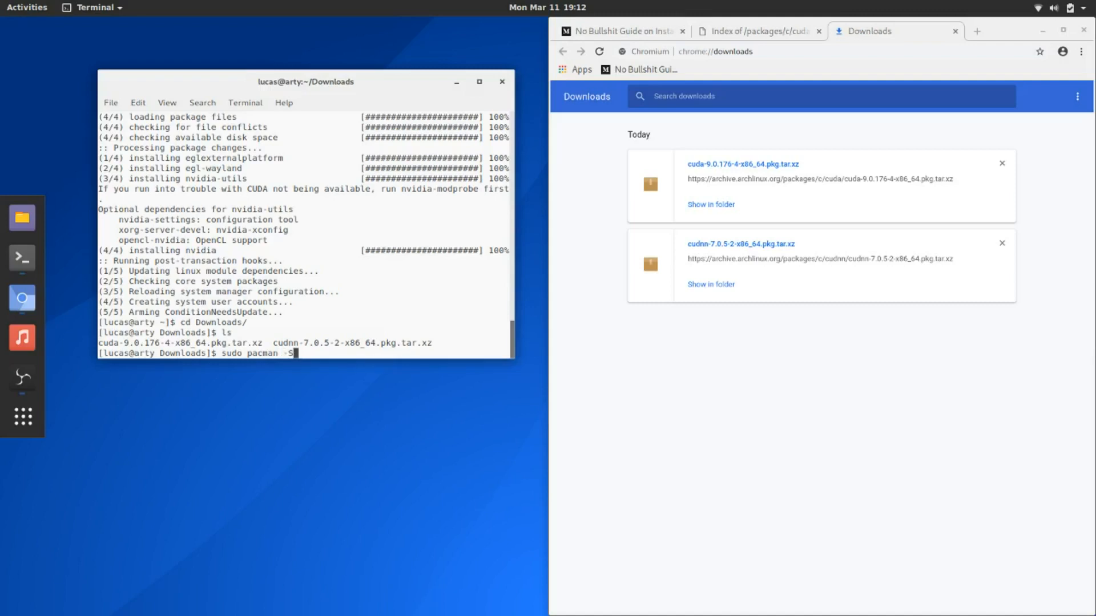
{"action": "type", "text": "U"}
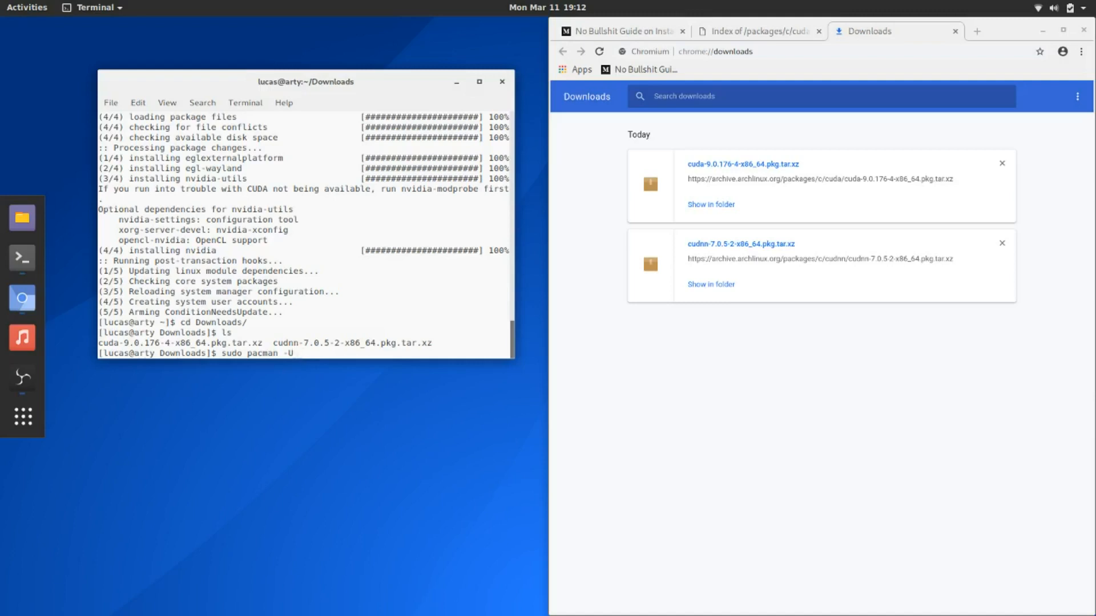
{"action": "type", "text": "cuda-9.0.176-4-x86_64.pkg.tar.xz"}
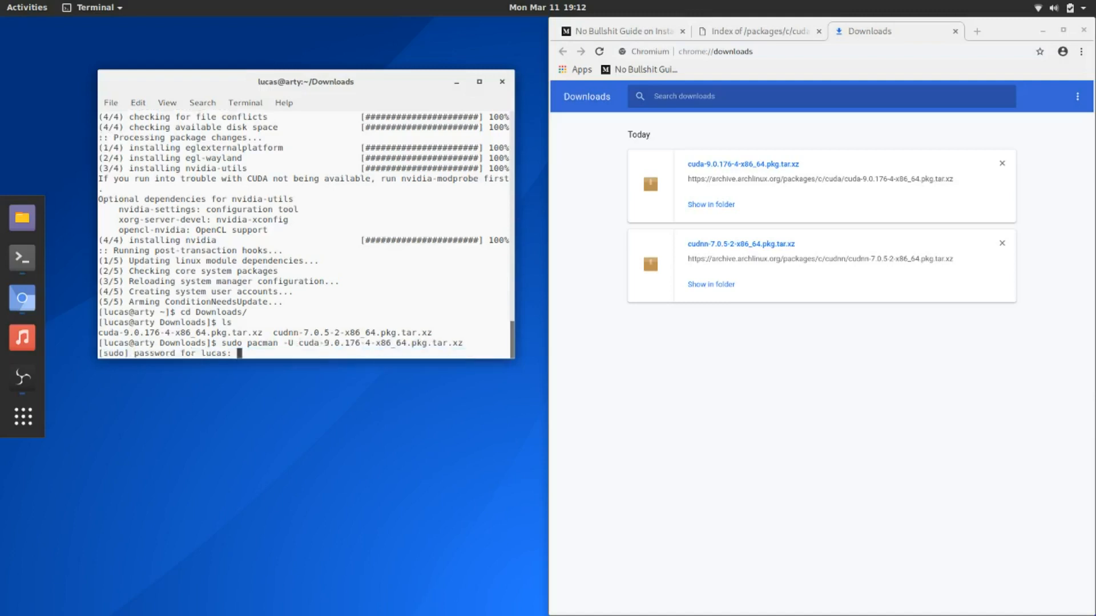
Enter the password, answer N on the gcc6 failure, then install with sudo pacman -Udd and y.
{"action": "key", "text": "Return"}
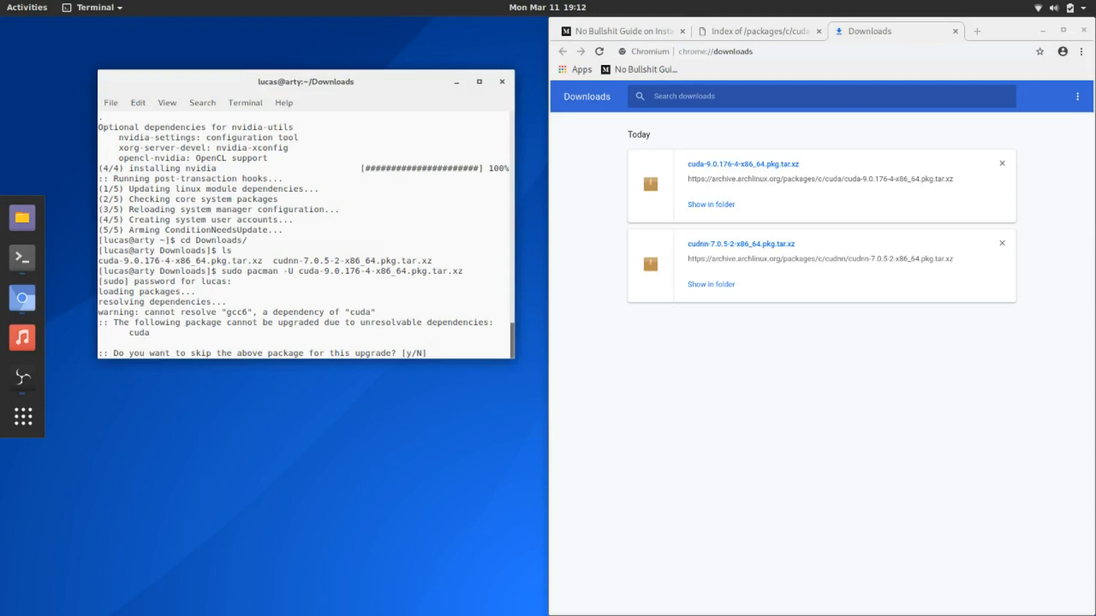
{"action": "type", "text": "N"}
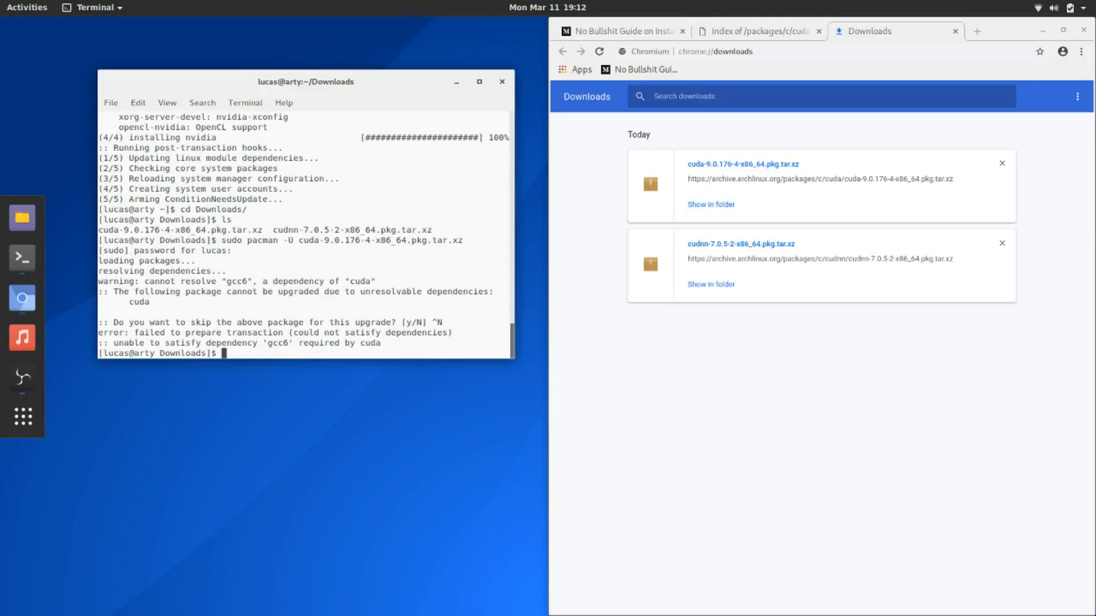
{"action": "type", "text": "sudo pacman -U cuda-9.0.176-4-x86_64.pkg.tar.xz"}
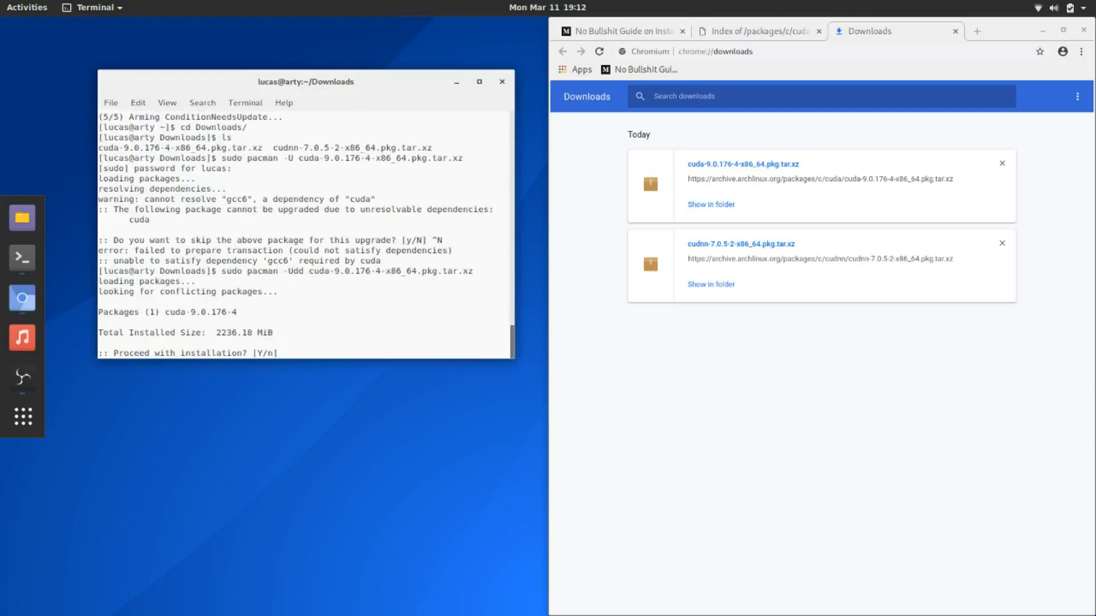
{"action": "type", "text": "y"}
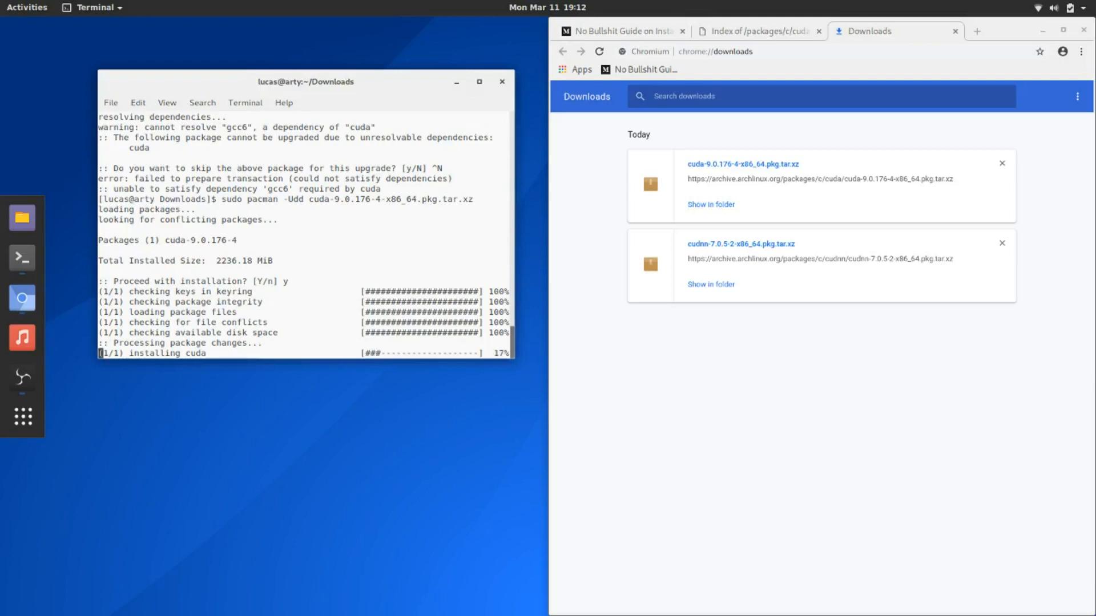
In a second terminal window, edit /etc/pacman.conf with sudo nano.
{"action": "right_click", "coordinate": [177, 241]}
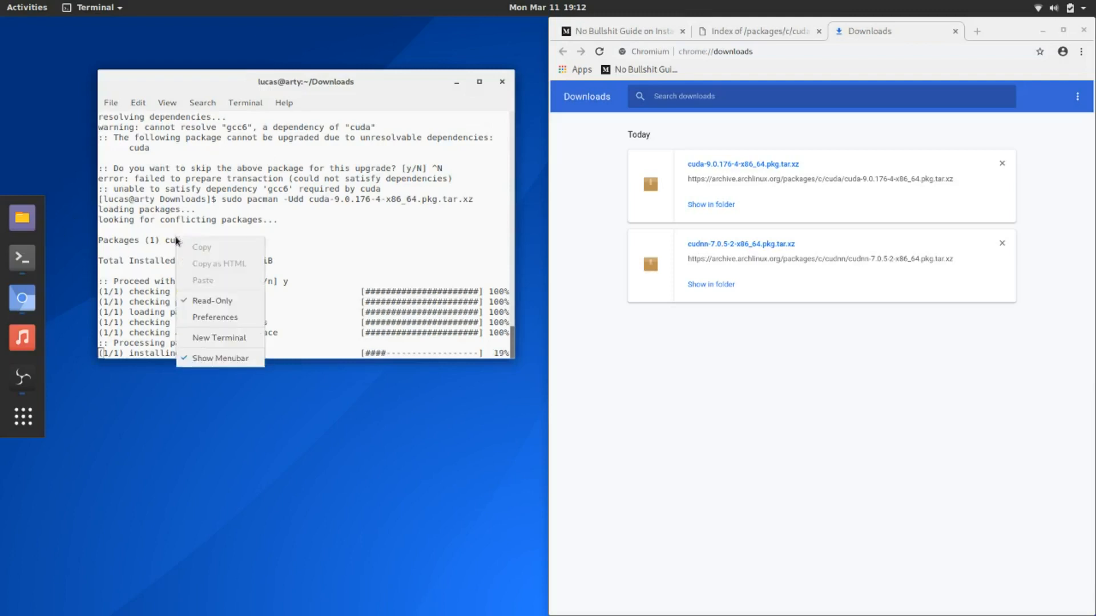
{"action": "left_click", "coordinate": [220, 338]}
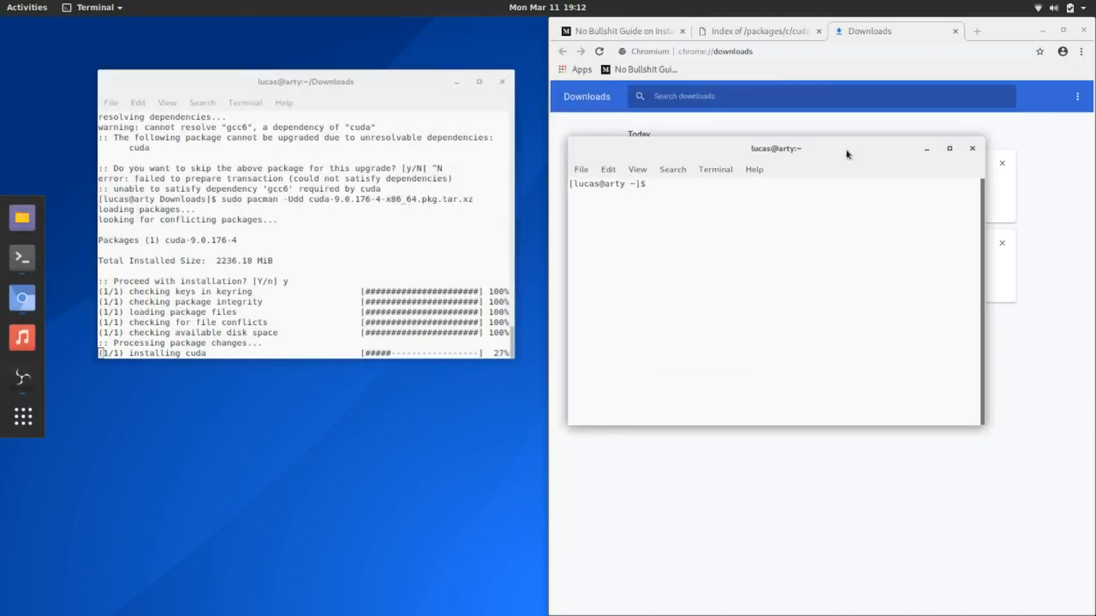
{"action": "type", "text": "sudo nano /etc/m"}
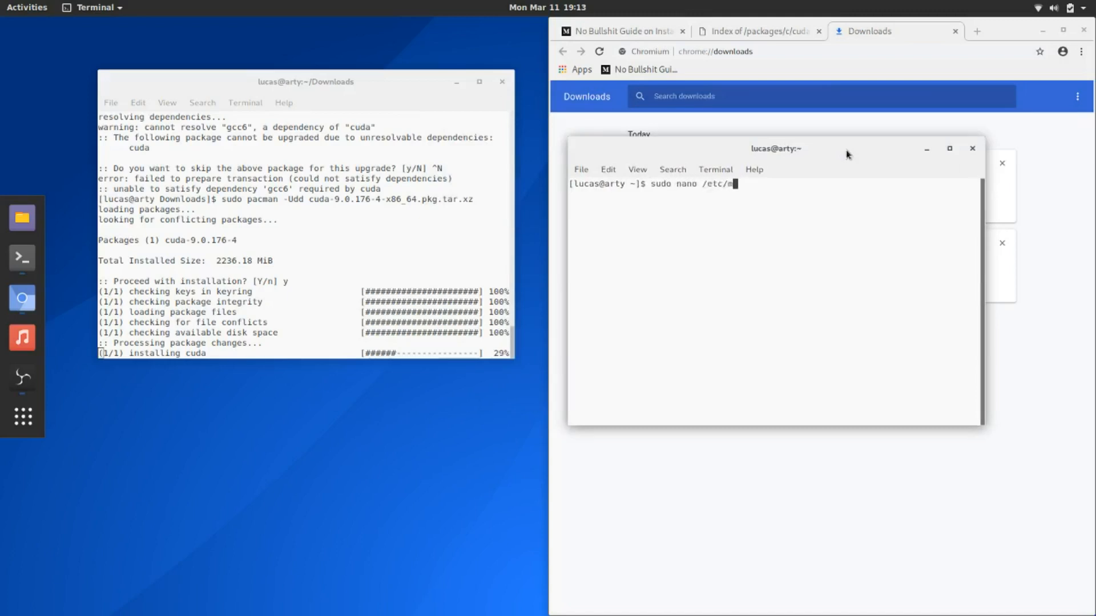
{"action": "type", "text": "pacman.conf"}
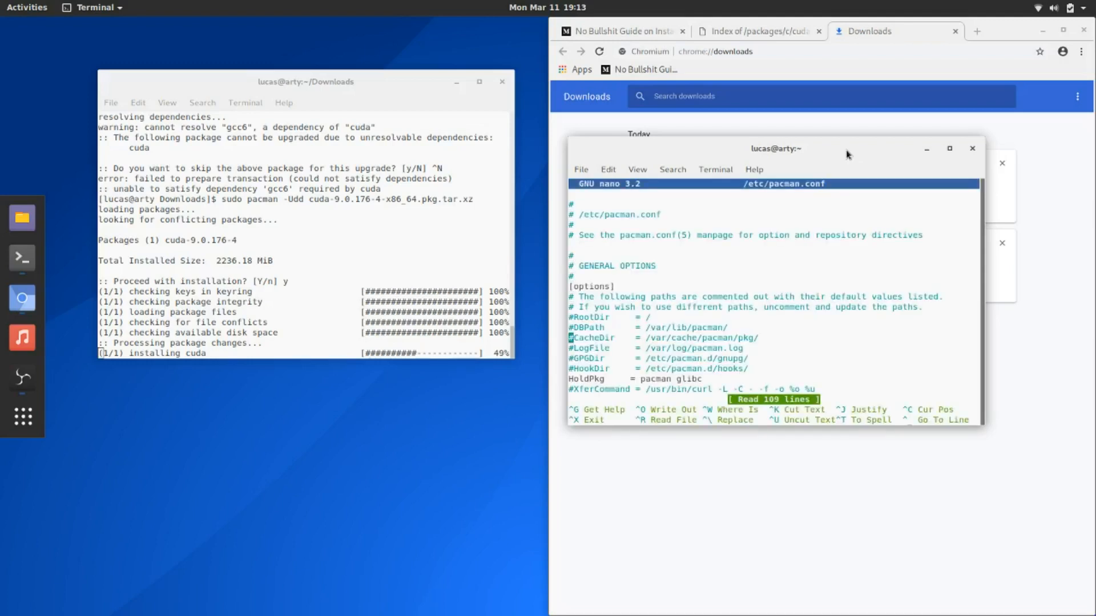
Set IgnorePkg = cuda cudnn, save with Ctrl+O and exit nano.
{"action": "scroll", "scroll_direction": "down", "scroll_amount": 3}
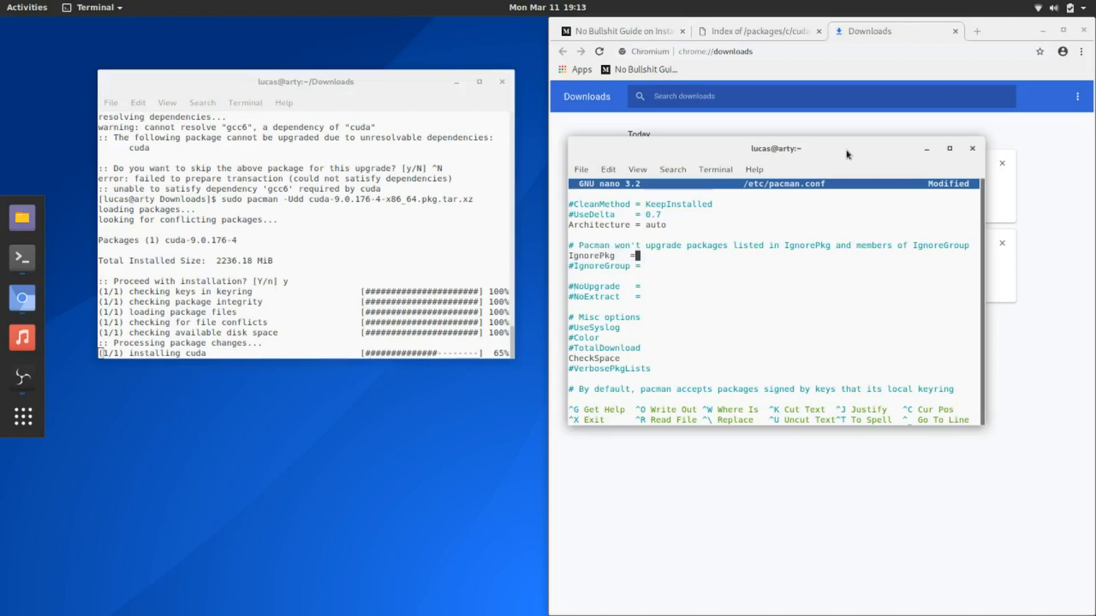
{"action": "type", "text": "cuda cudnn"}
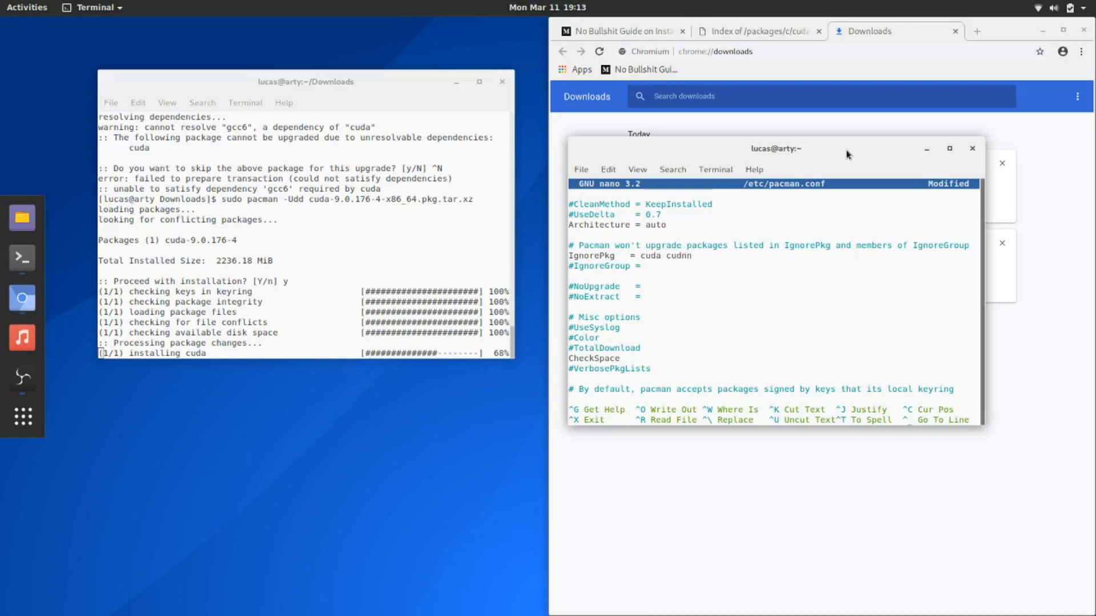
{"action": "key", "text": "ctrl+o"}
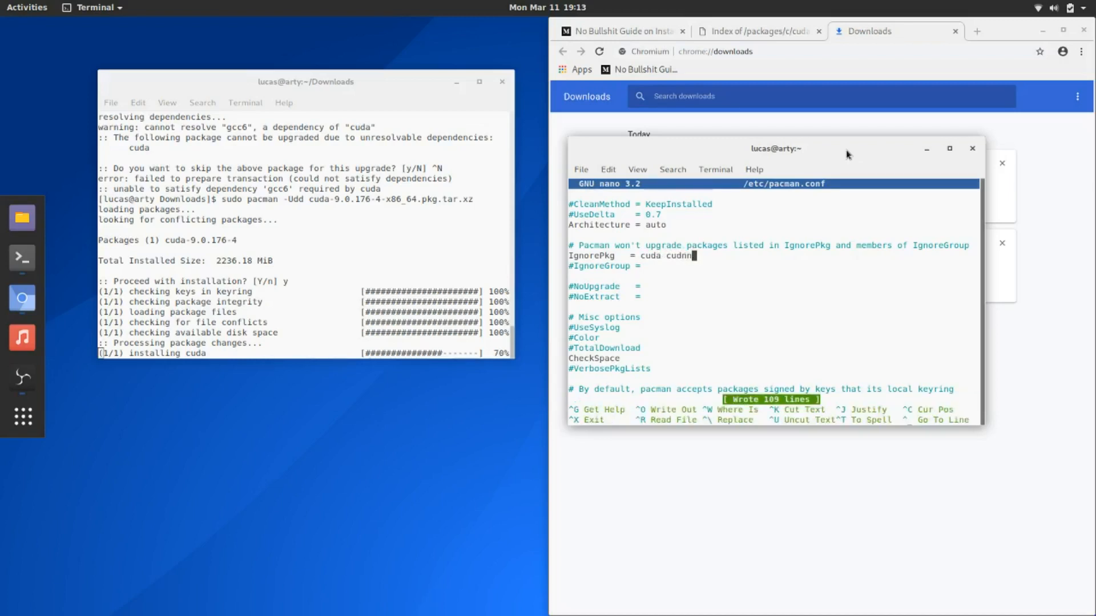
{"action": "key", "text": "ctrl+x"}
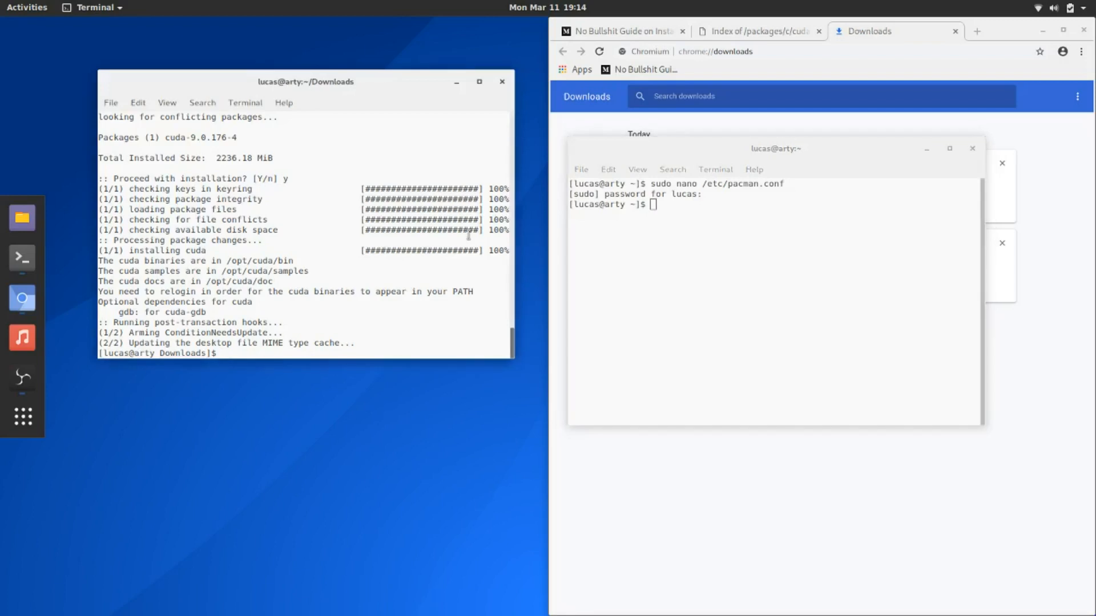
Install cudnn-7.0.5-2-x86_64.pkg.tar.xz with sudo pacman -Udd, replacing the old cuda filename.
{"action": "type", "text": "sudo pacman -Udd cuda-9.0.176-4-x86_64.pkg.tar.xz"}
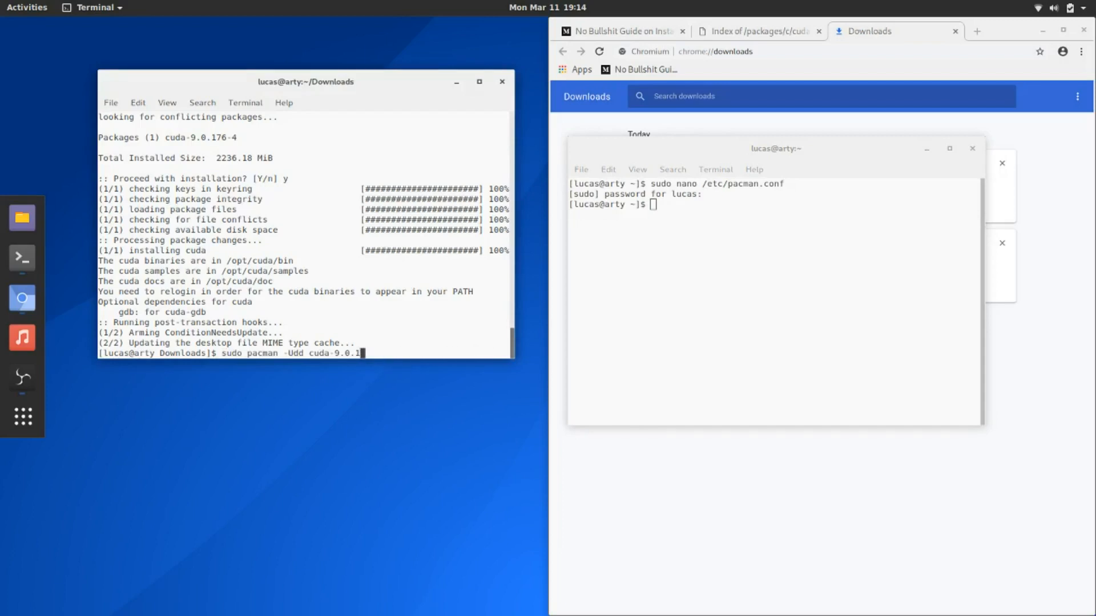
{"action": "key", "text": "BackSpace"}
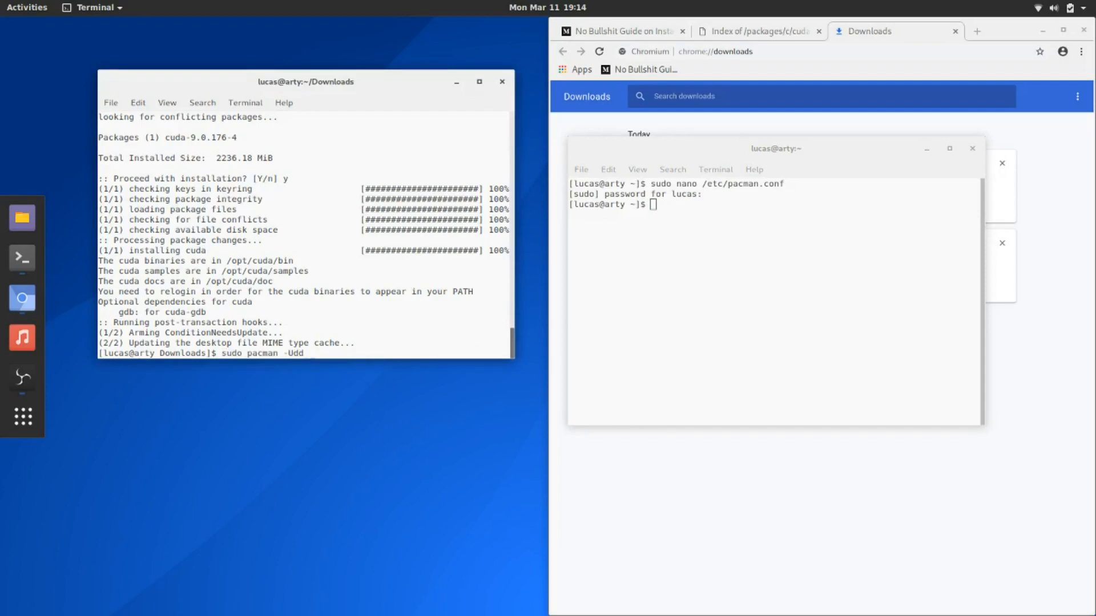
{"action": "type", "text": "cudnn-7.0.5-2-x86_64.pkg.tar.xz"}
{"action": "type", "text": "y"}
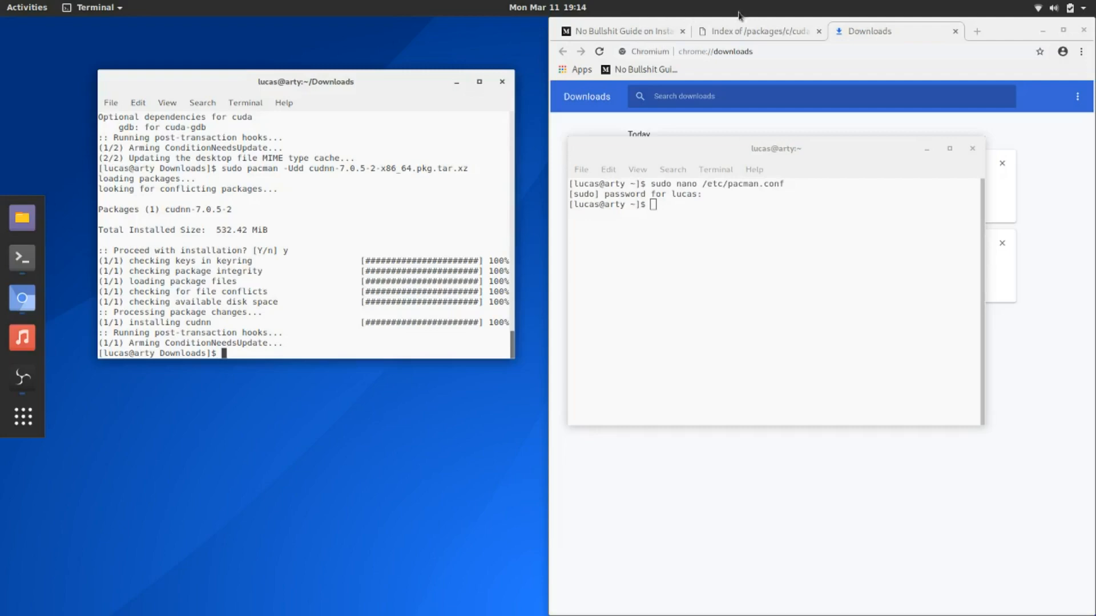
Run sudo pacman -S yay to install the yay AUR helper.
{"action": "left_click", "coordinate": [755, 31]}
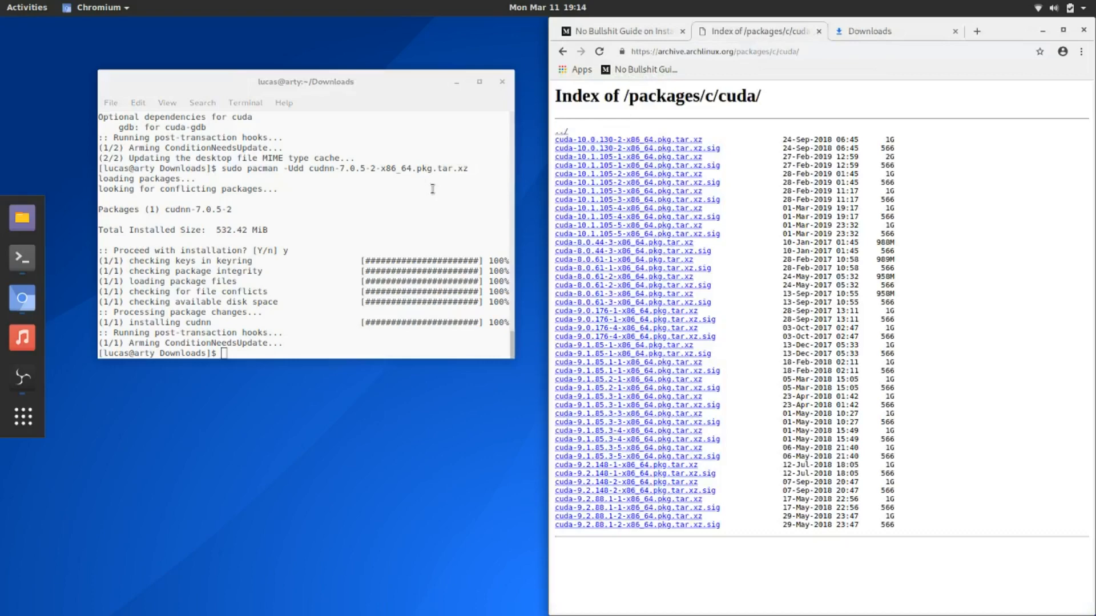
{"action": "type", "text": "sudo pacman -S y"}
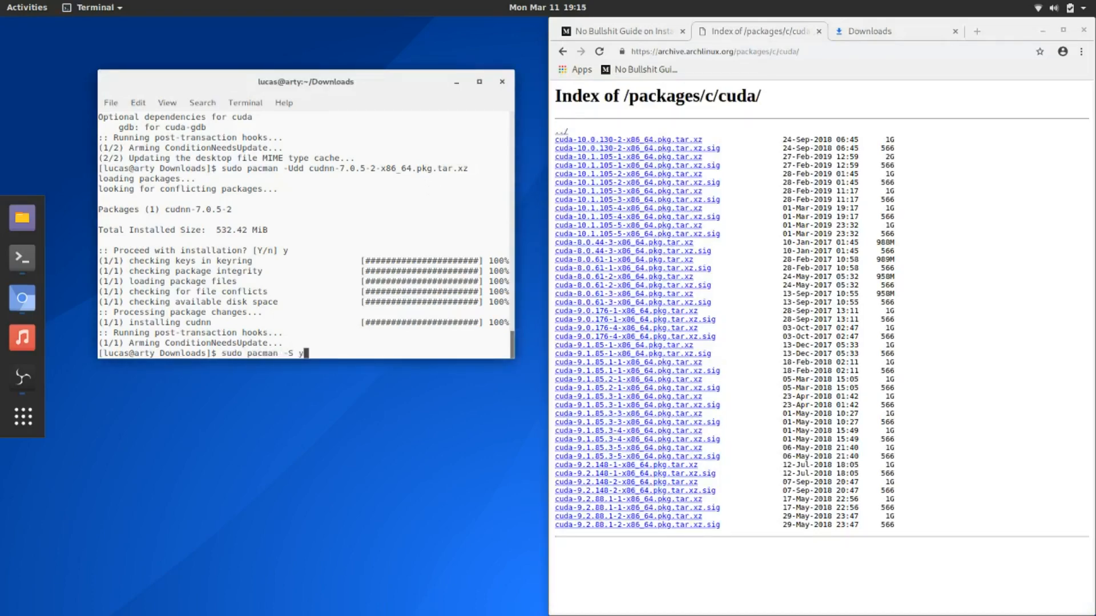
{"action": "key", "text": "Return"}
{"action": "type", "text": "yay "}
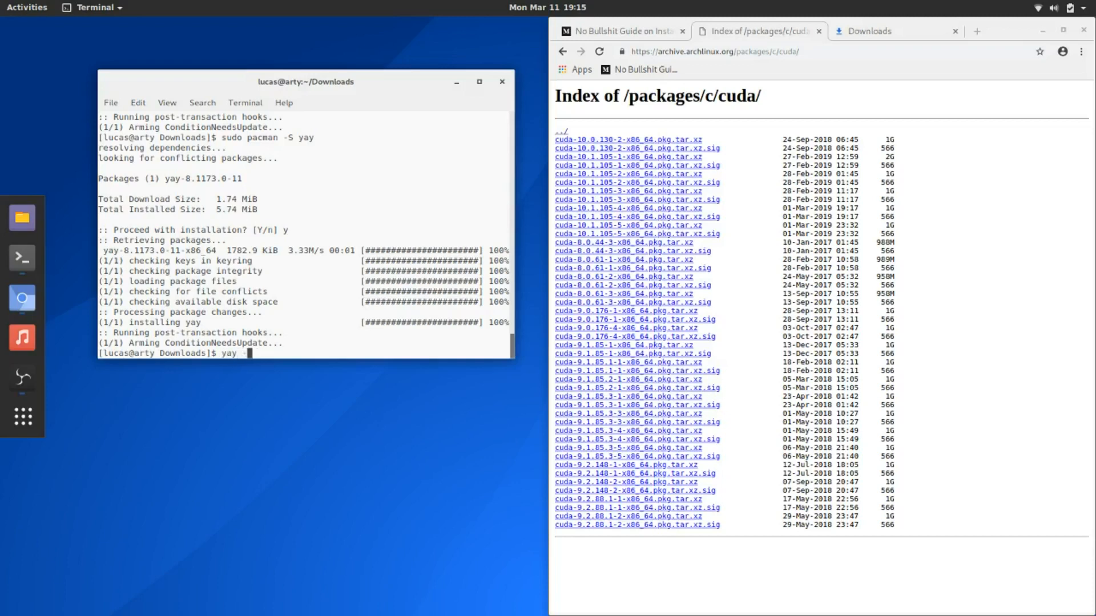
Search the repositories for python36 packages with yay -Ss.
{"action": "type", "text": "-Ss"}
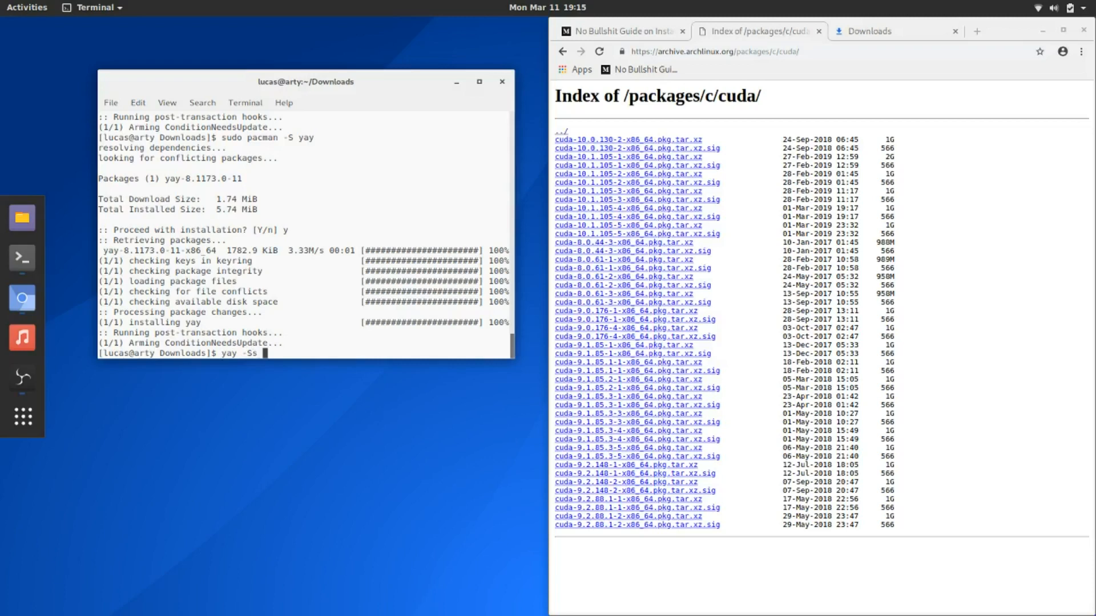
{"action": "type", "text": "python3.6"}
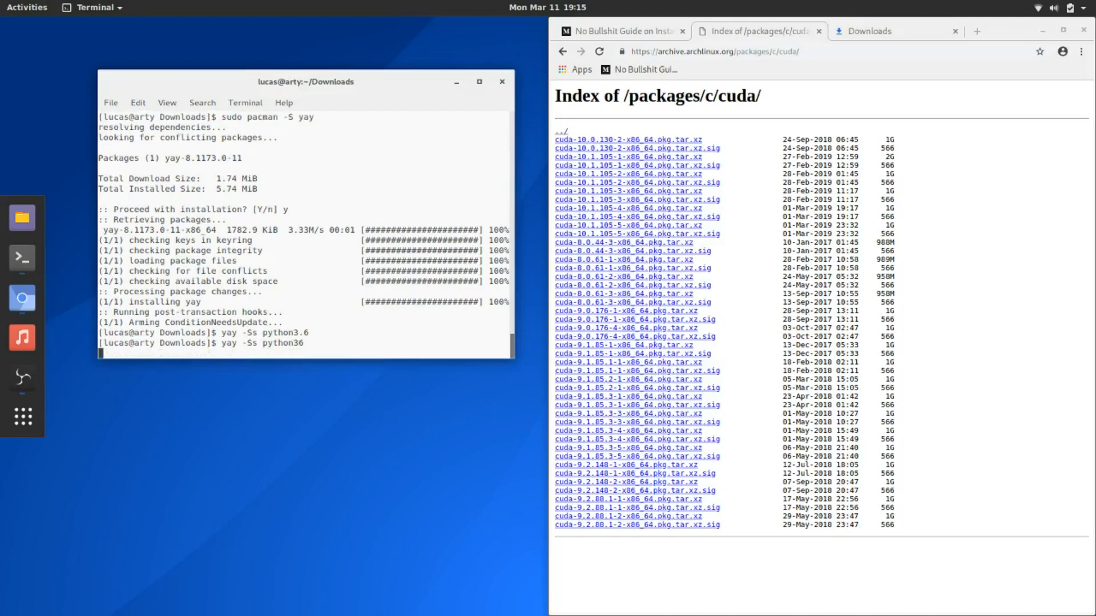
{"action": "key", "text": "Return"}
{"action": "type", "text": "sudo yay -S"}
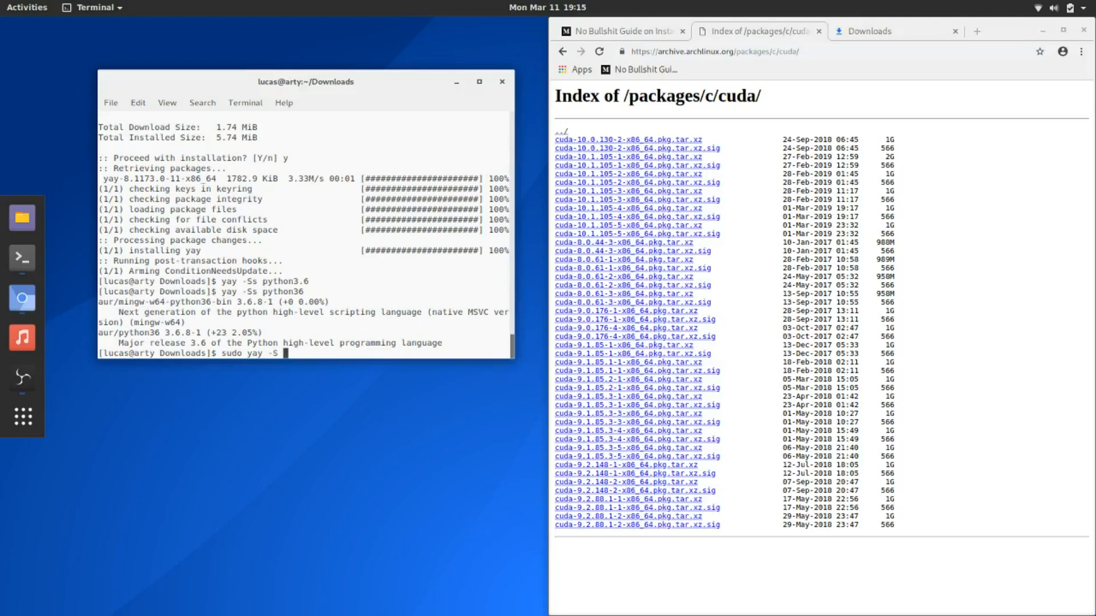
{"action": "type", "text": "python36"}
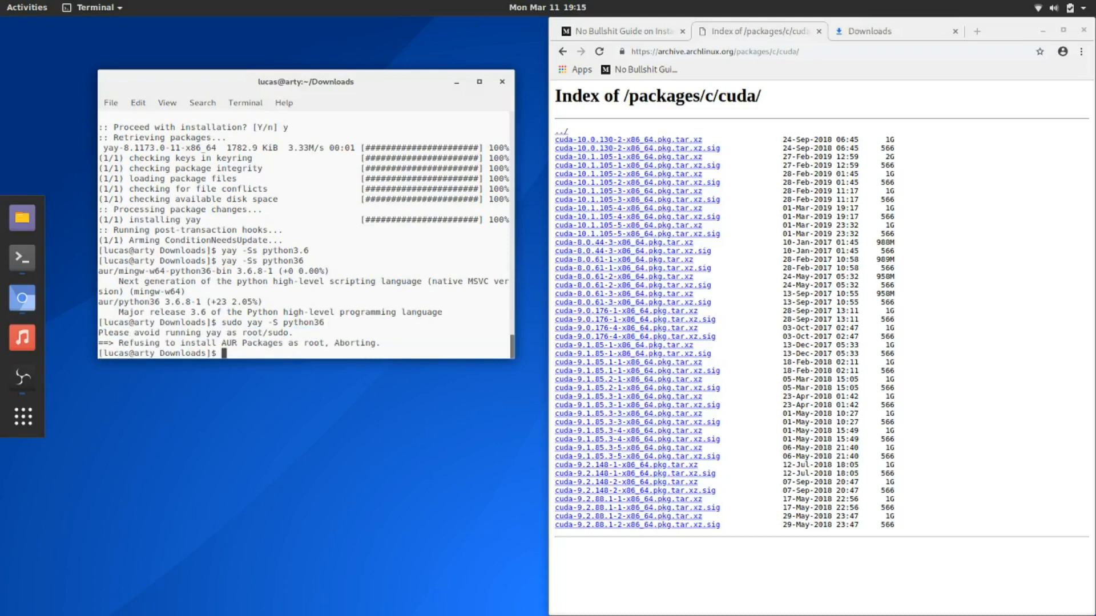
Start building python36 from the AUR with yay -S, confirming with y.
{"action": "type", "text": "sudo yay -S python36"}
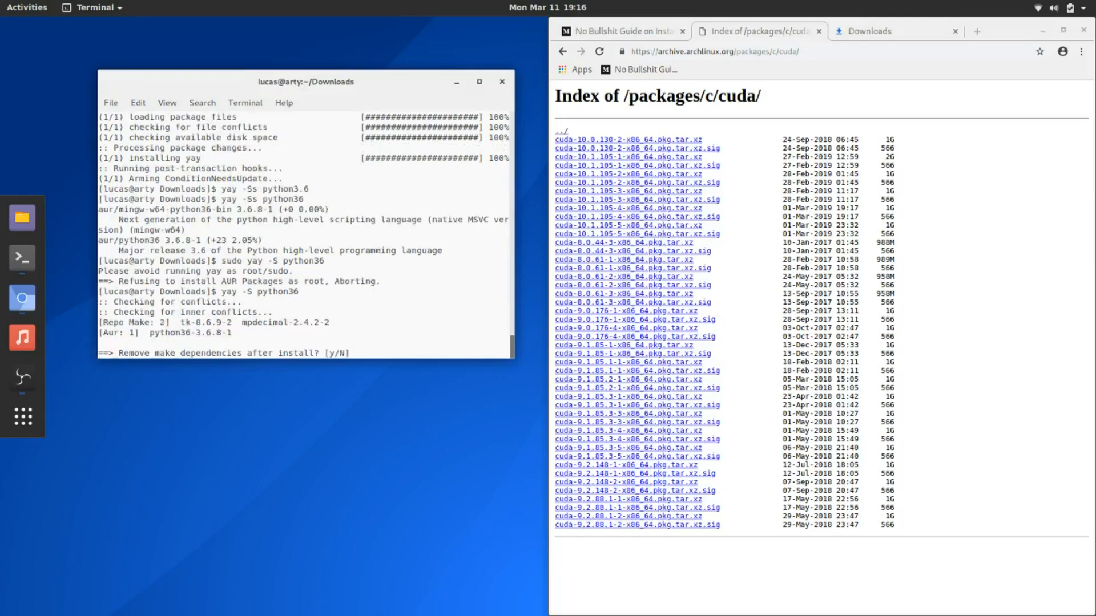
{"action": "type", "text": "y"}
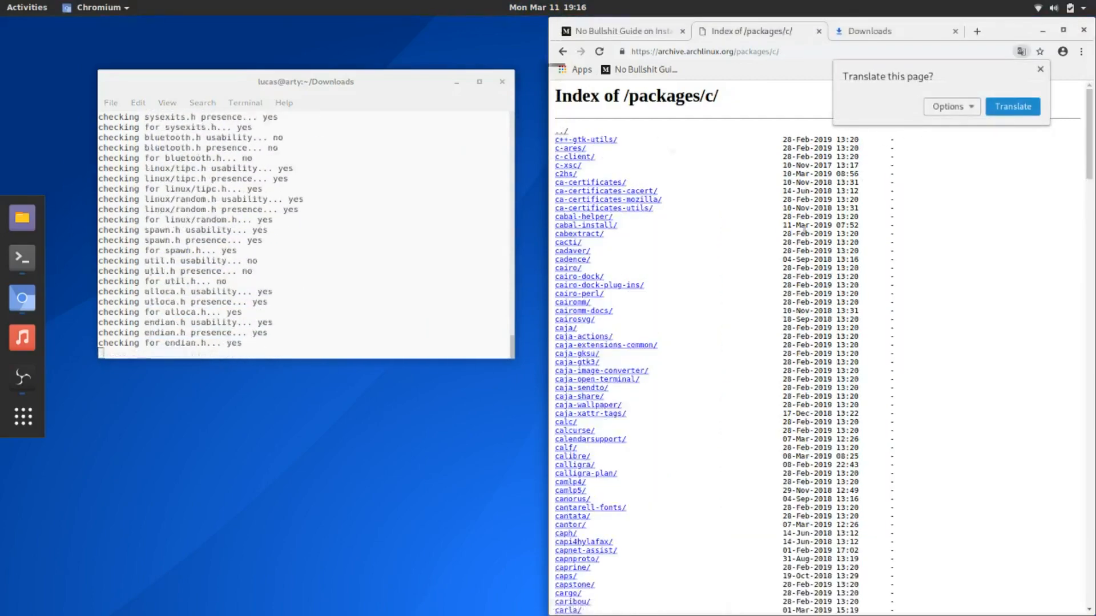
Arrange the compiling terminal at the left edge and return to the archive page.
{"action": "scroll", "scroll_direction": "down", "scroll_amount": 3}
{"action": "type", "text": "p"}
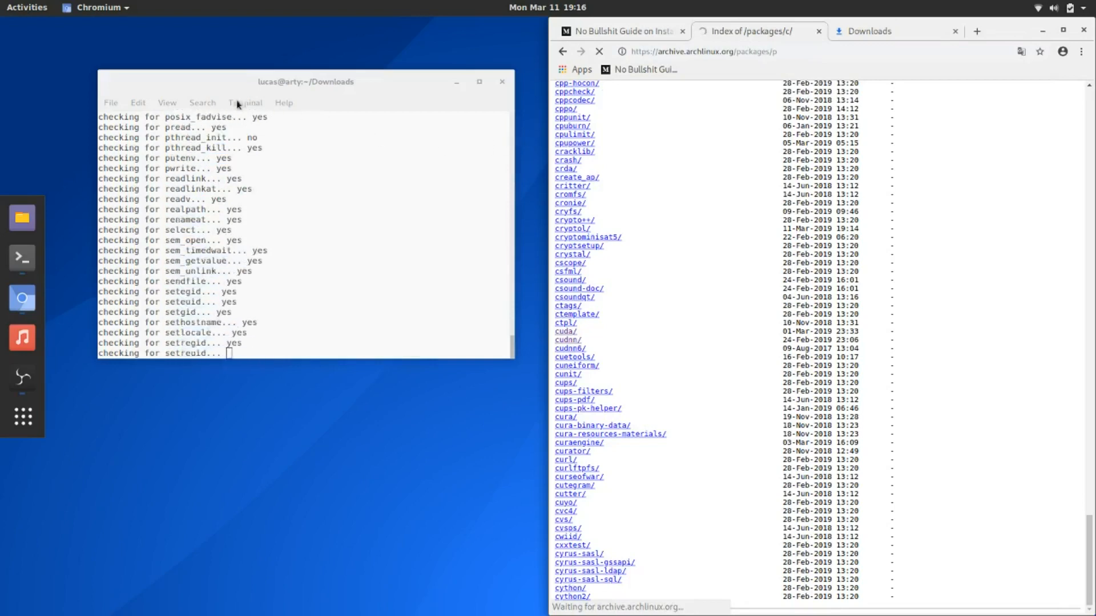
{"action": "left_click", "coordinate": [167, 103]}
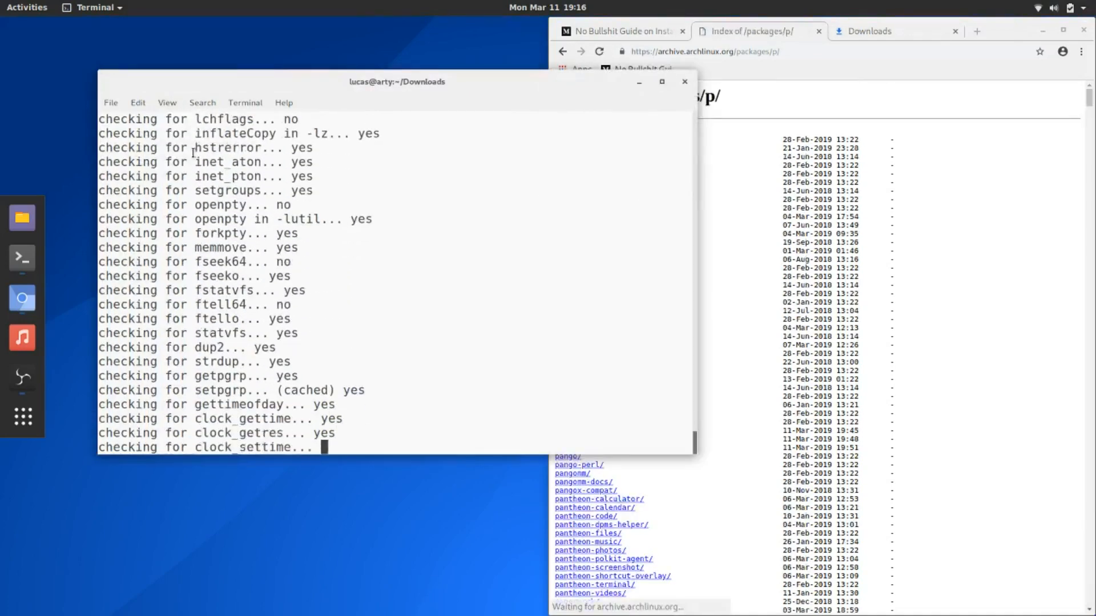
{"action": "left_click_drag", "start_coordinate": [396, 83], "coordinate": [301, 64]}
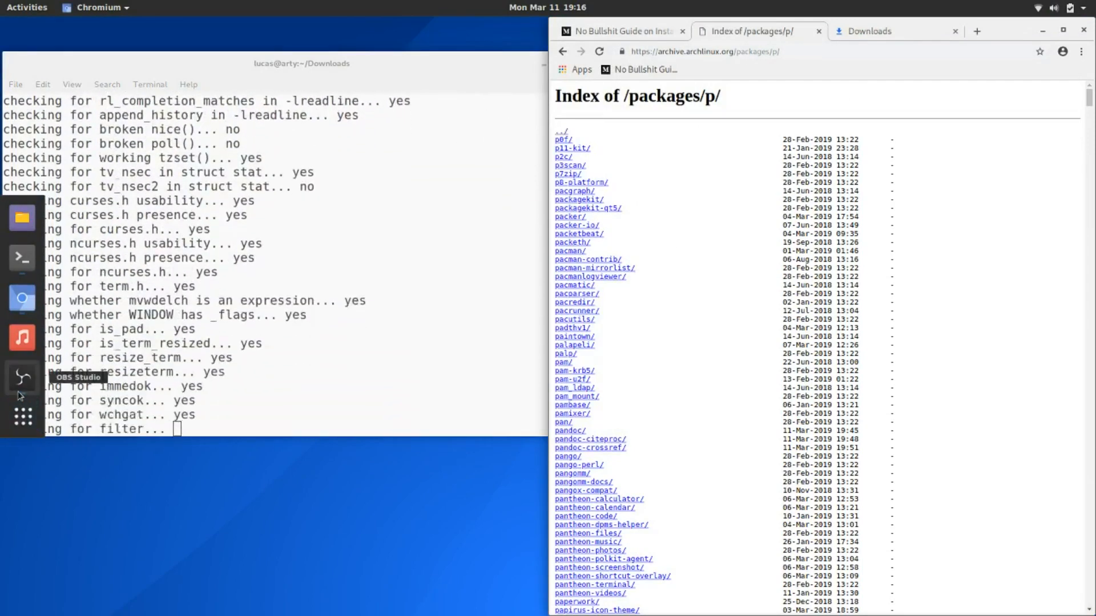
{"action": "left_click", "coordinate": [21, 378]}
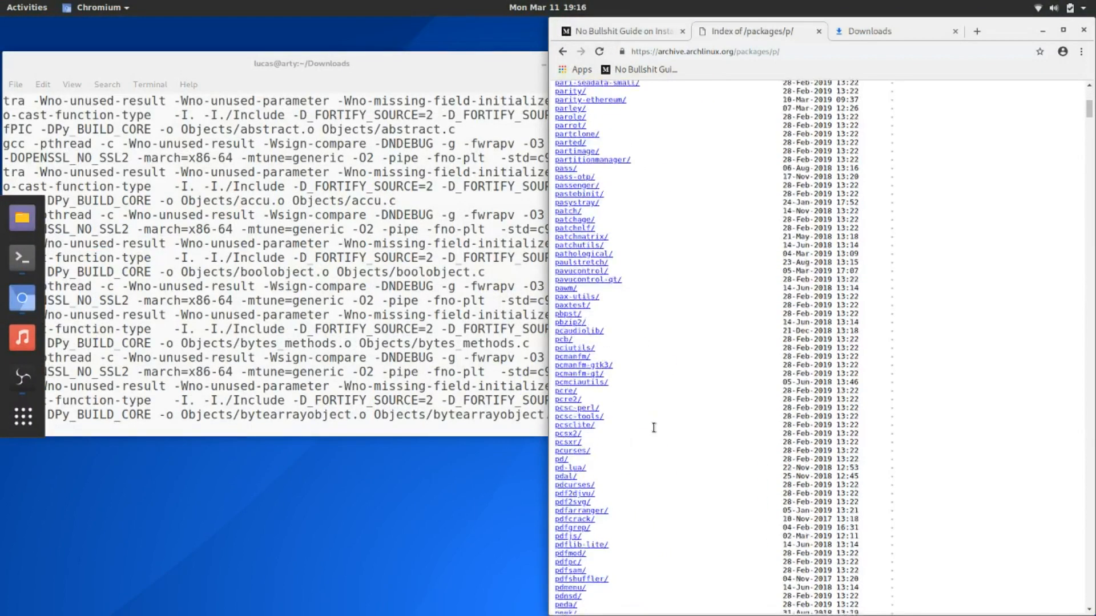
Find 'python' on the archive page and enter the python/ package directory.
{"action": "type", "text": "python"}
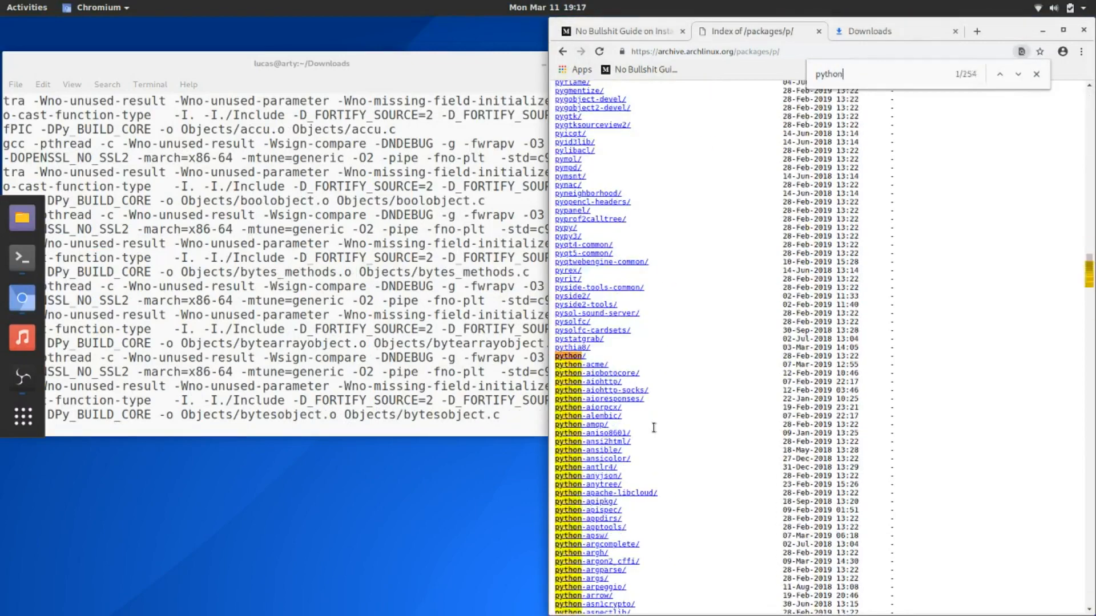
{"action": "left_click", "coordinate": [569, 356]}
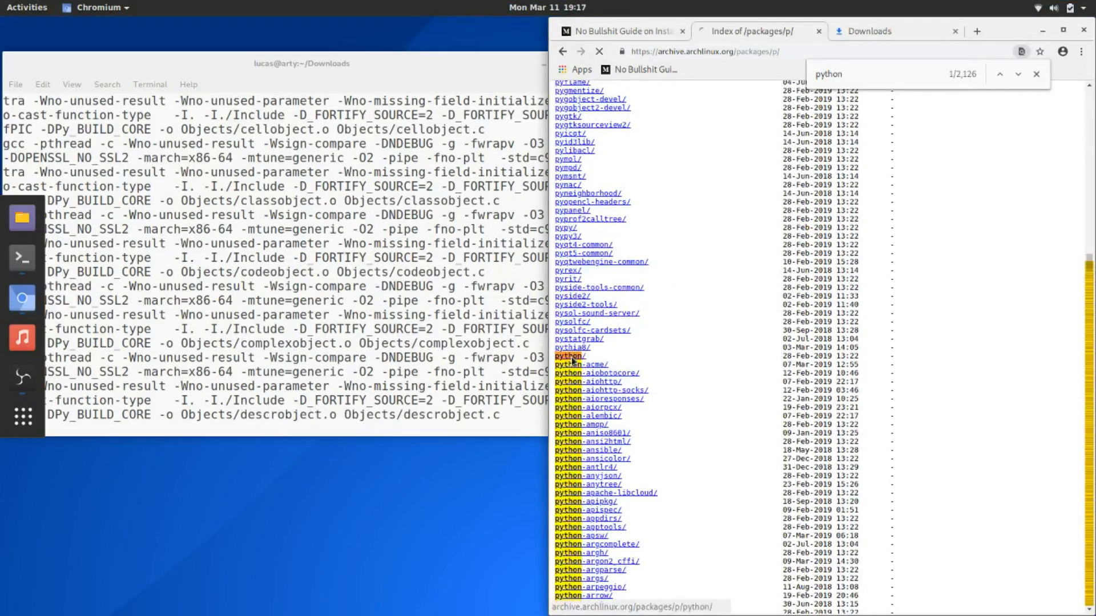
{"action": "left_click", "coordinate": [568, 356]}
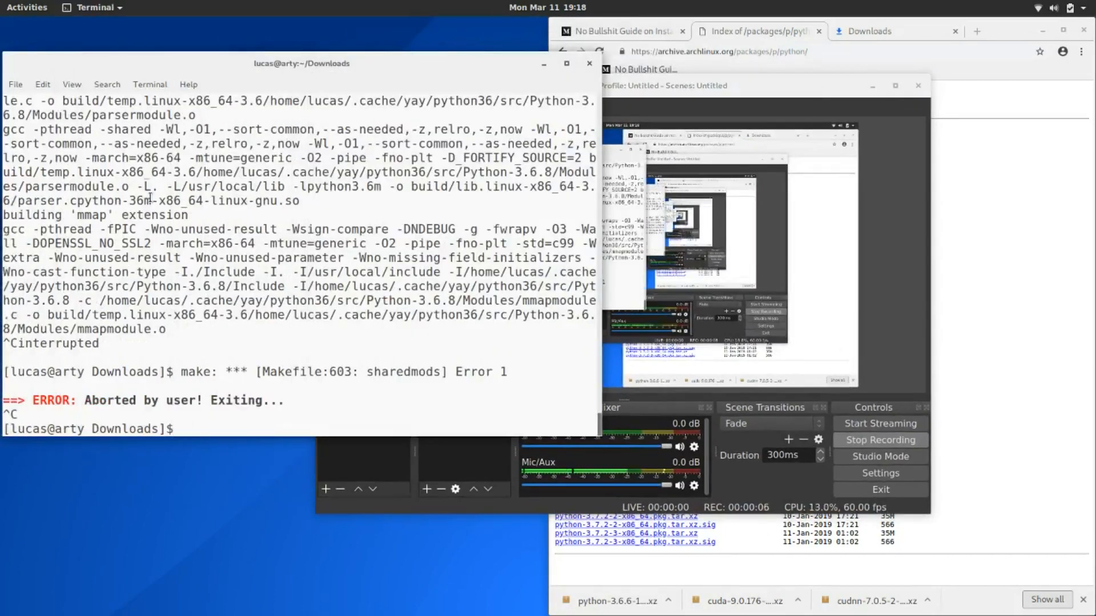
Downgrade Python with sudo pacman -U python-3.6.6-1-x86_64.pkg.tar.xz, confirming with y.
{"action": "type", "text": "pyth"}
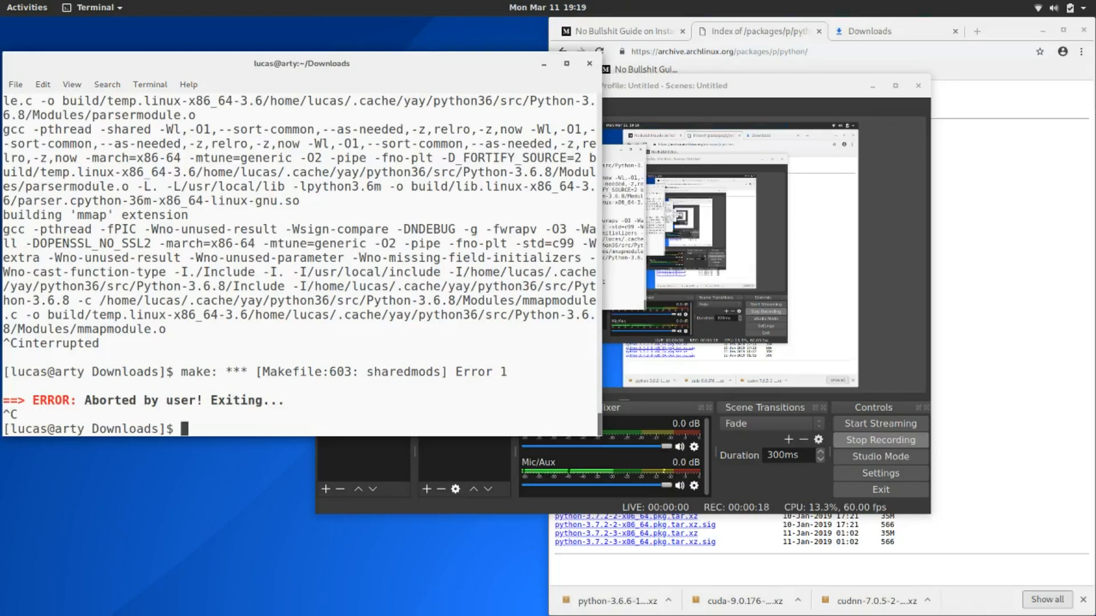
{"action": "type", "text": "sudo pacman"}
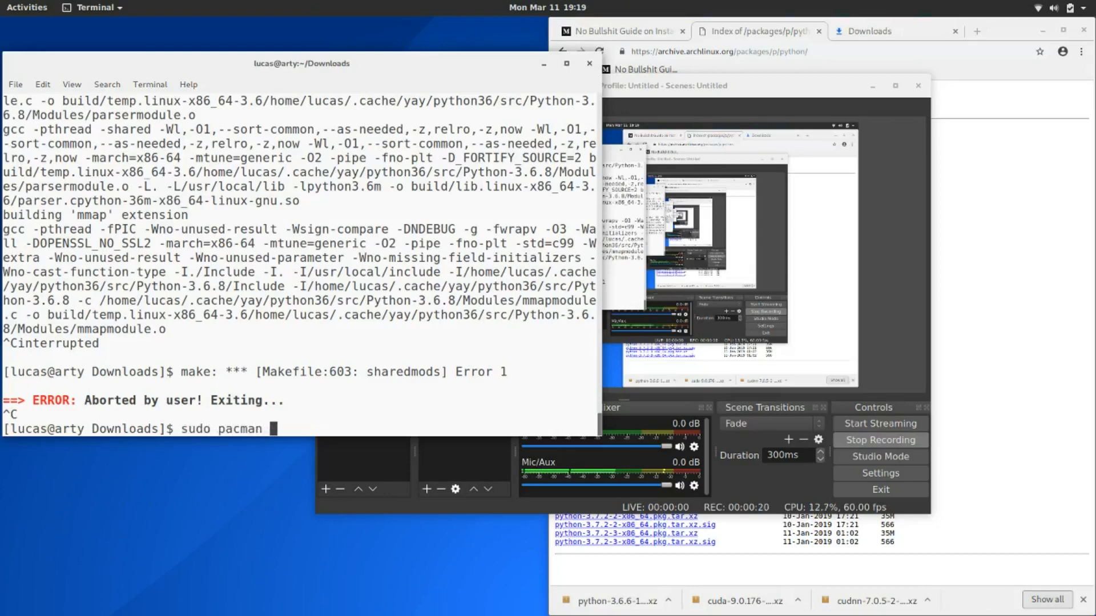
{"action": "type", "text": "-U python-3.6.6-1-x86_64.pkg.tar.xz"}
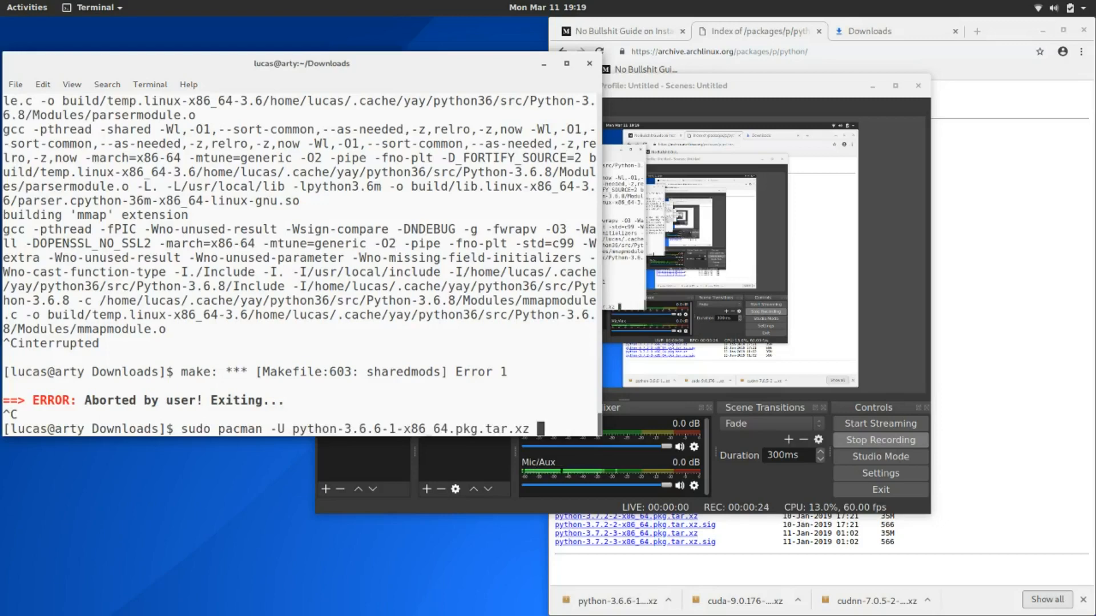
{"action": "key", "text": "Return"}
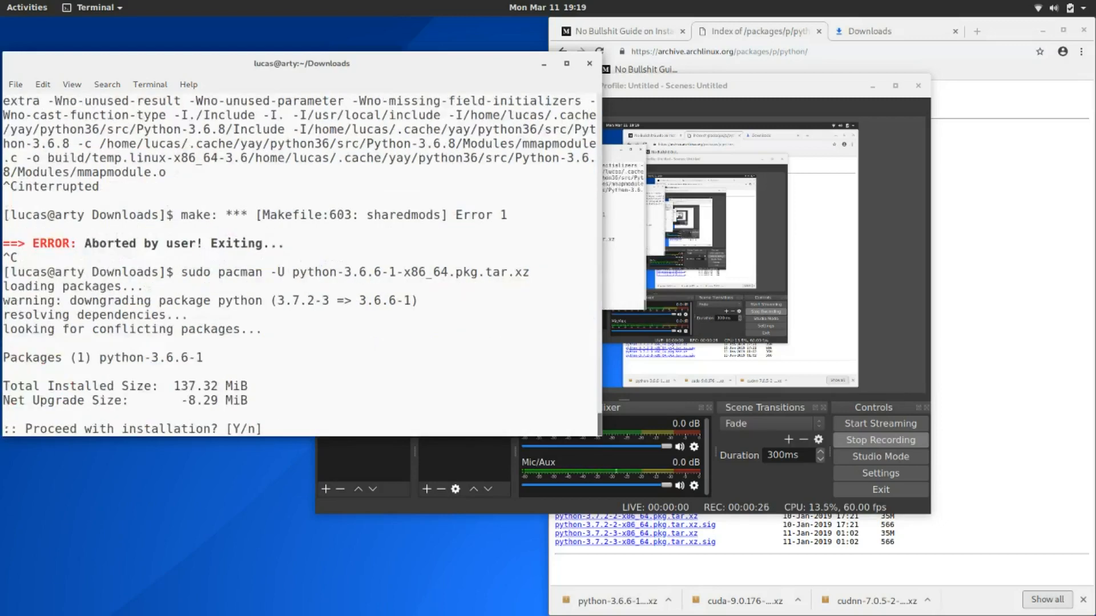
{"action": "type", "text": "y"}
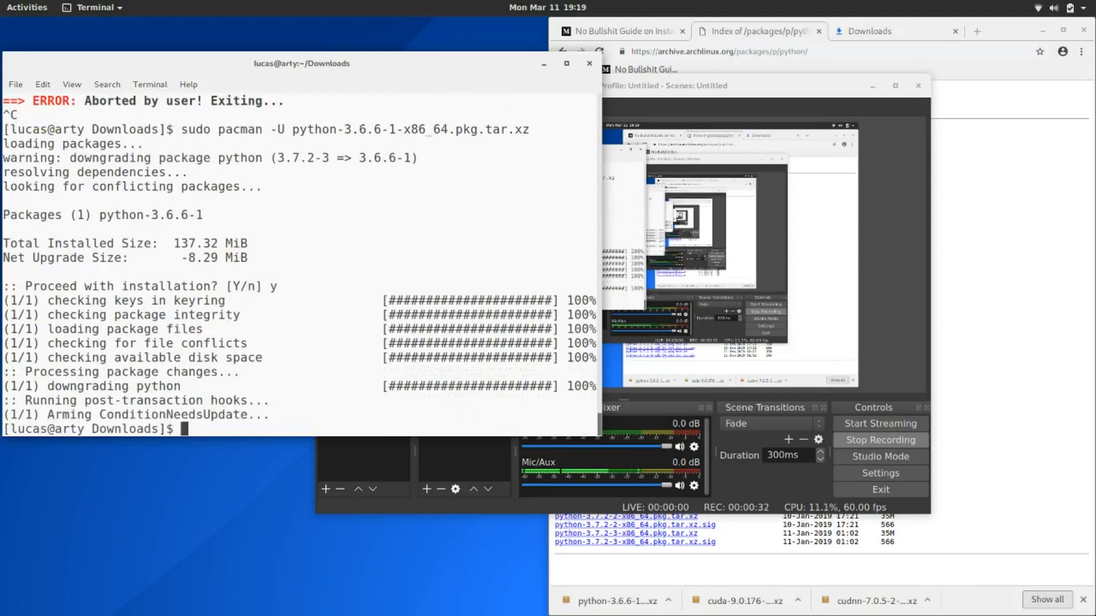
Launch python3.6 to verify the 3.6.6 interpreter, then exit it.
{"action": "type", "text": "python"}
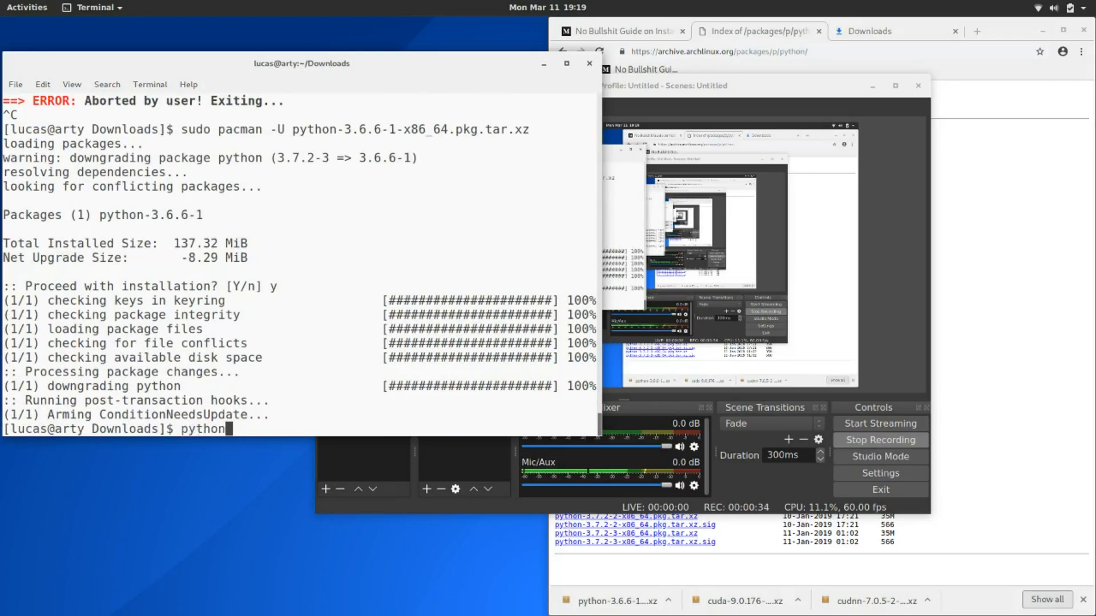
{"action": "type", "text": "3.6"}
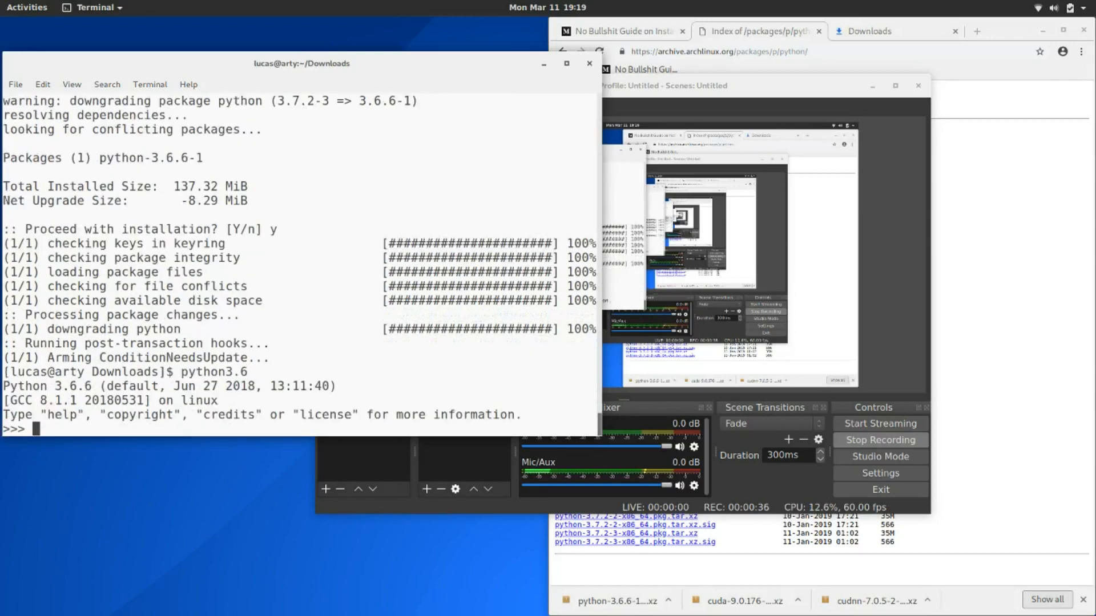
{"action": "type", "text": "exit("}
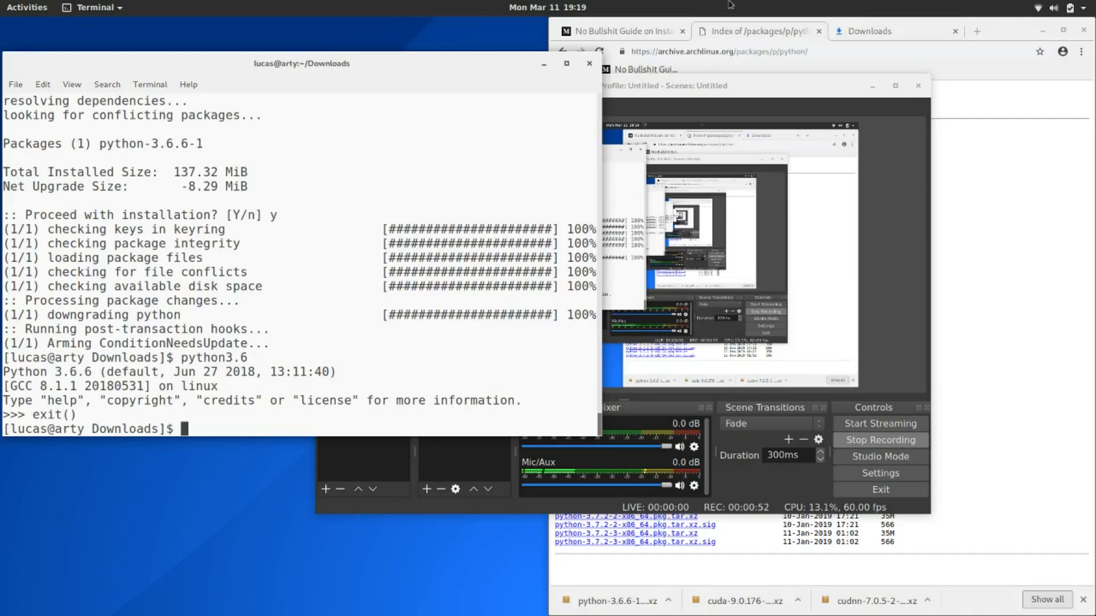
Show Chromium's Downloads list, then start a fresh terminal via New Terminal.
{"action": "left_click", "coordinate": [871, 31]}
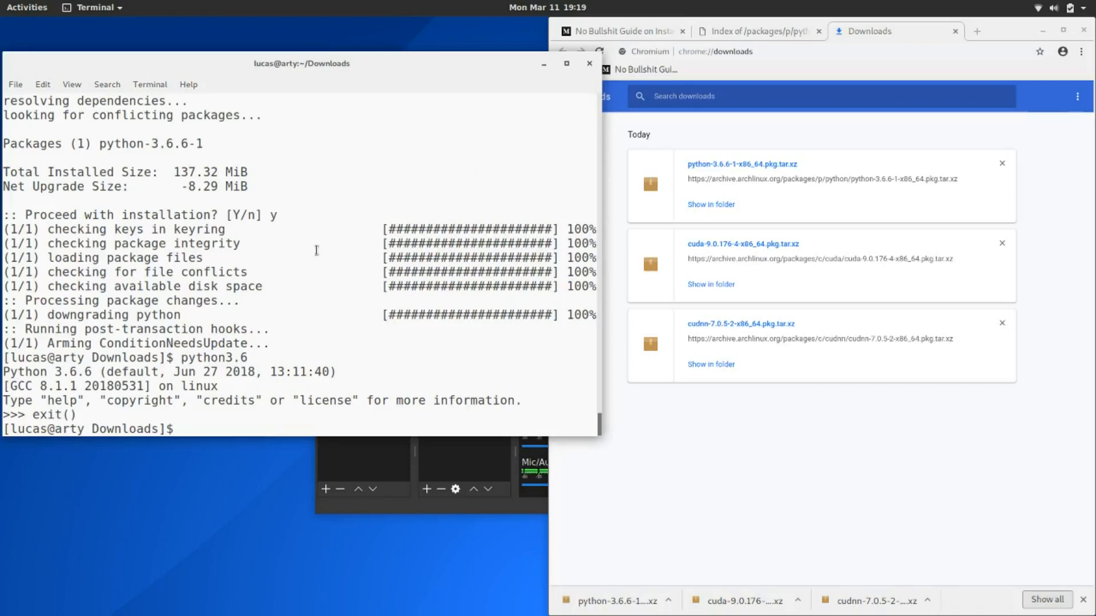
{"action": "type", "text": "ls"}
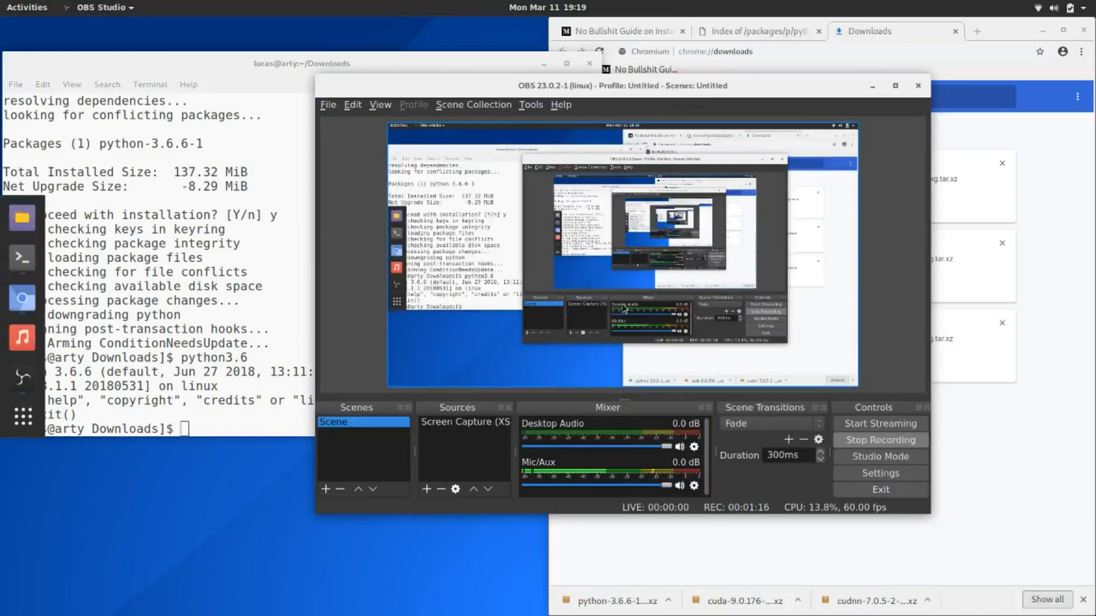
{"action": "right_click", "coordinate": [238, 237]}
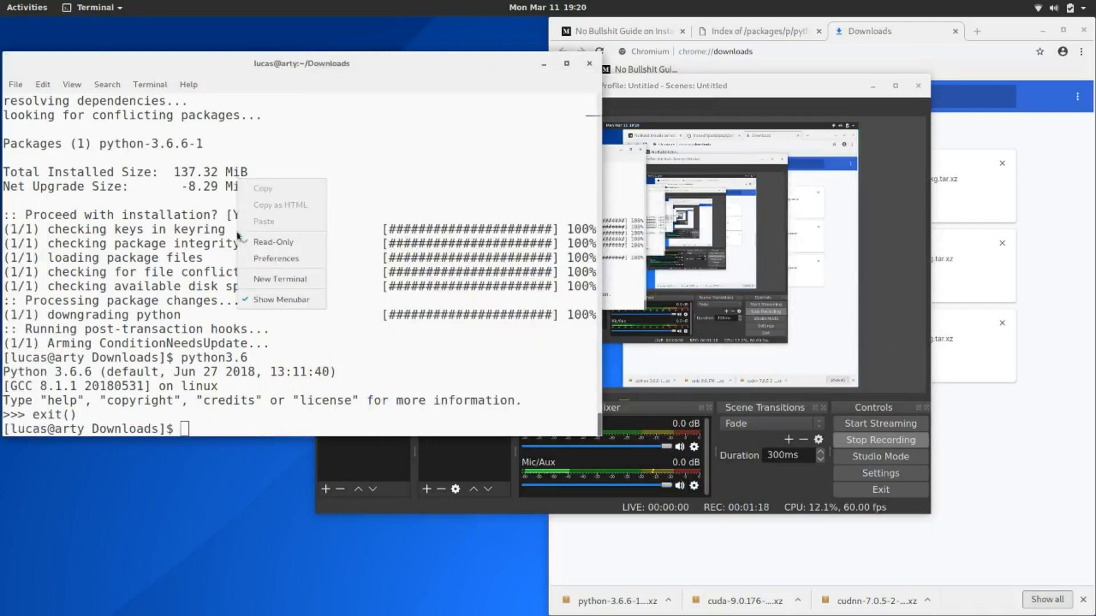
{"action": "left_click", "coordinate": [275, 258]}
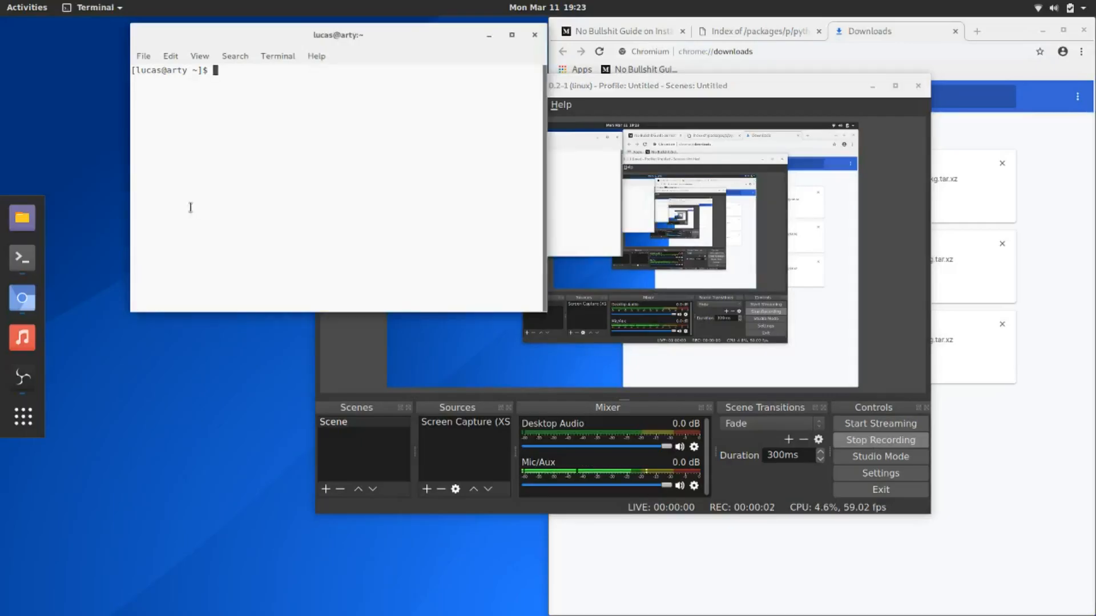
Position the new terminal and run nvidia-smi to check the Quadro M1200 GPU.
{"action": "left_click_drag", "start_coordinate": [338, 36], "coordinate": [277, 113]}
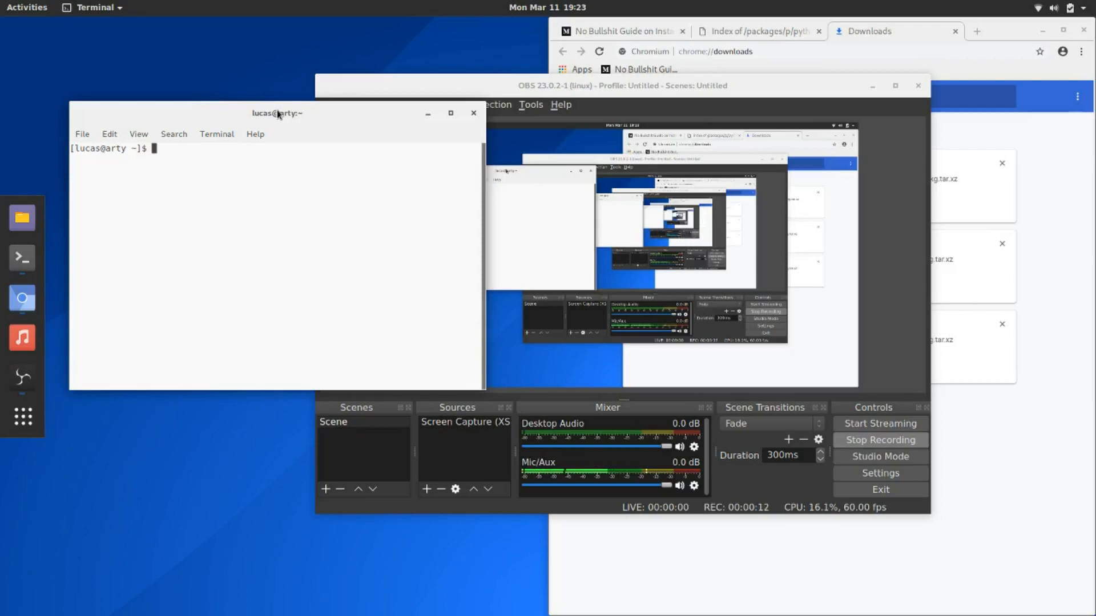
{"action": "type", "text": "nvidia-smi"}
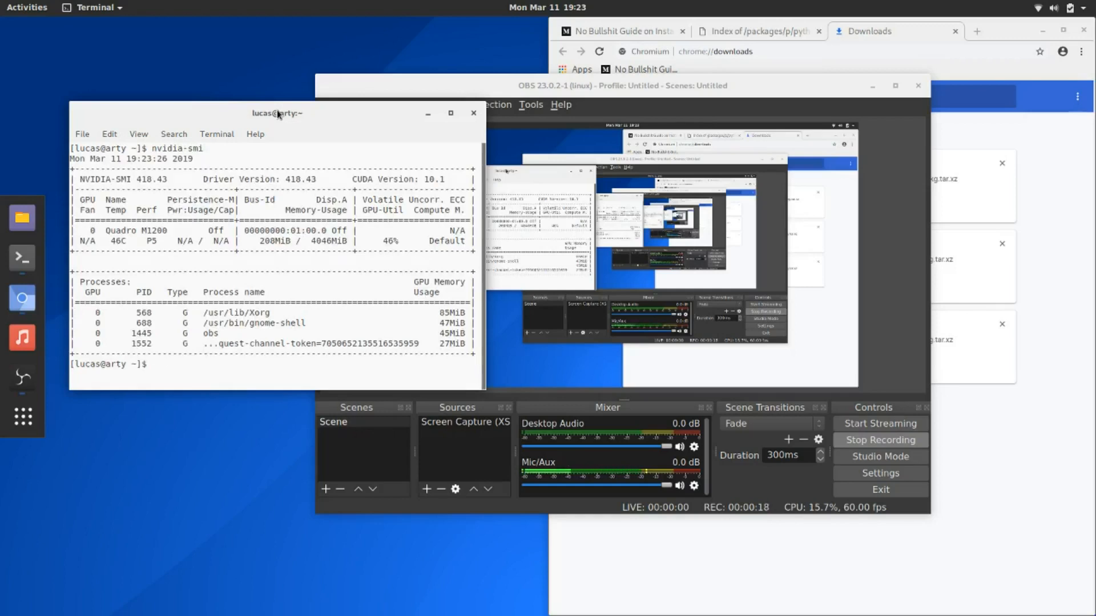
{"action": "type", "text": "python"}
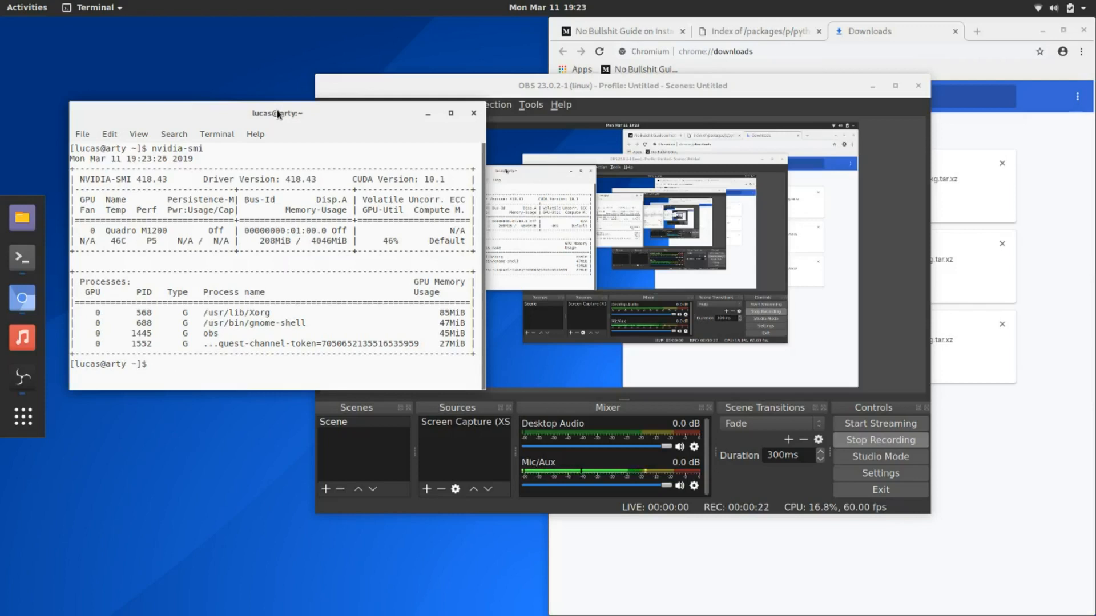
{"action": "type", "text": "cd c"}
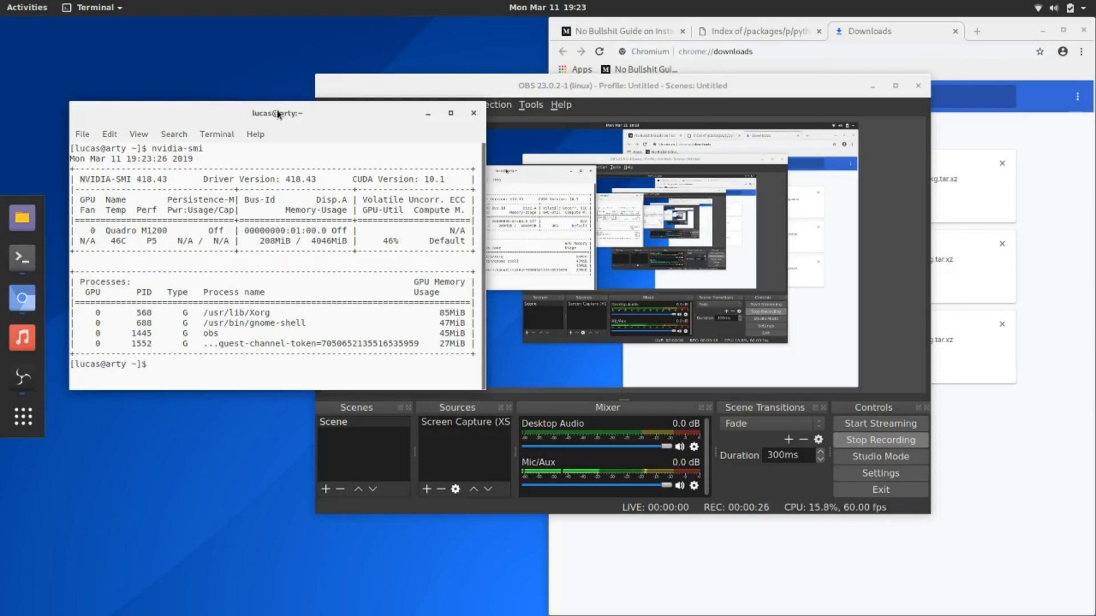
Create a tutorials folder and a Python 3.6 venv inside it.
{"action": "type", "text": "mkdir tutorials"}
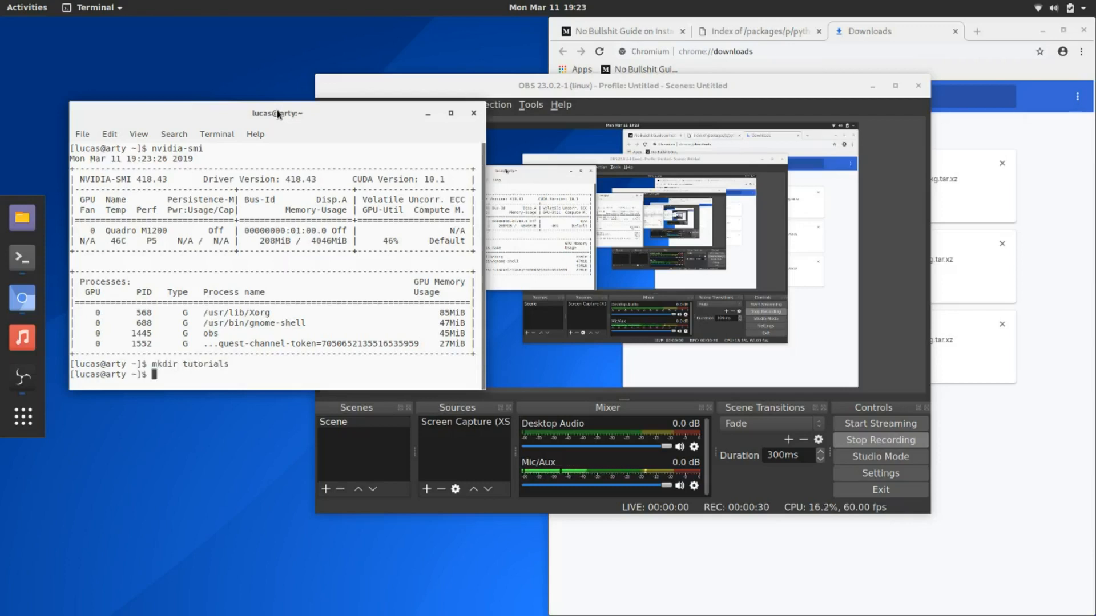
{"action": "type", "text": "python3.6 -m venv"}
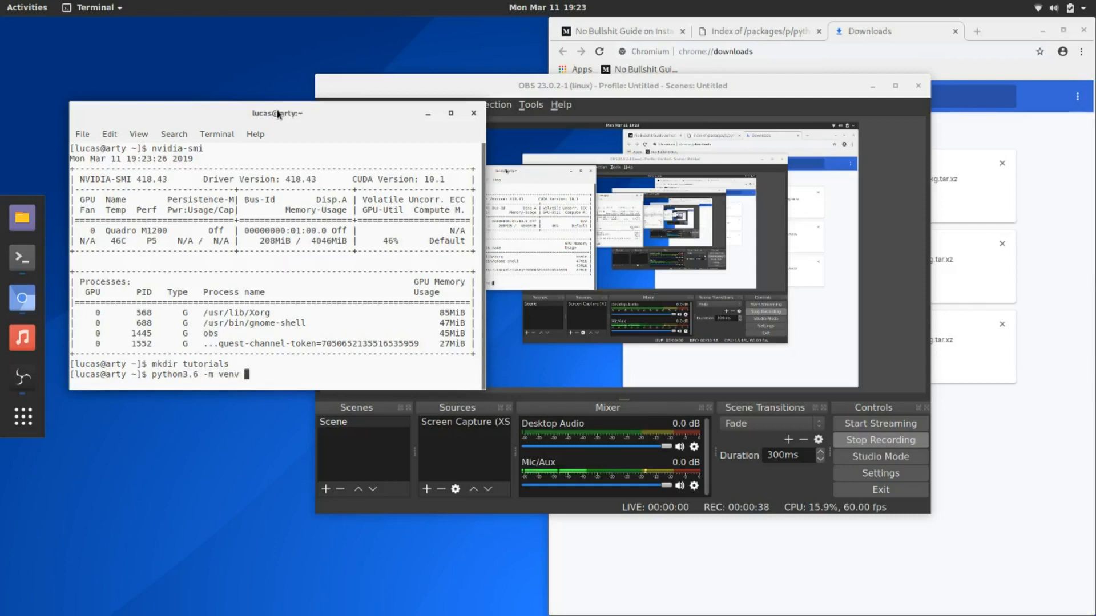
{"action": "type", "text": "tutorials/"}
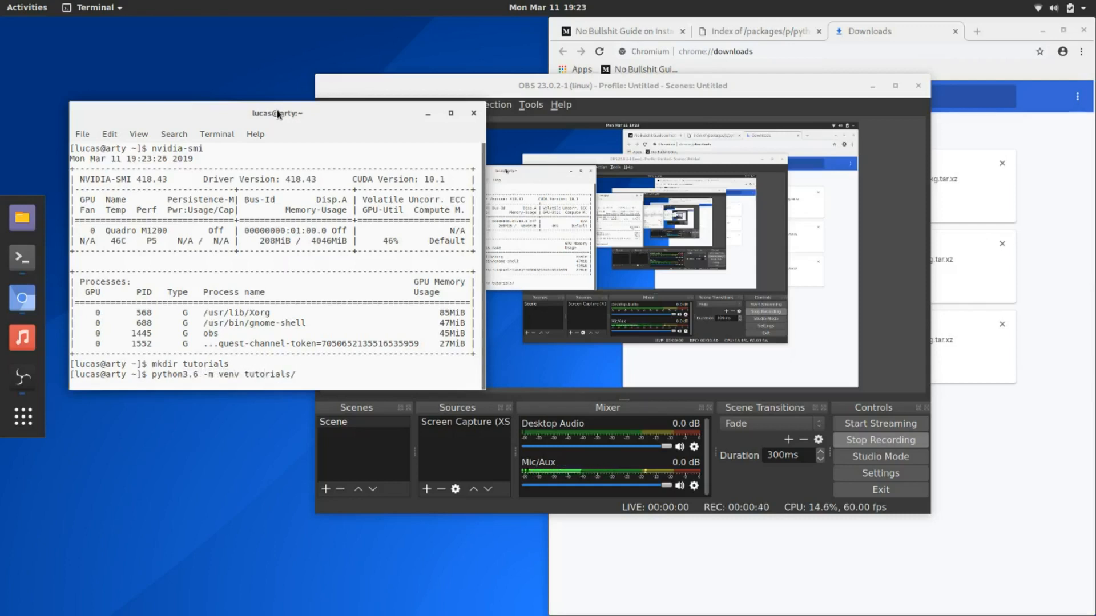
{"action": "key", "text": "Return"}
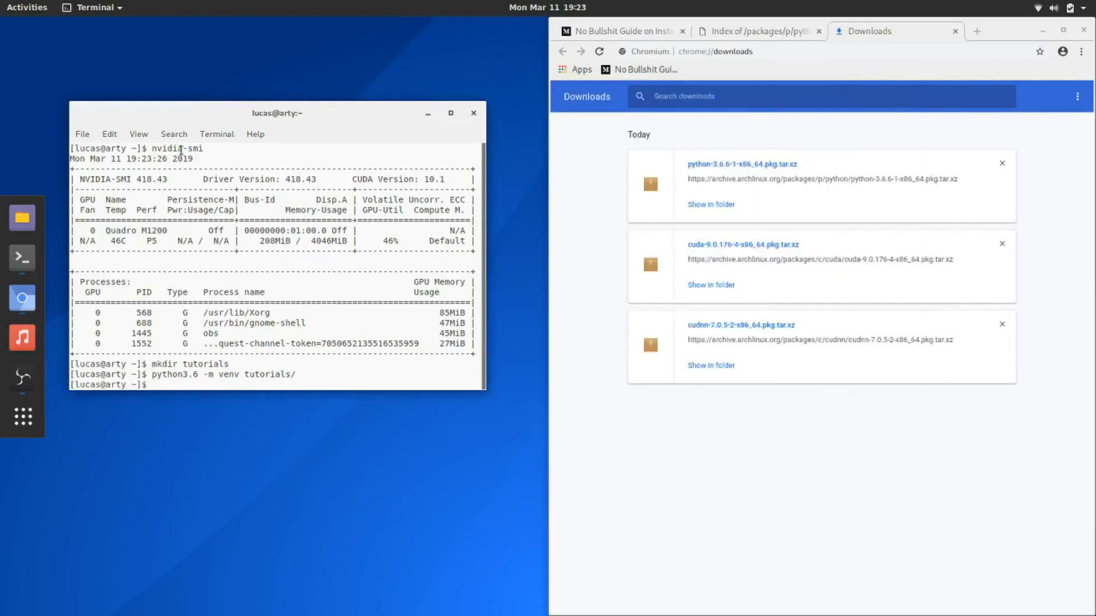
Zoom the terminal in, enter tutorials/, list bin/ and source bin/activate.
{"action": "left_click", "coordinate": [138, 135]}
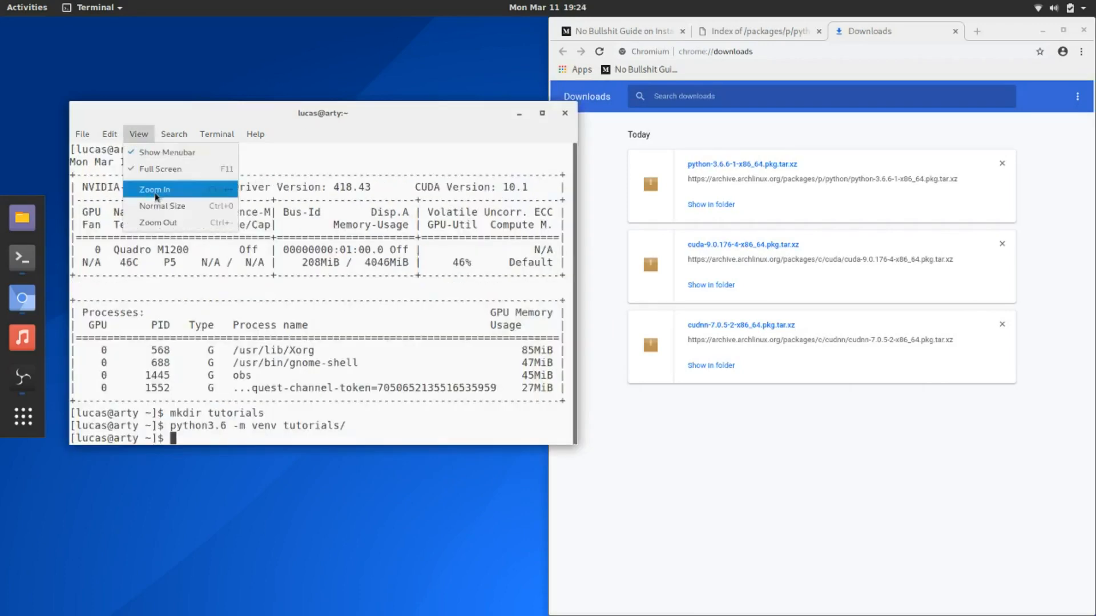
{"action": "left_click", "coordinate": [154, 188]}
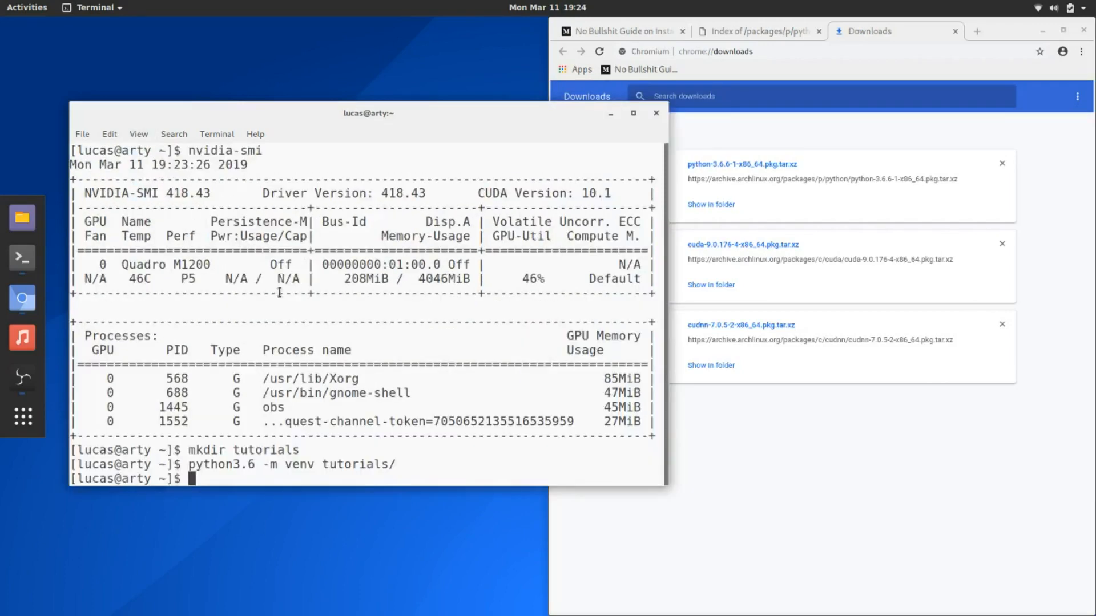
{"action": "type", "text": "cd tutorials/"}
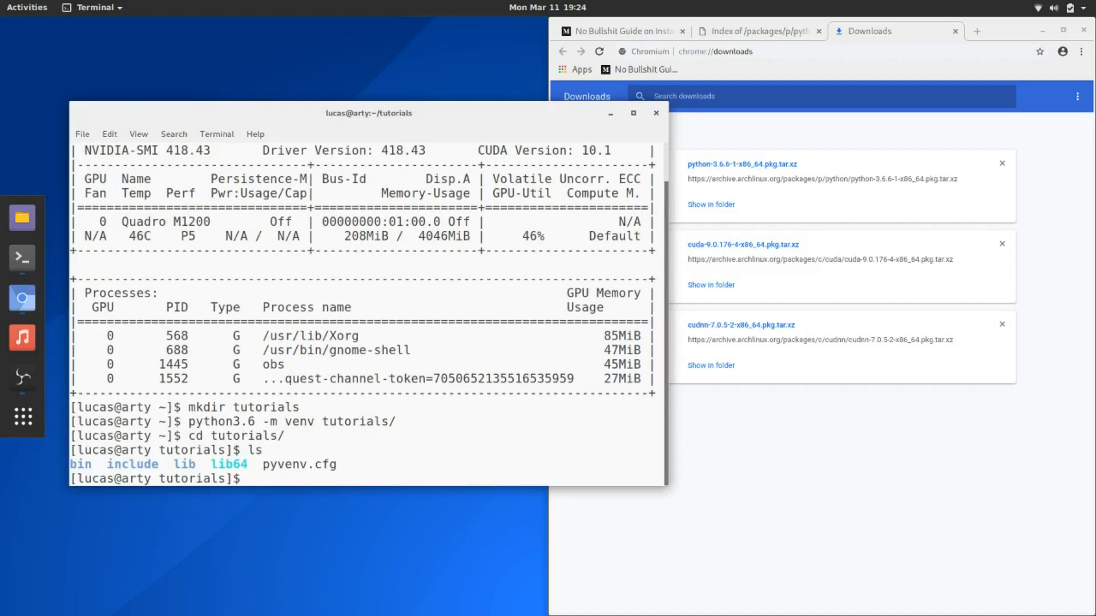
{"action": "type", "text": "ls bin/"}
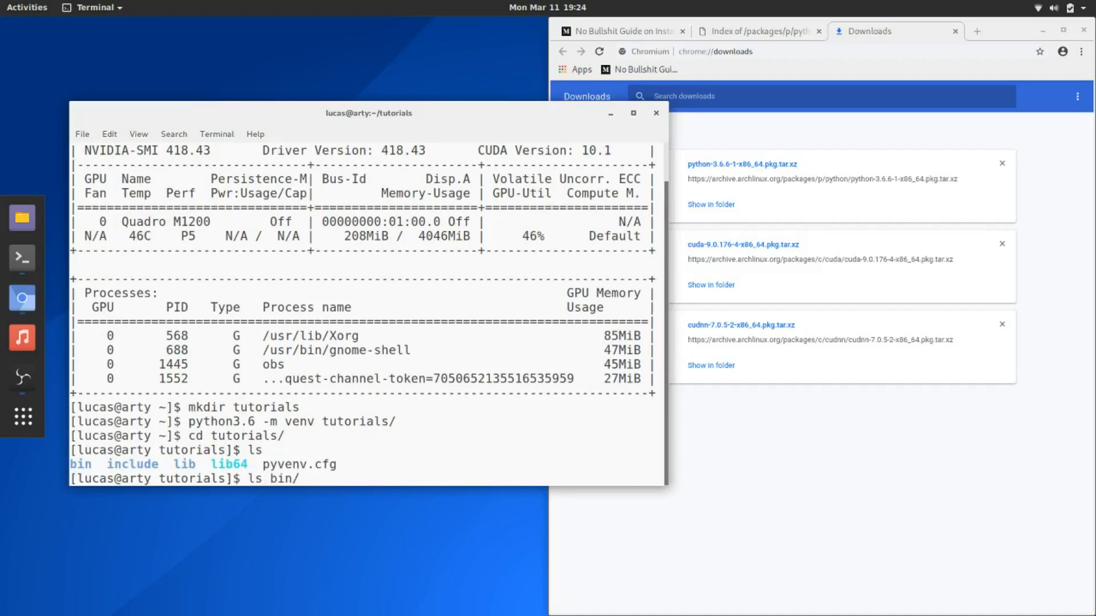
{"action": "type", "text": "a"}
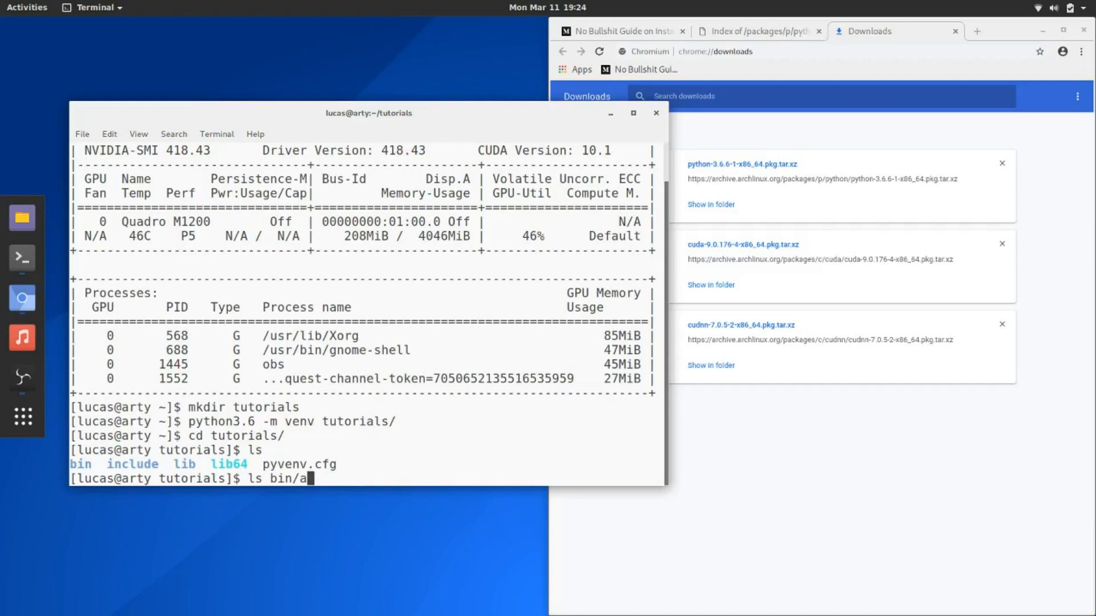
{"action": "type", "text": "source bin/"}
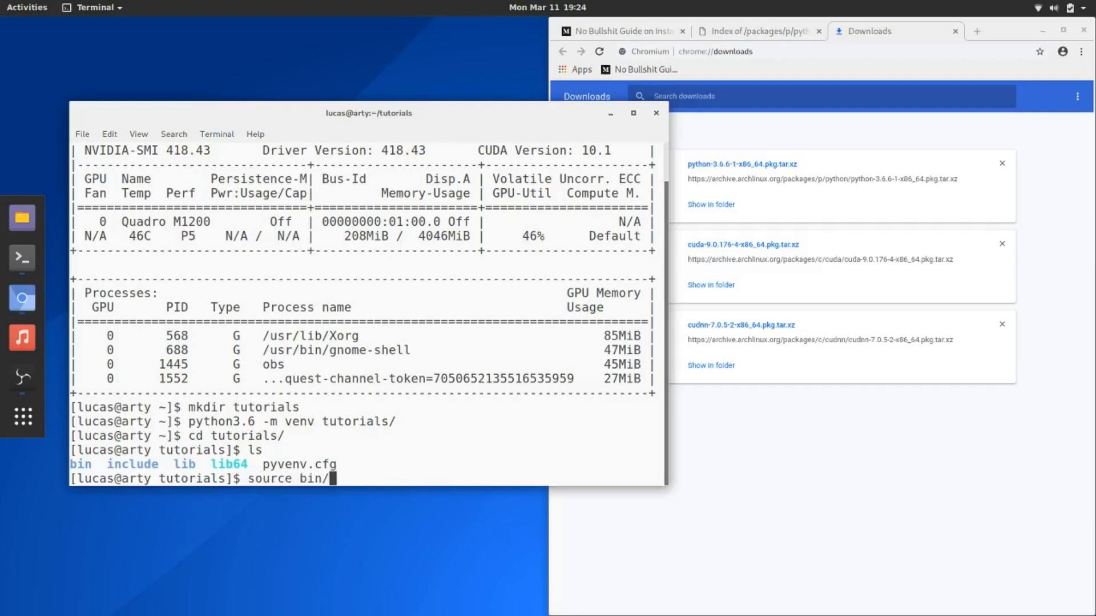
{"action": "key", "text": "Return"}
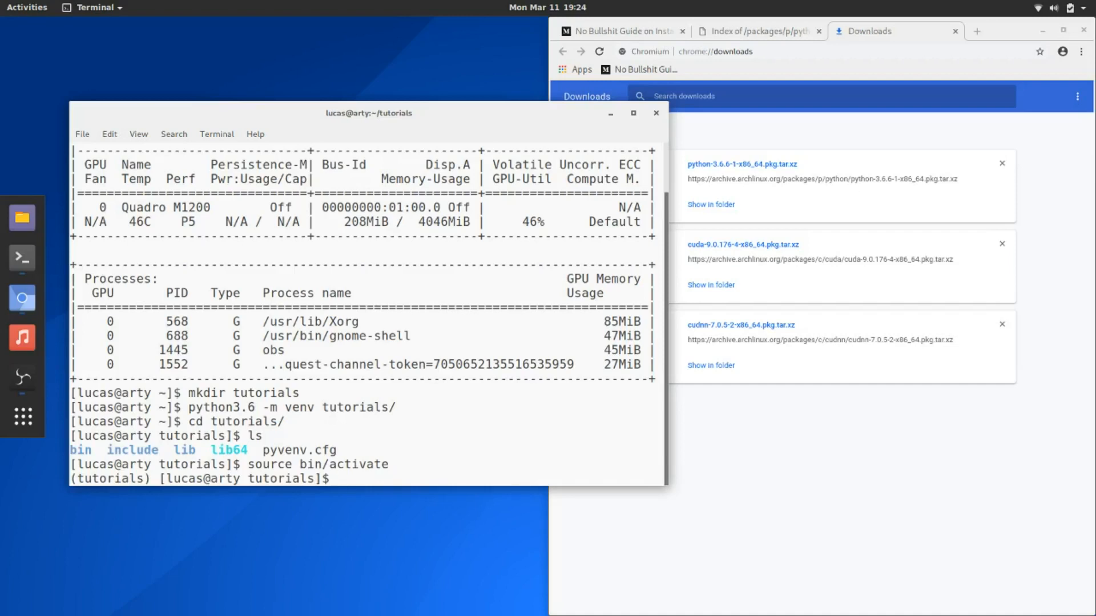
Run pip install tensorflow-gpu stable-baselines gym-retro, adding the missing 'install'.
{"action": "type", "text": "pip"}
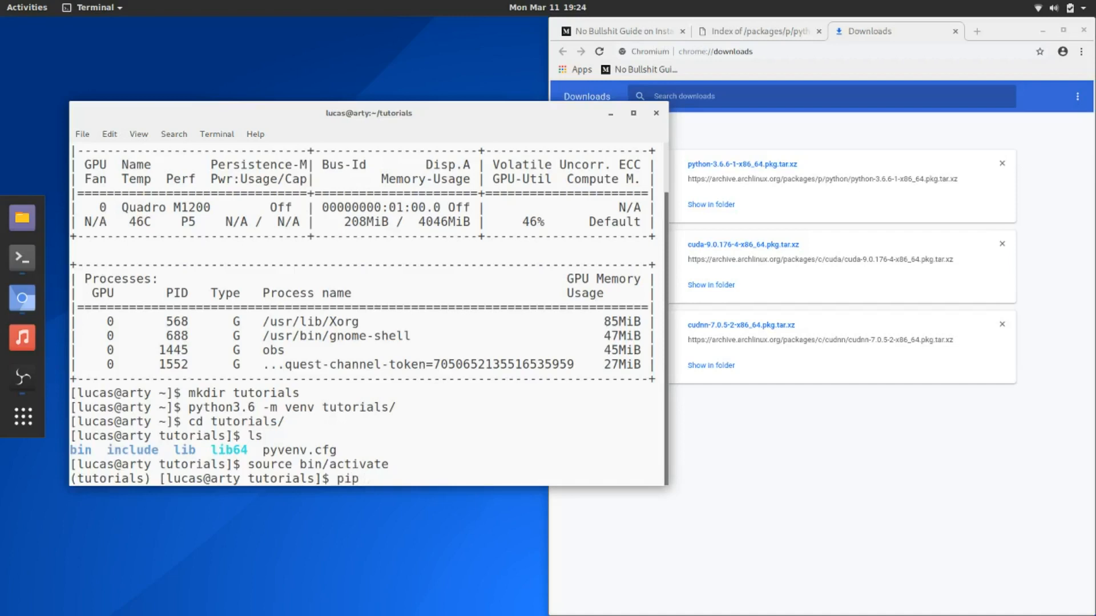
{"action": "type", "text": "tensorflow-"}
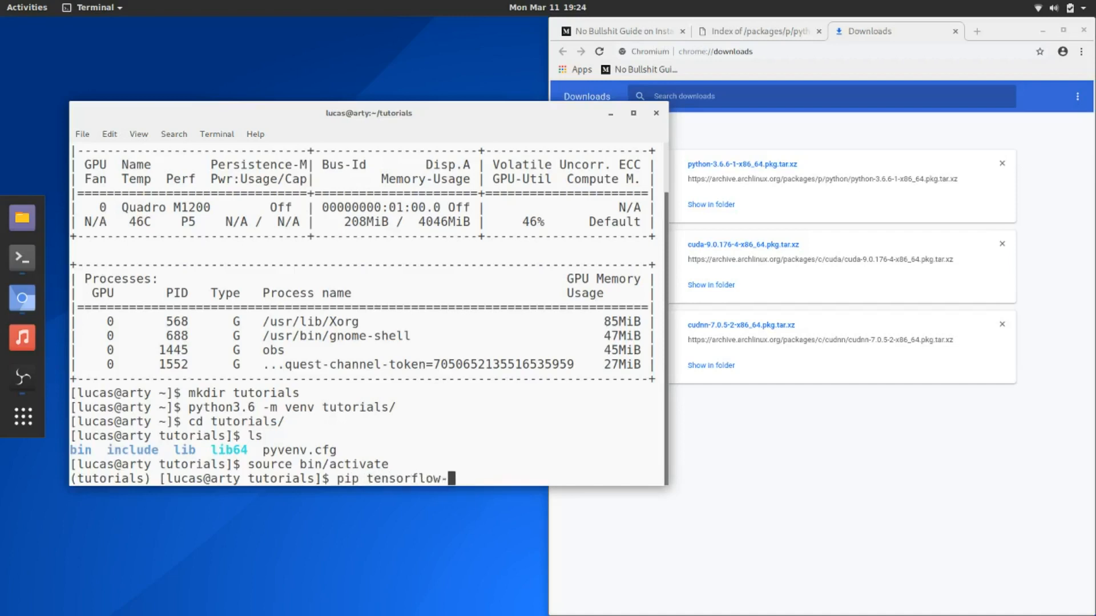
{"action": "type", "text": "gpu s"}
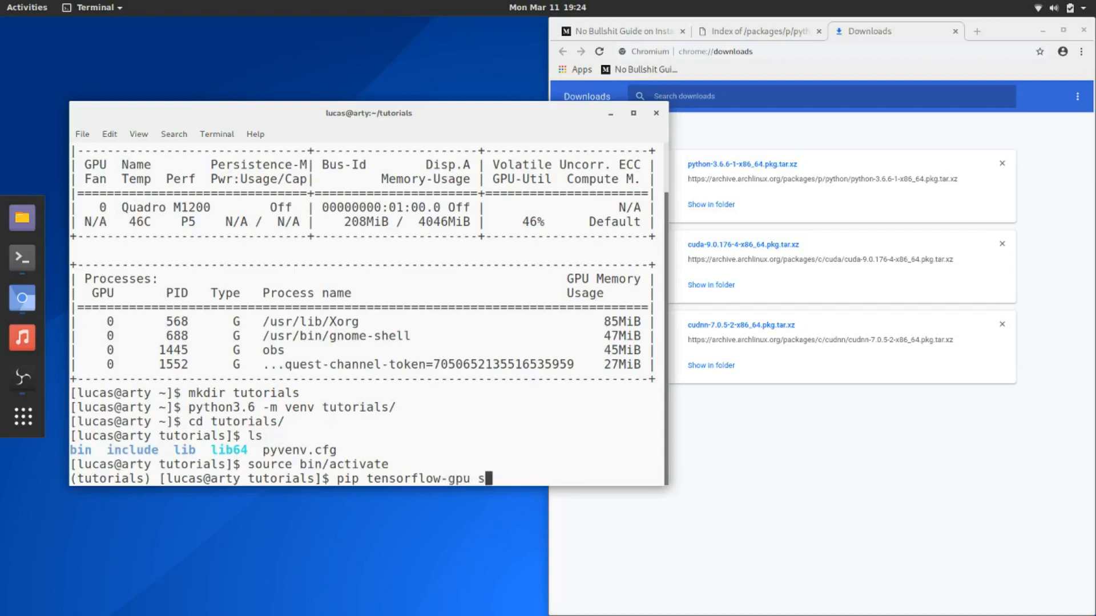
{"action": "type", "text": "table-baselines"}
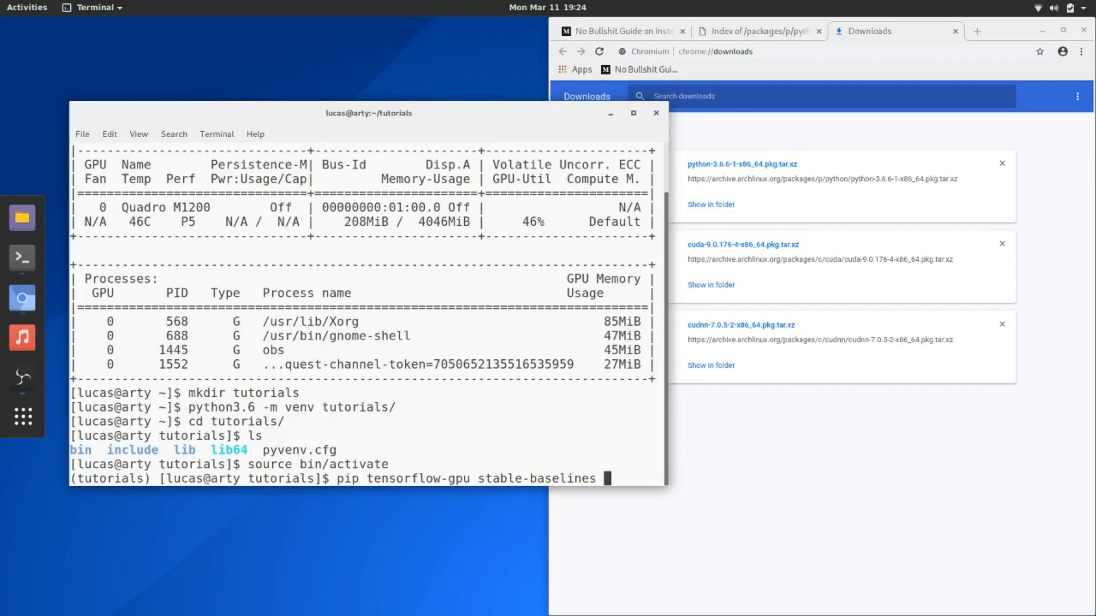
{"action": "type", "text": "g"}
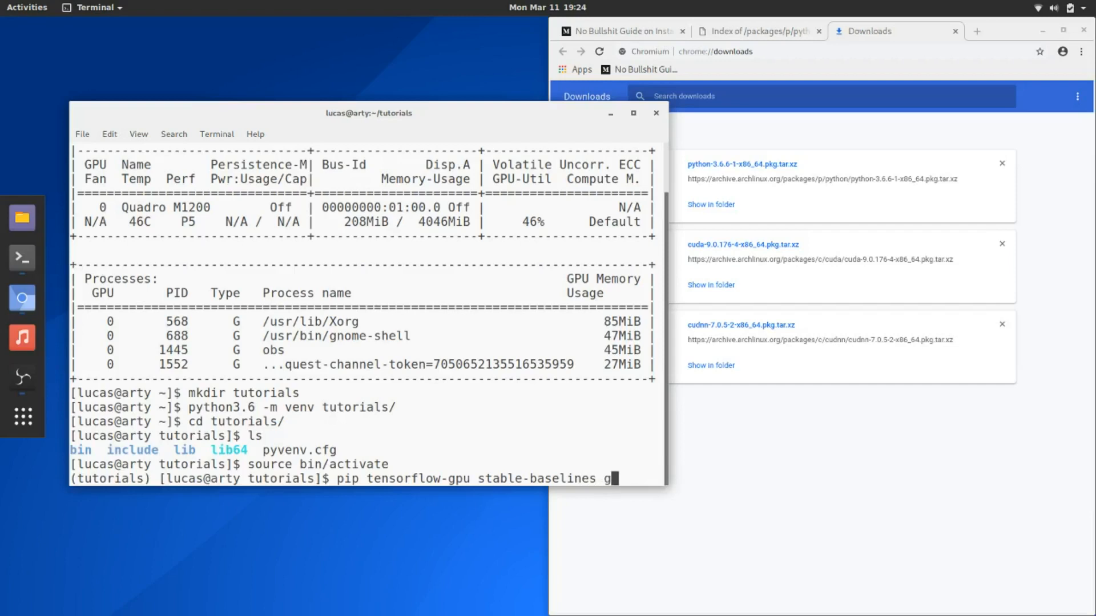
{"action": "type", "text": "ym-retro"}
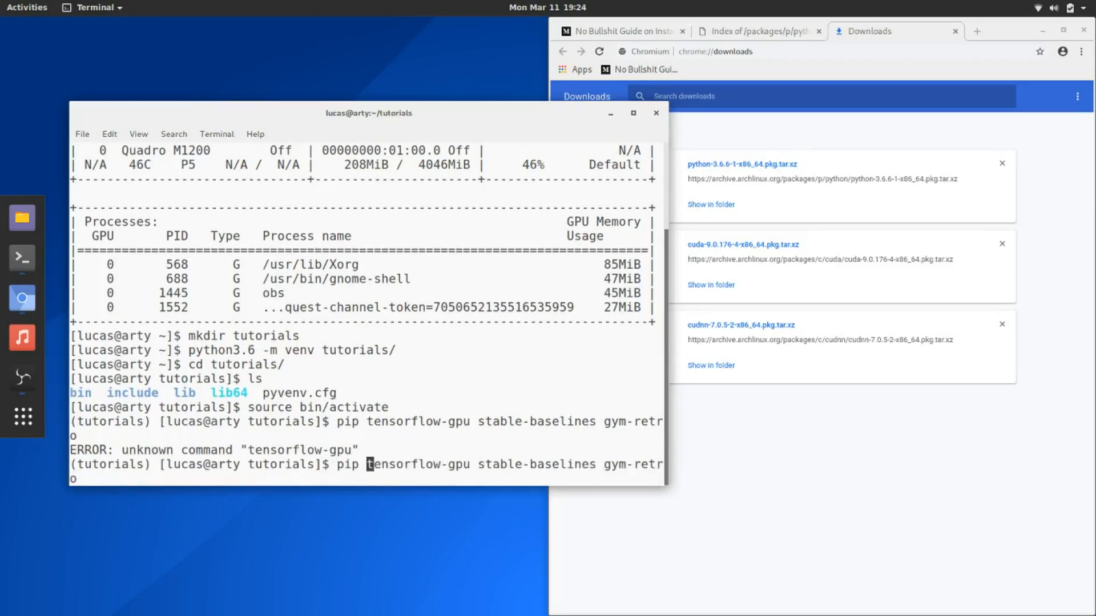
{"action": "type", "text": "install"}
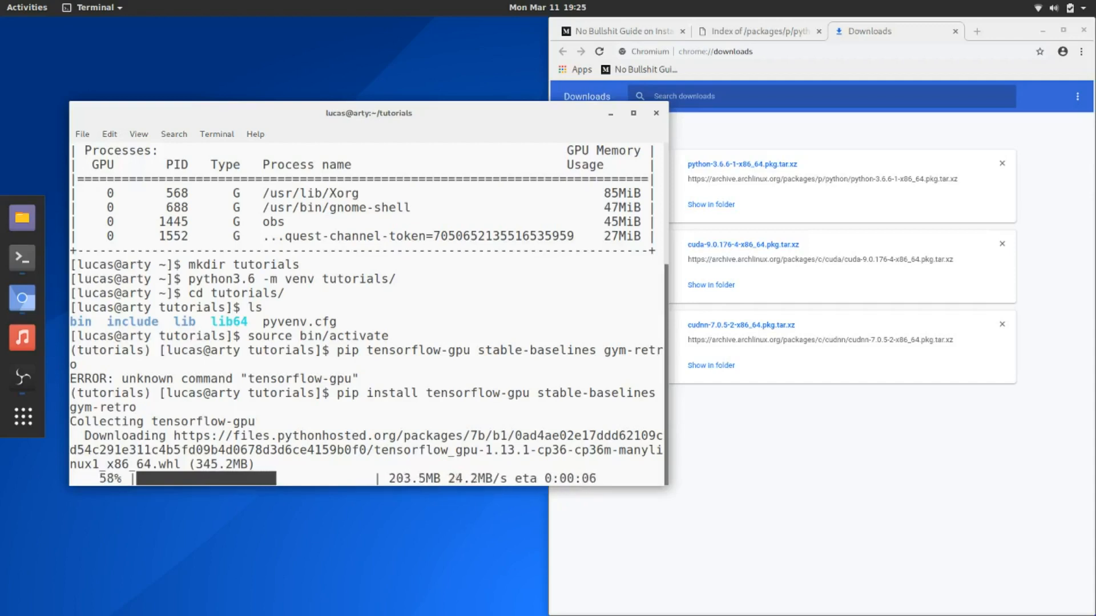
Cancel the download with Ctrl+C and rerun the edited pip install command.
{"action": "key", "text": "ctrl+c"}
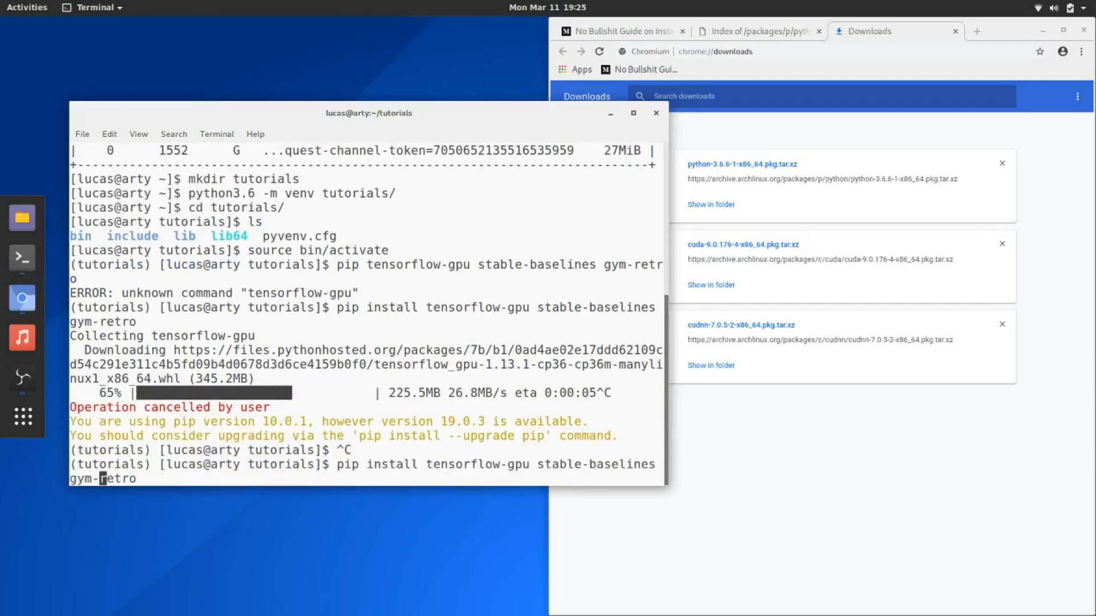
{"action": "type", "text": "="}
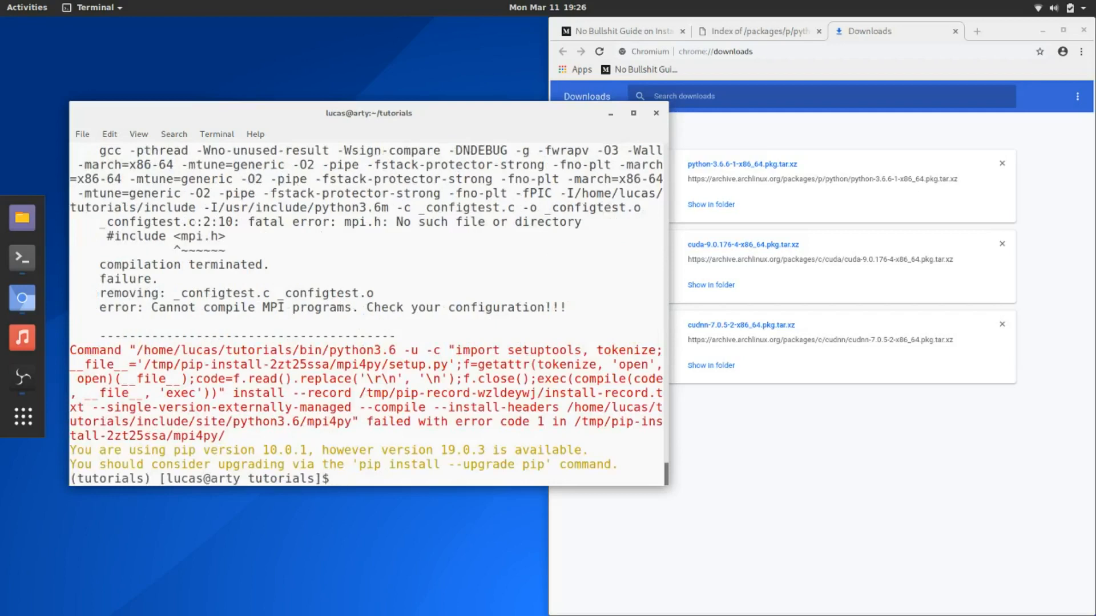
Install mpi4py with pip in the tutorials venv after openmpi is available.
{"action": "type", "text": "pip install mpi"}
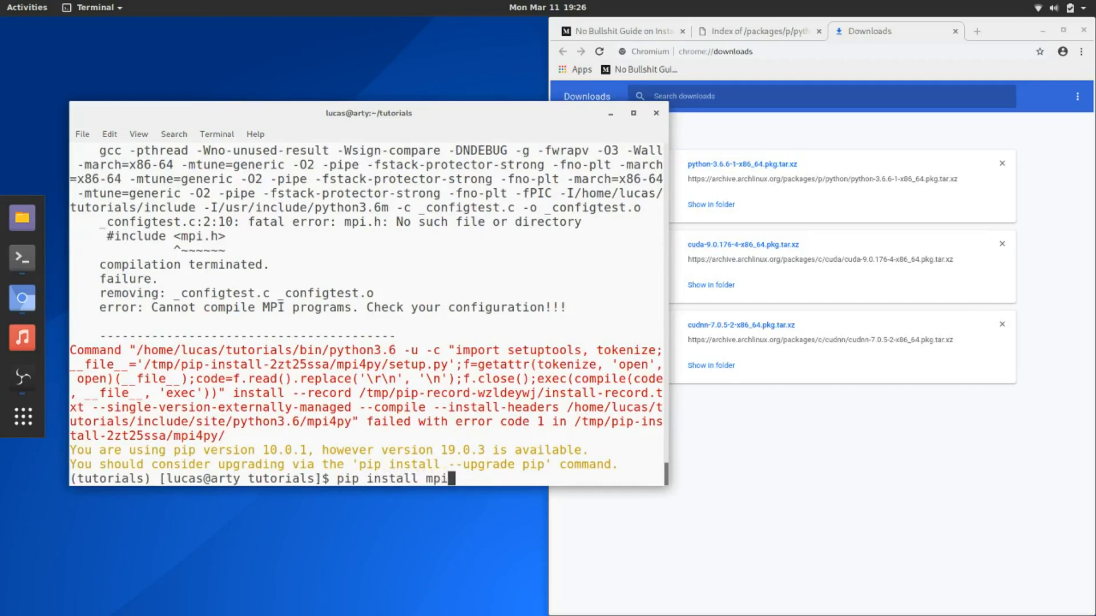
{"action": "type", "text": "4p"}
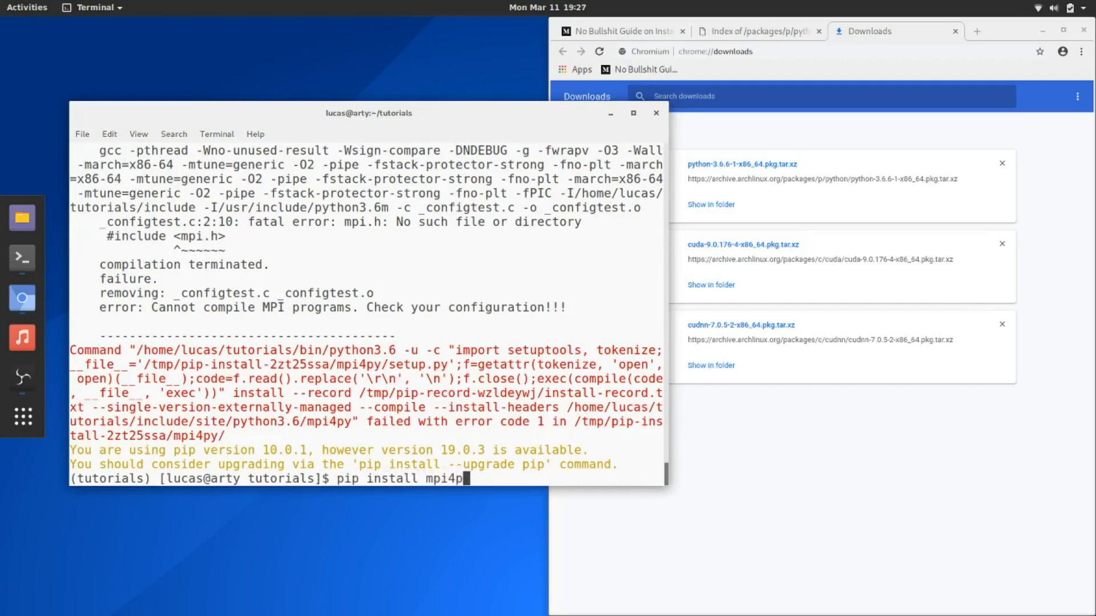
{"action": "type", "text": "y==2.0"}
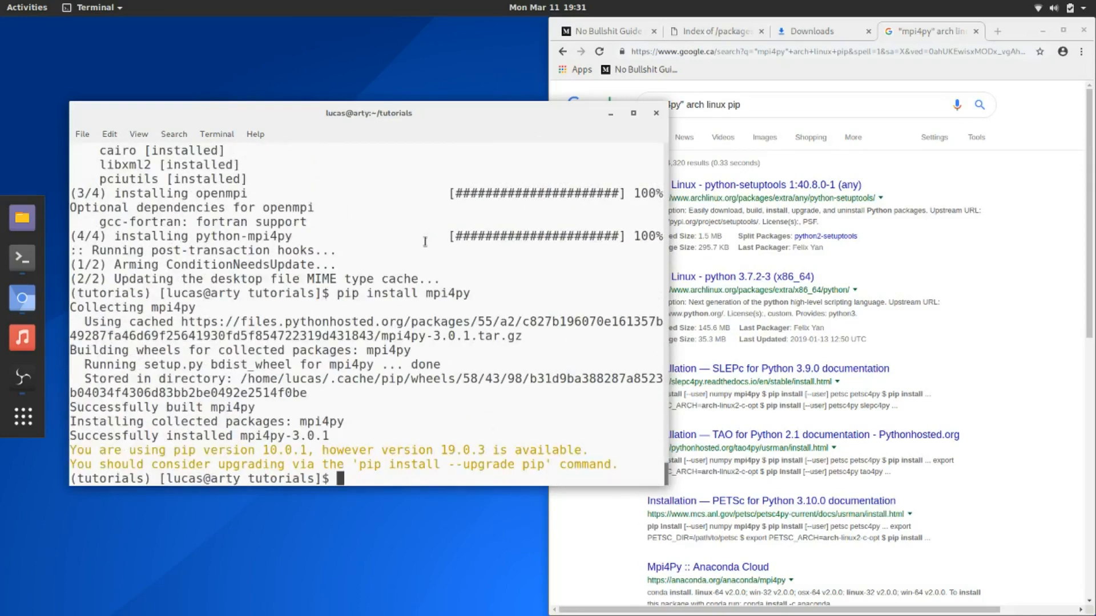
Run 'pip install tensorflow-gpu==1.12 stable-baselines gym-retro' in the venv.
{"action": "type", "text": "p"}
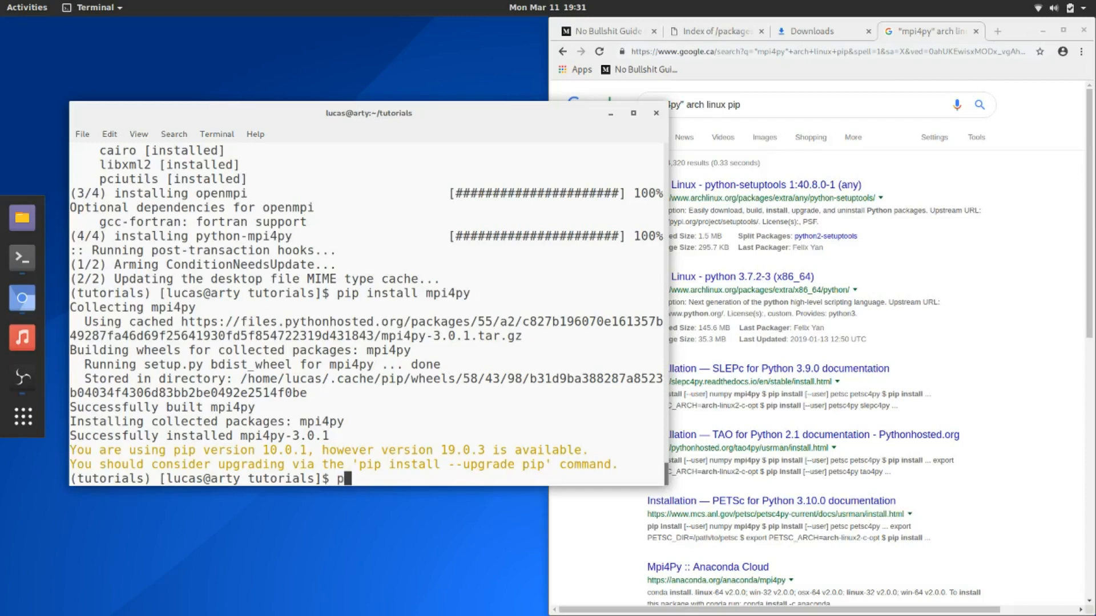
{"action": "key", "text": "BackSpace"}
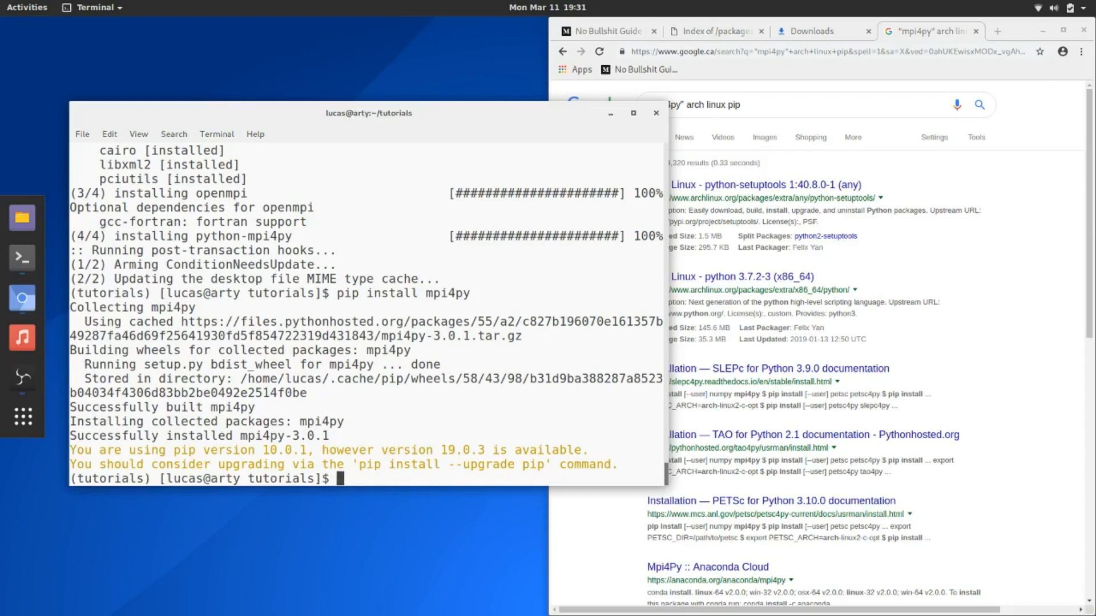
{"action": "type", "text": "pip search mpich"}
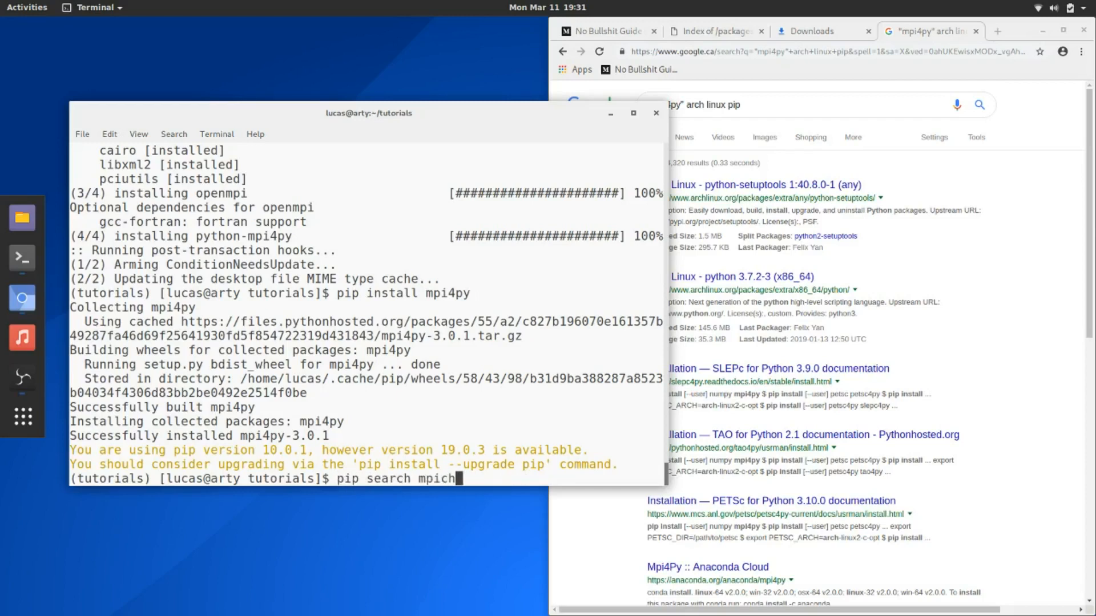
{"action": "type", "text": "pip install tensorflow-gpu==1.12 stable-baselines gym-retro"}
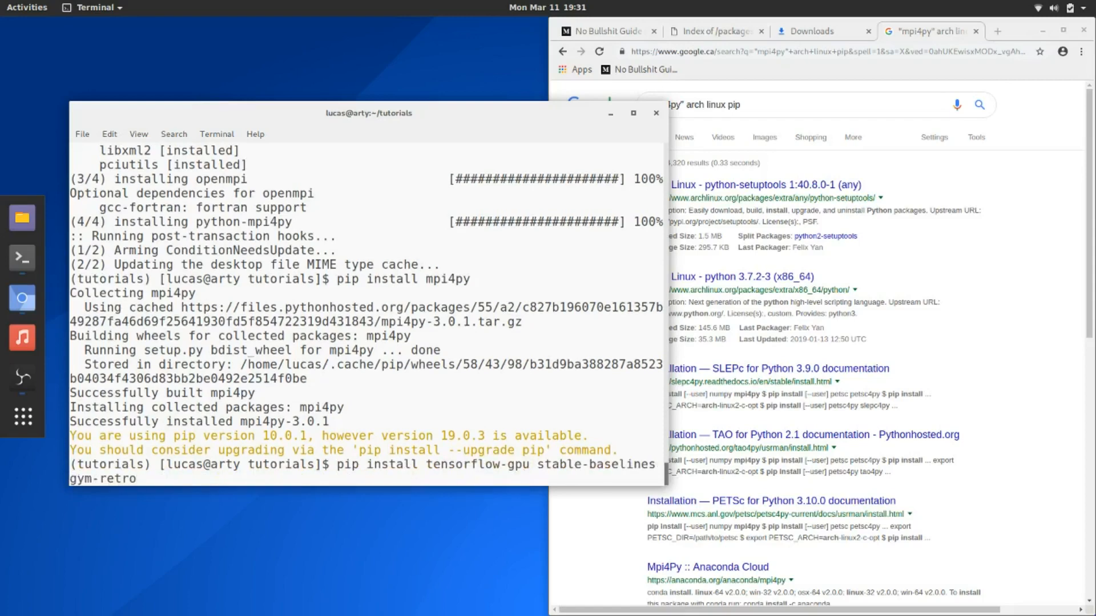
{"action": "key", "text": "Return"}
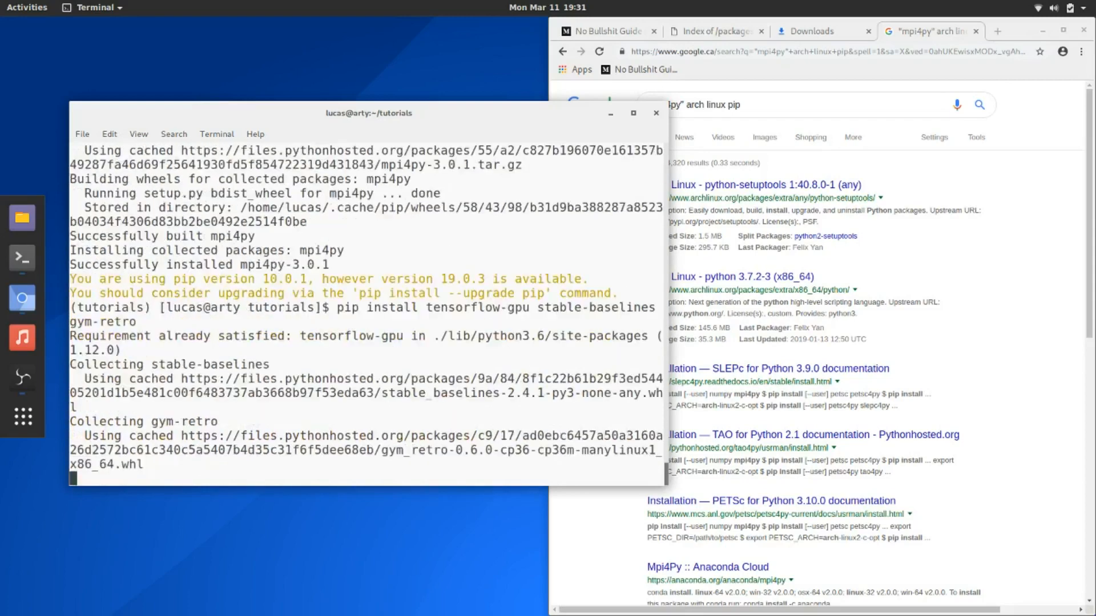
{"action": "mouse_move", "coordinate": [519, 250]}
{"action": "type", "text": "python"}
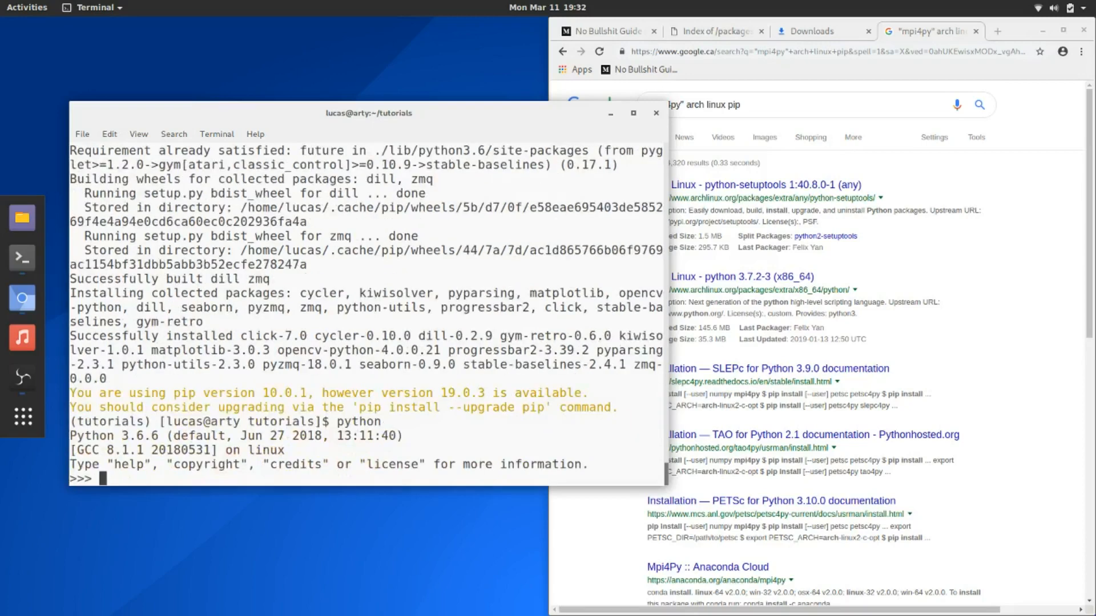
Import tensorflow in the Python interpreter to bring up the Quadro M1200 GPU device.
{"action": "type", "text": "import tens"}
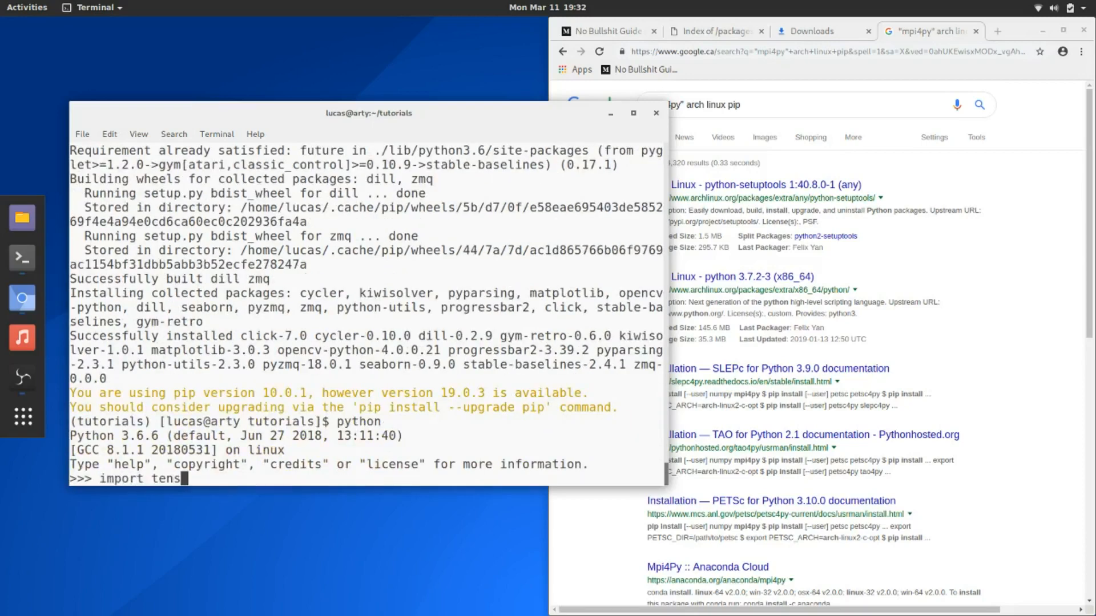
{"action": "type", "text": "orflow-gp"}
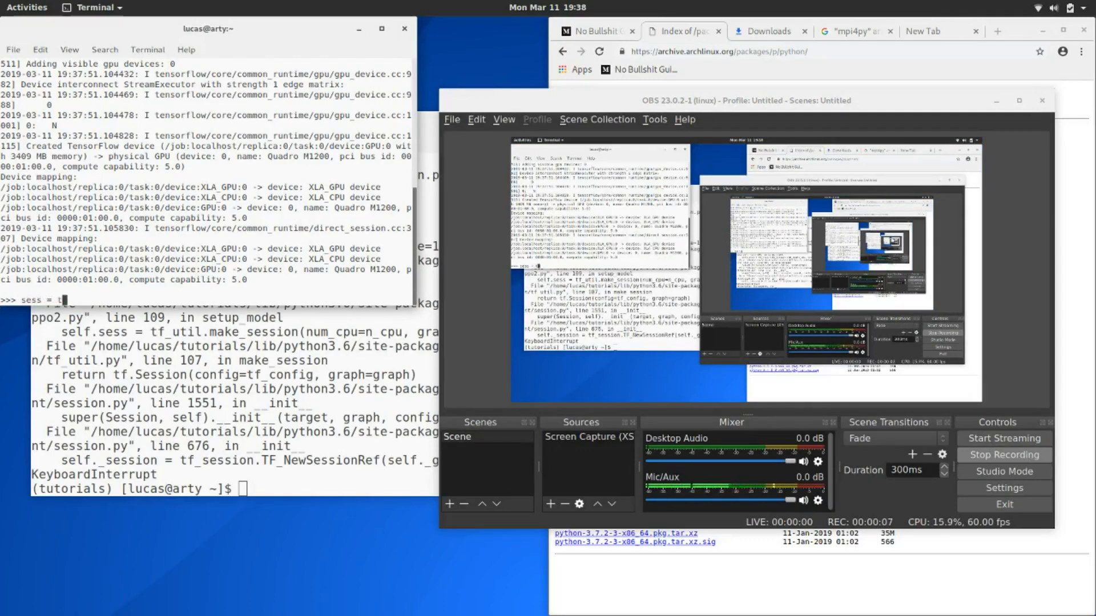
Run tf.Session(config=tf.Config.Proto(log_device_placement=True)), which raises an AttributeError on 'Config'.
{"action": "type", "text": "tf.Session(conf"}
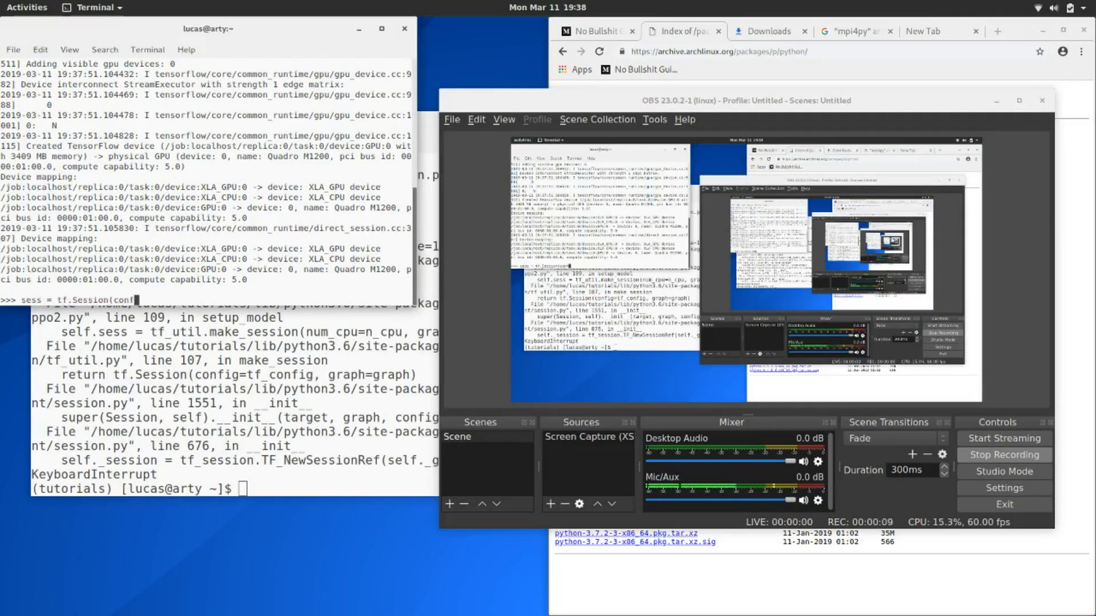
{"action": "type", "text": "ig=tf.Config."}
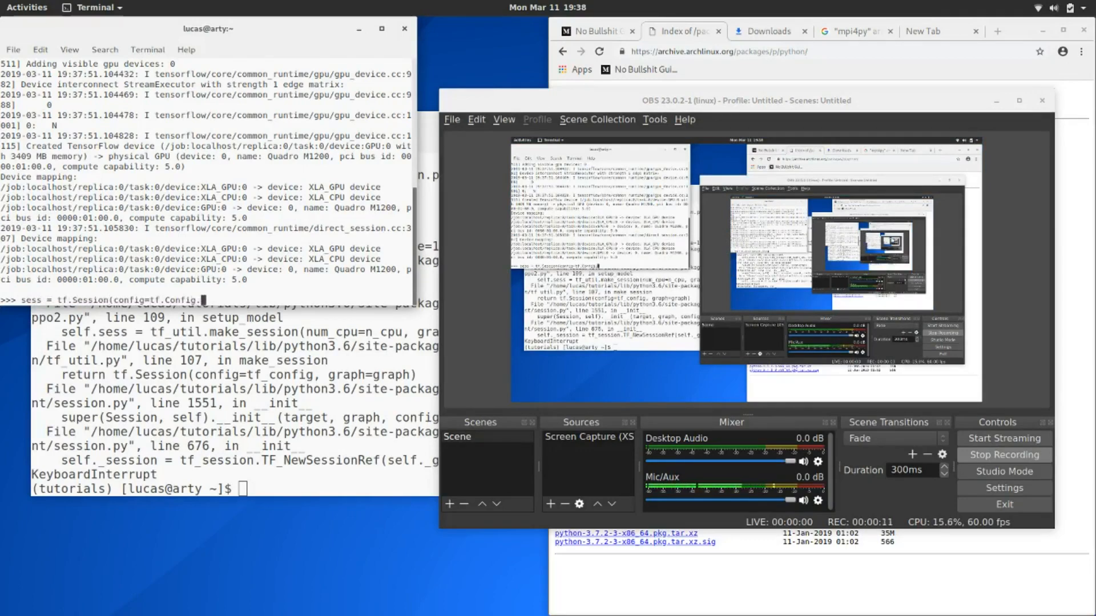
{"action": "type", "text": "Proto("}
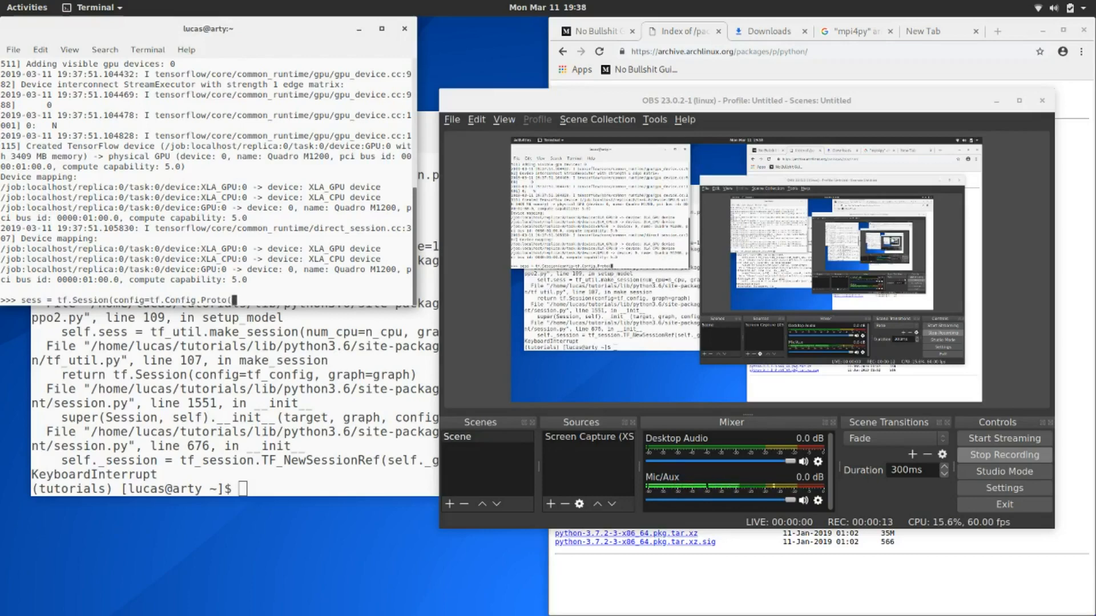
{"action": "type", "text": "log_device_placem"}
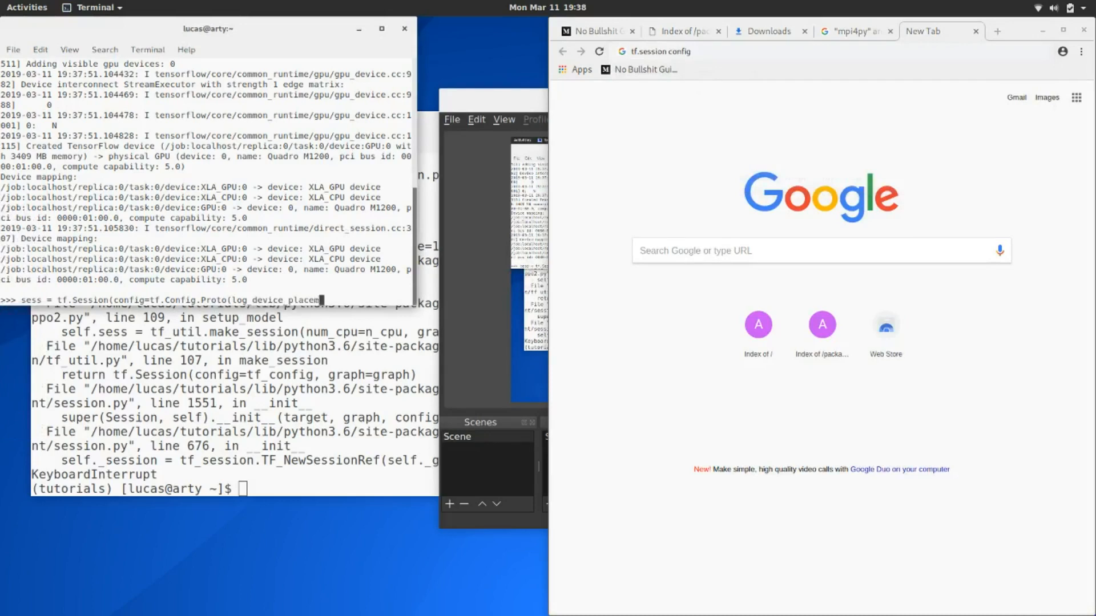
{"action": "key", "text": "Return"}
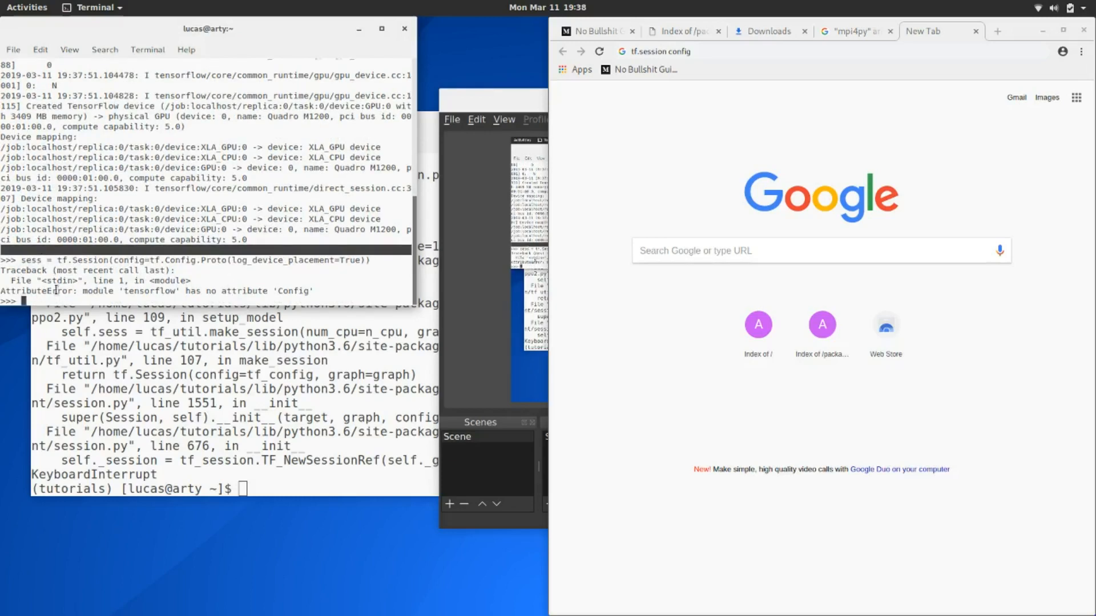
Begin retyping the session command as 'sess = tf.Session(config...'.
{"action": "type", "text": "sess = tf"}
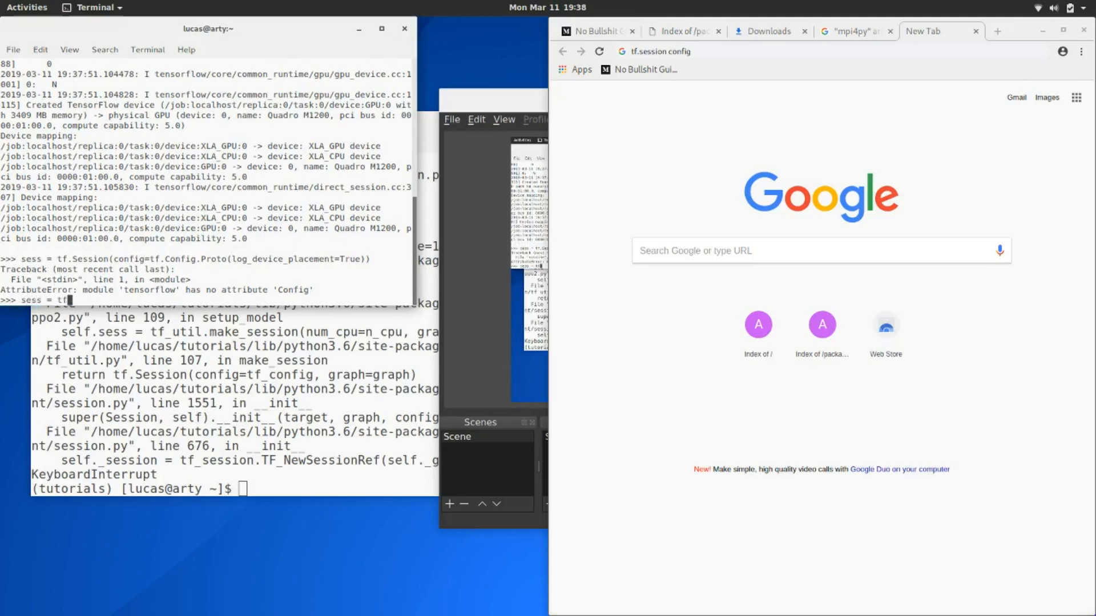
{"action": "type", "text": "Session(config"}
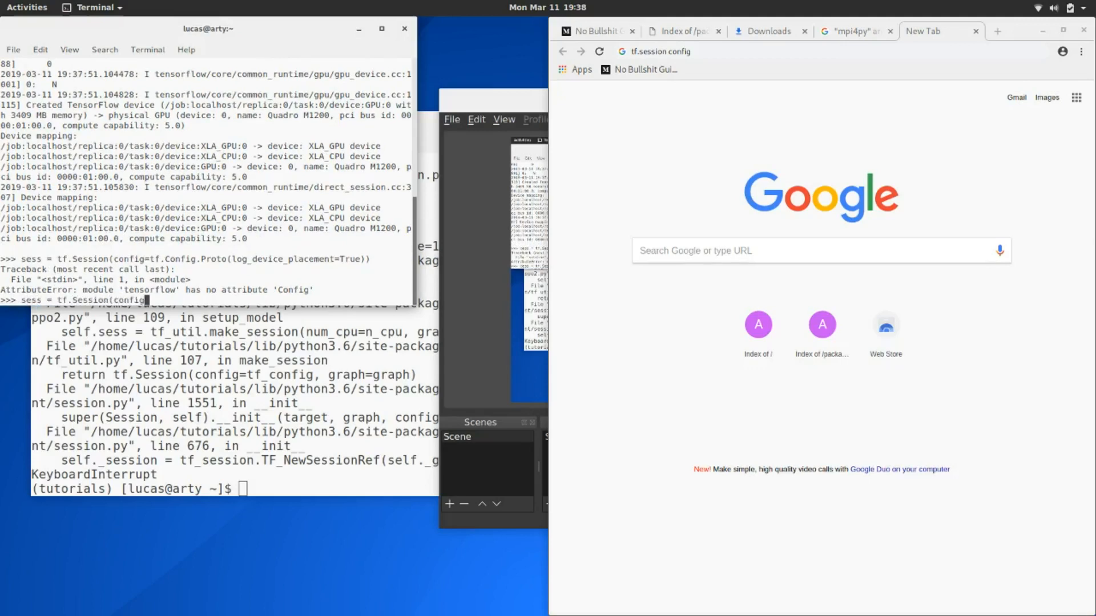